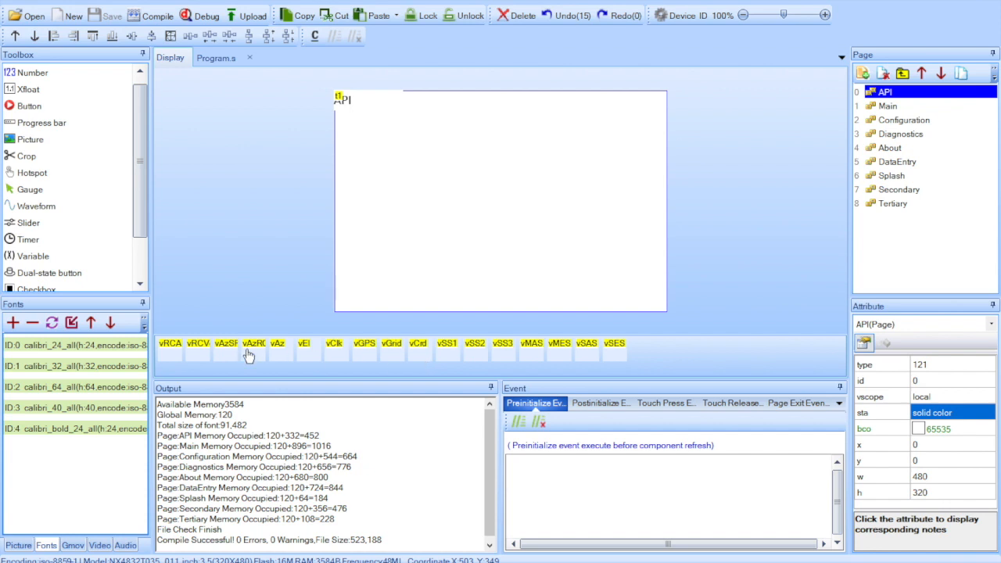
mouse_move(632, 366)
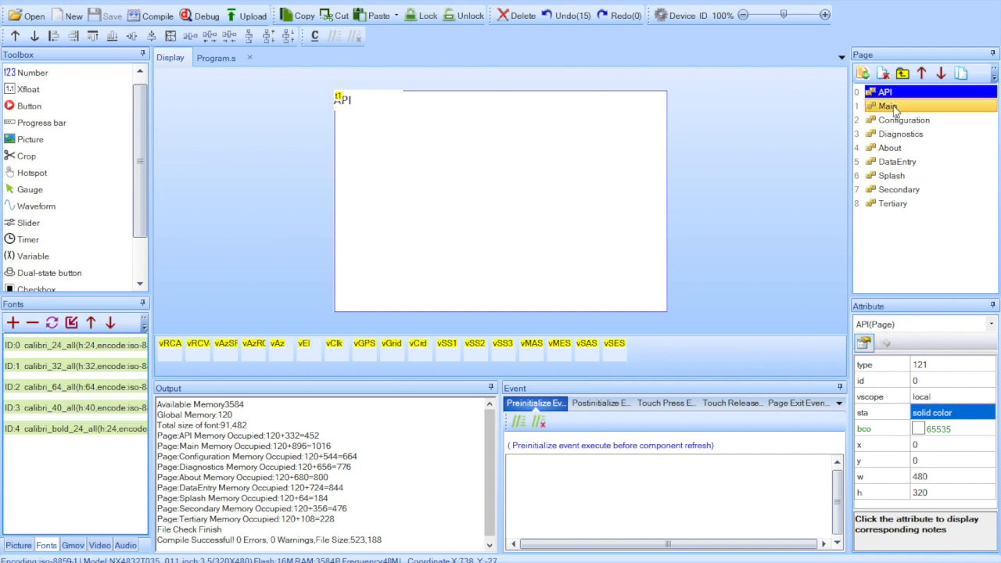
Tour the Main page of the display and return to the API page.
left_click(887, 107)
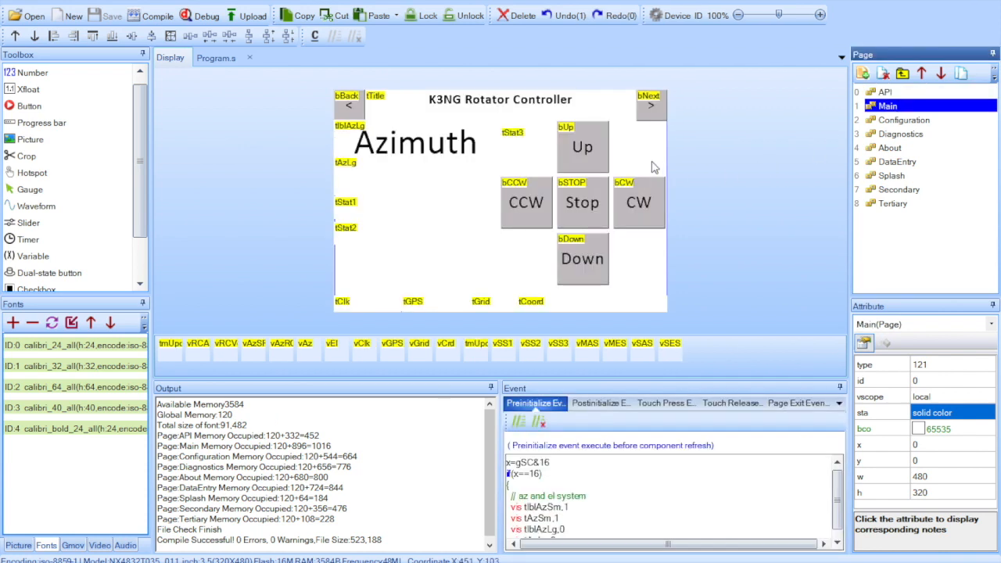
mouse_move(678, 175)
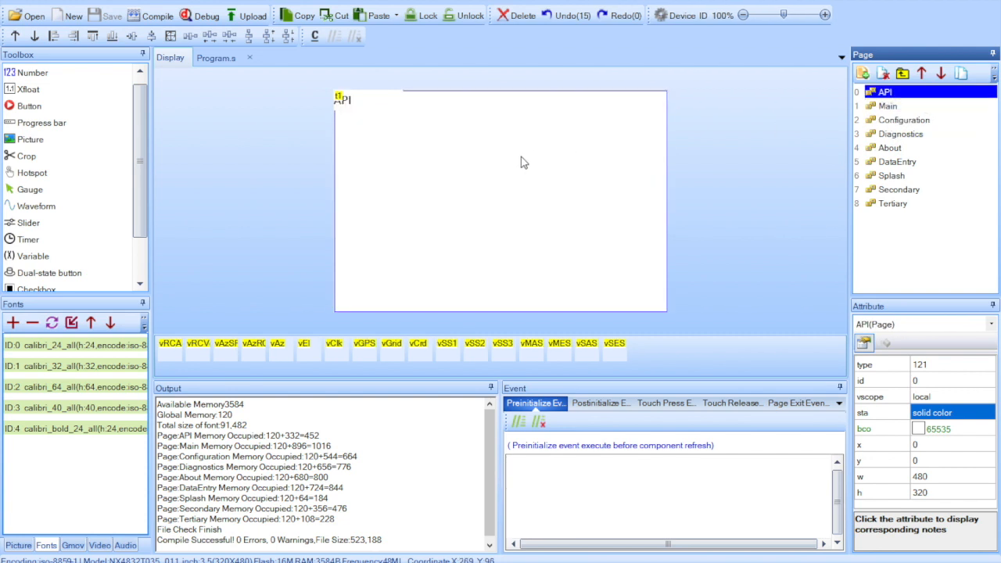
left_click(904, 119)
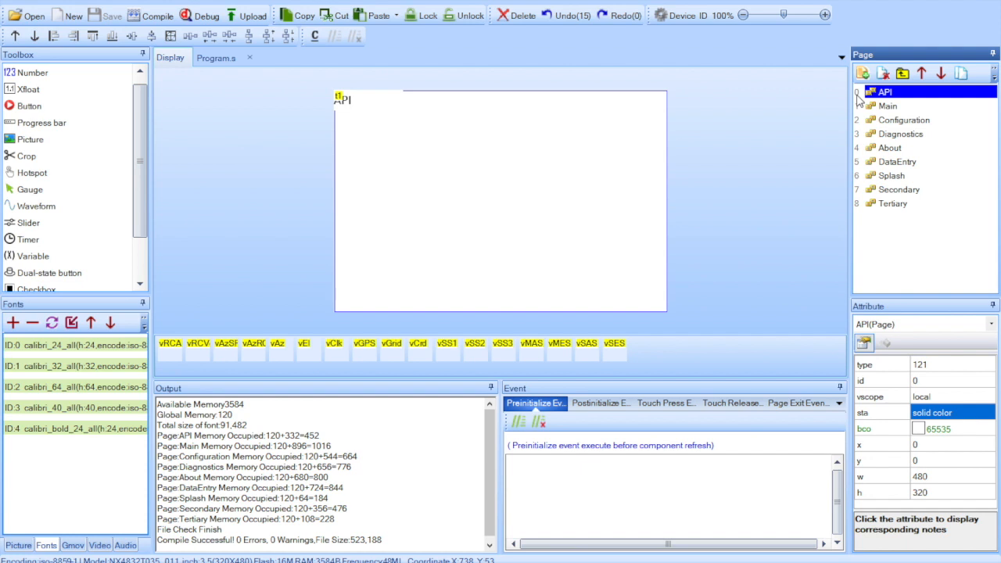
left_click(888, 107)
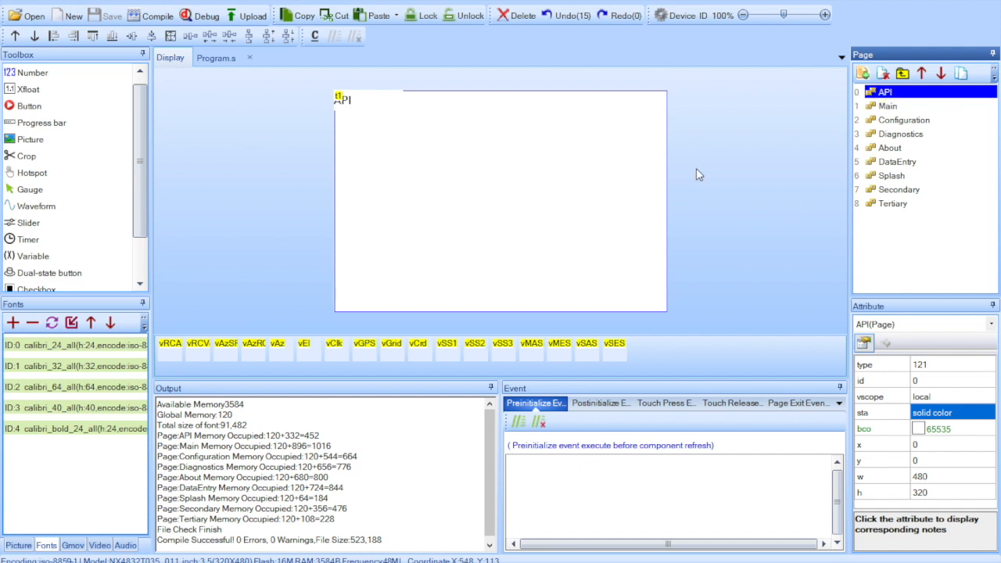
mouse_move(571, 201)
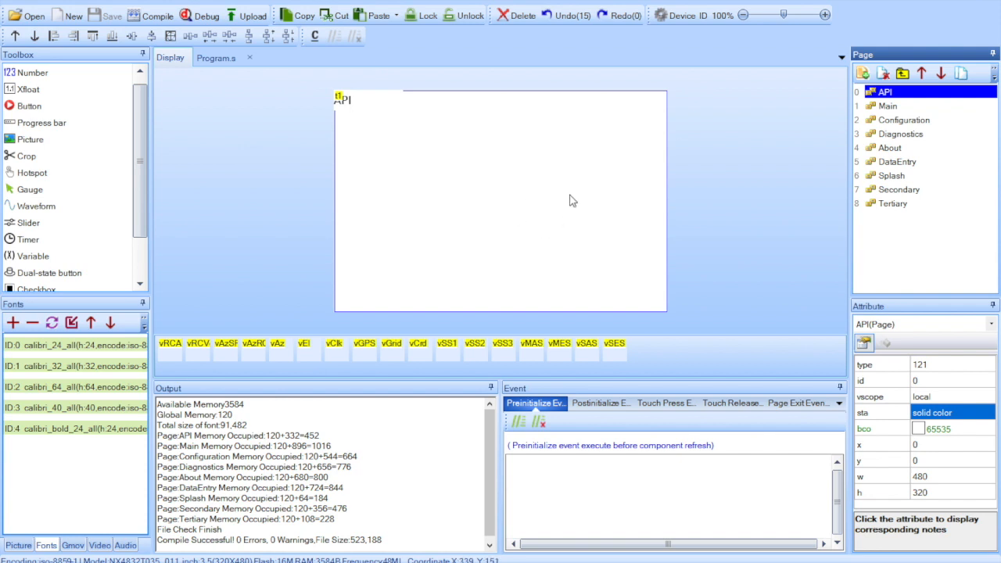
mouse_move(321, 358)
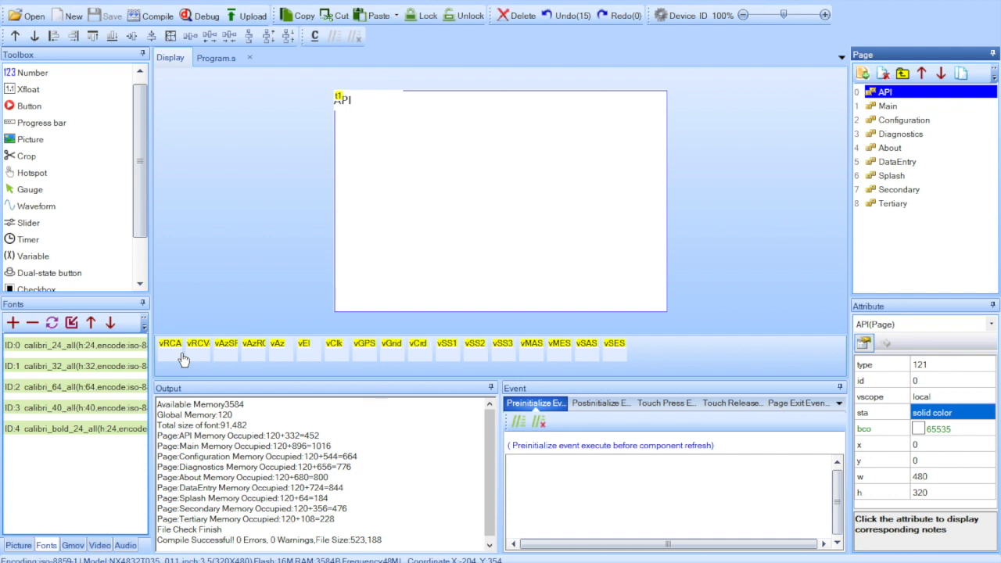
left_click(216, 56)
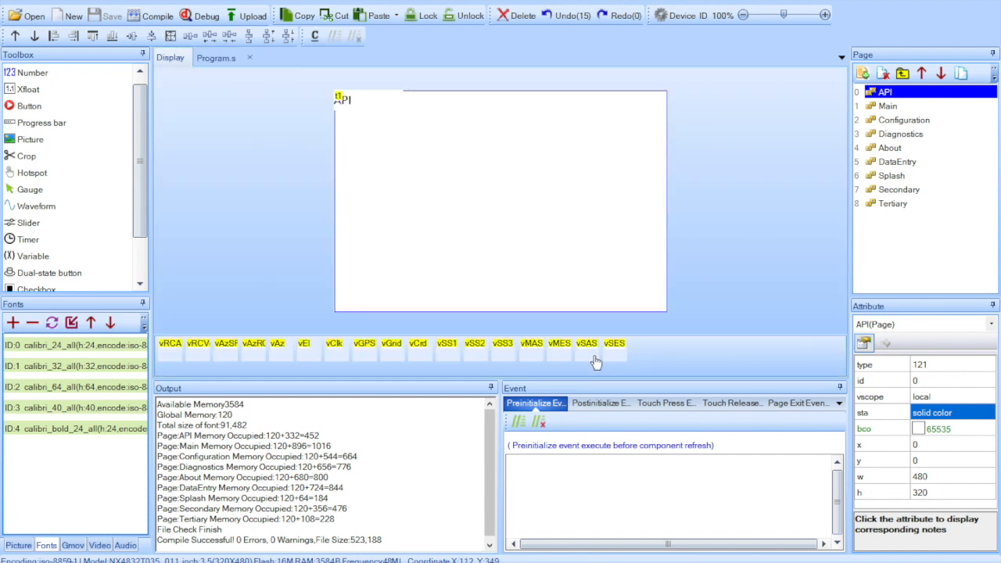
mouse_move(469, 369)
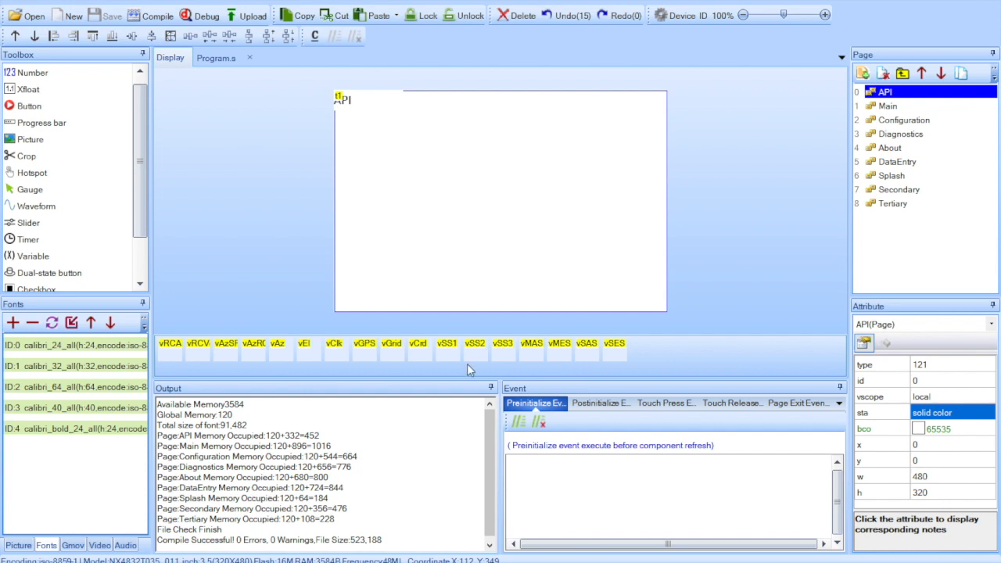
Select the vRCAPIv API version variable to show its attributes.
left_click(169, 344)
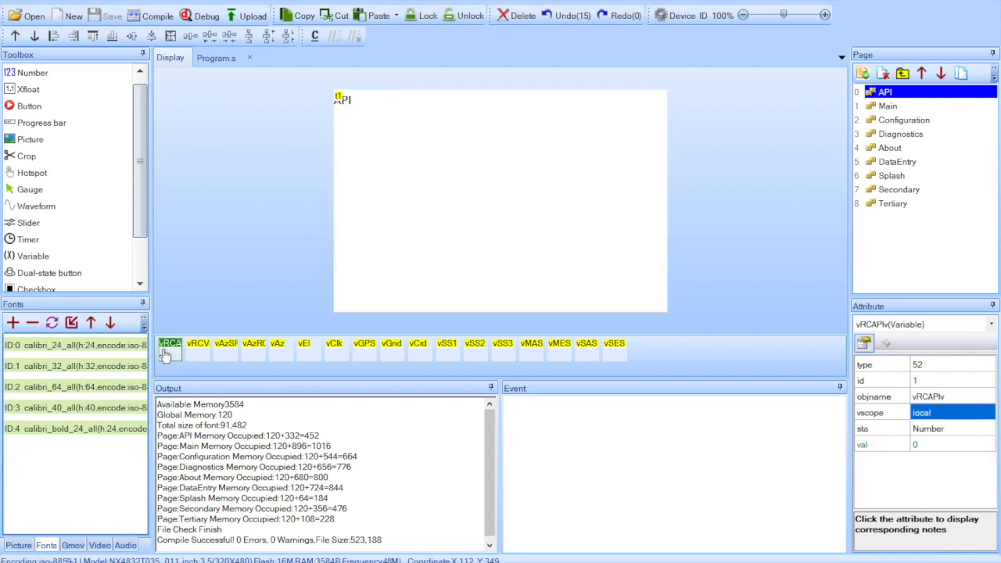
left_click(215, 56)
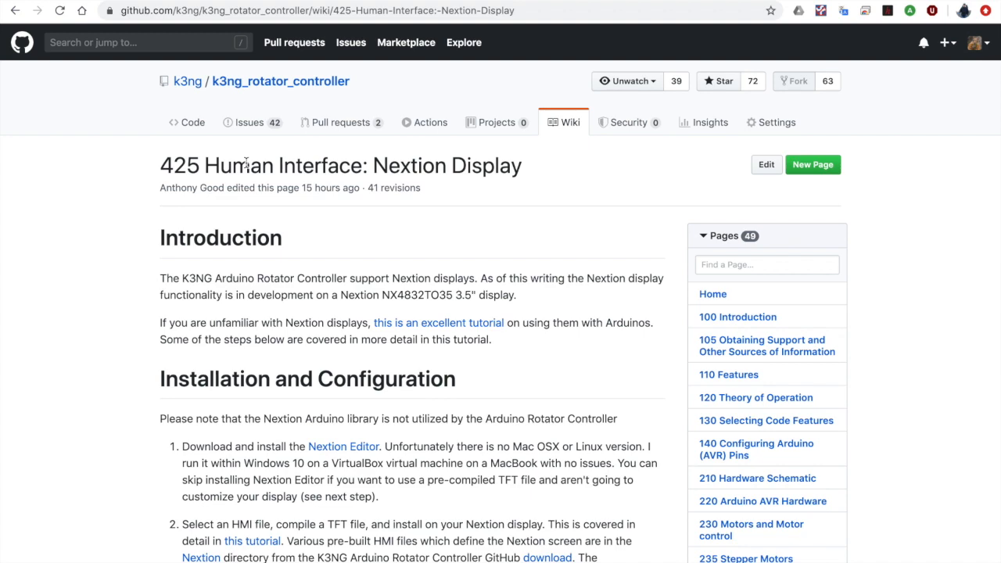
scroll("down", 3)
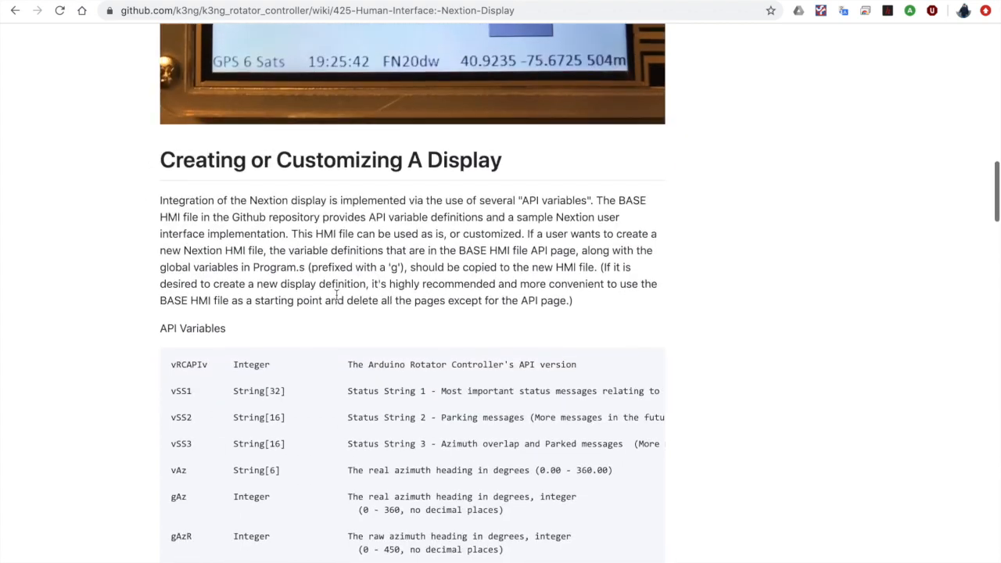
scroll("down", 3)
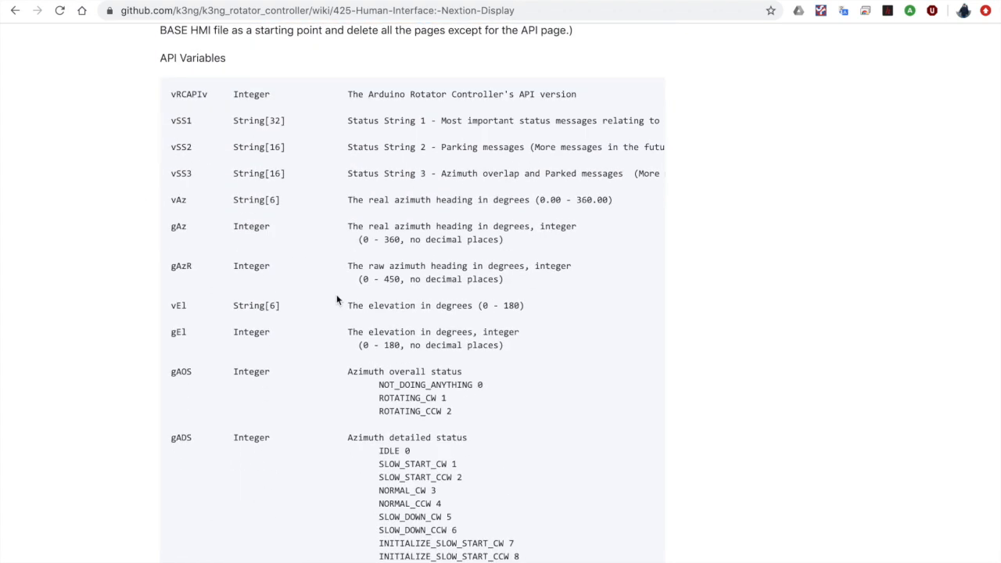
mouse_move(421, 431)
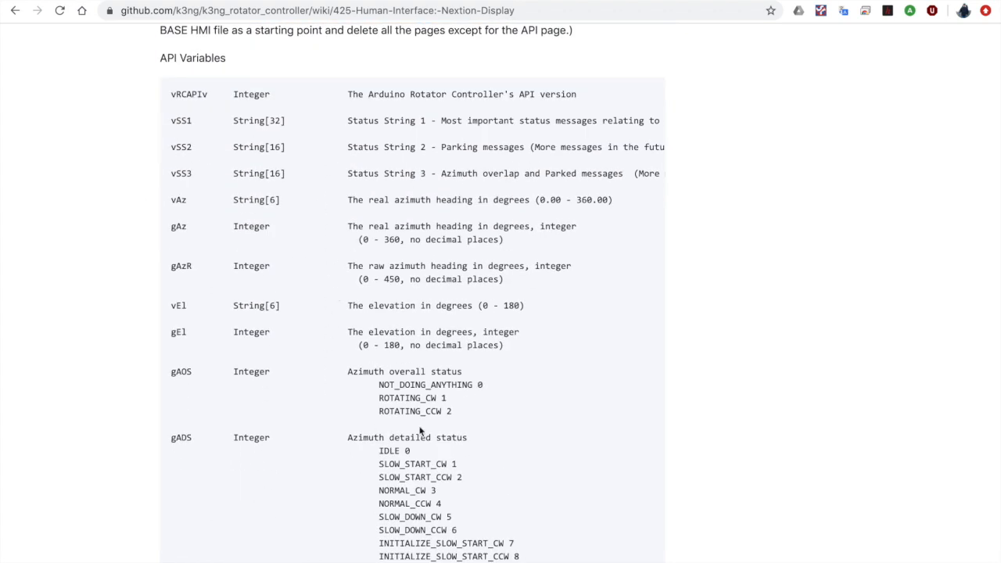
scroll("down", 3)
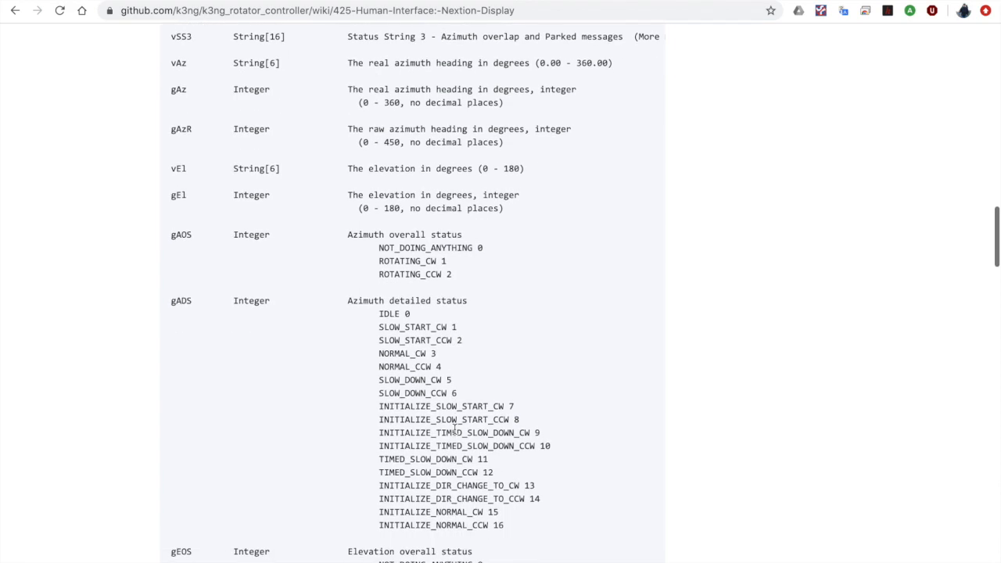
scroll("down", 3)
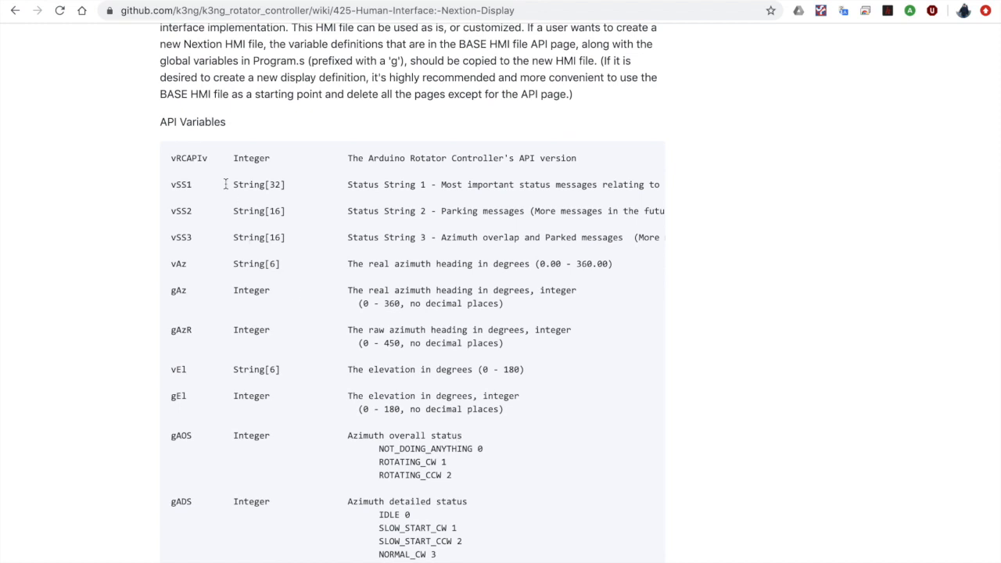
mouse_move(212, 437)
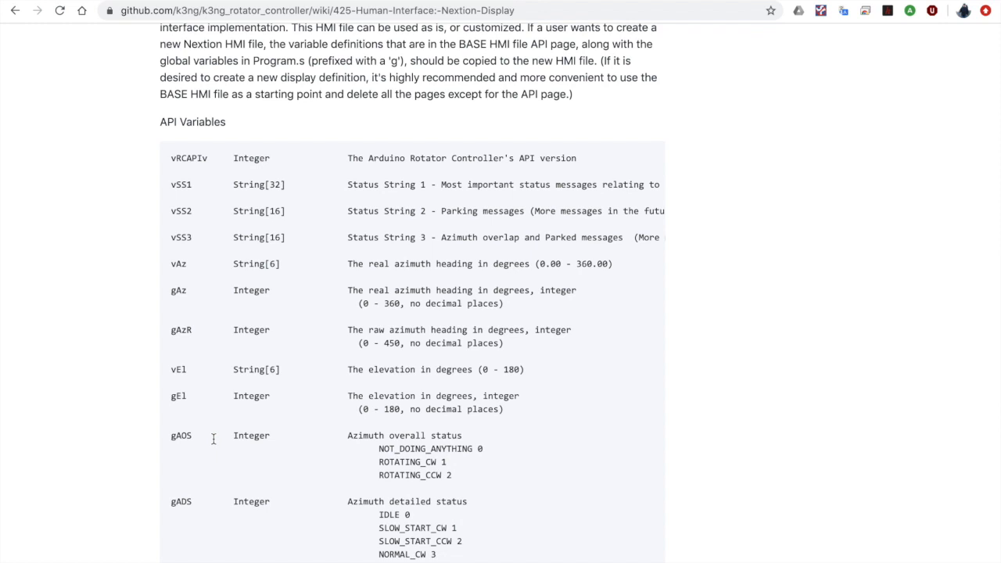
scroll("down", 3)
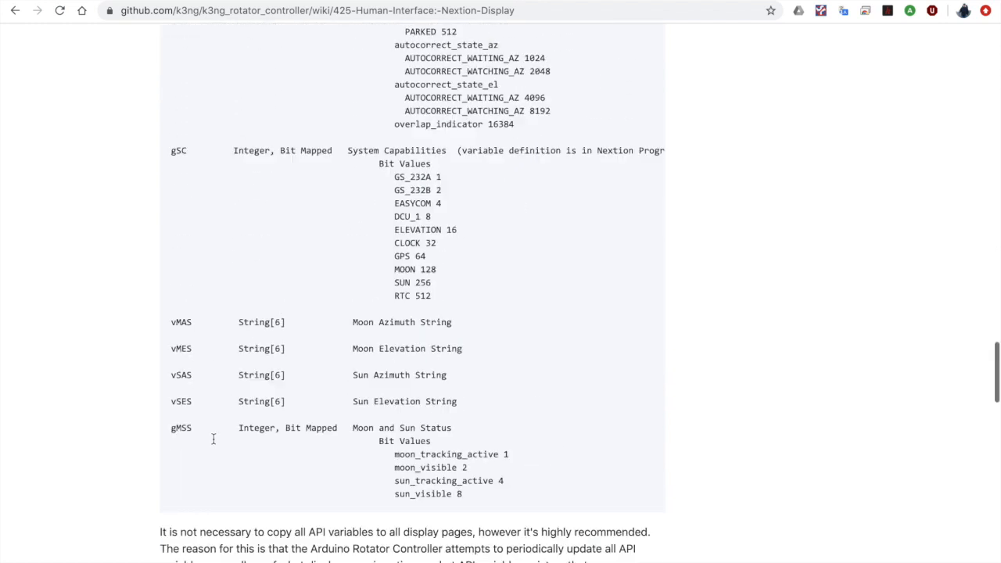
scroll("down", 3)
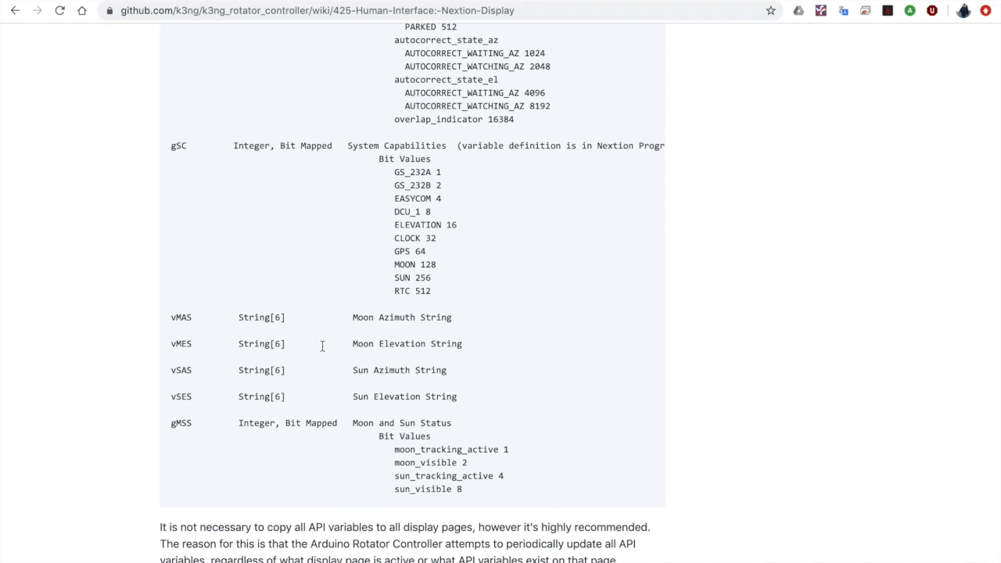
mouse_move(394, 395)
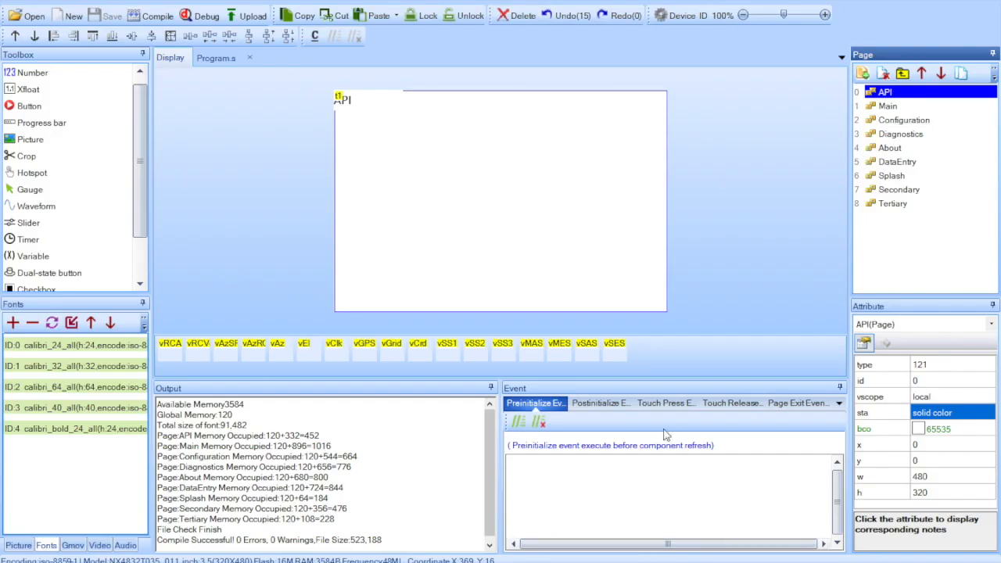
mouse_move(336, 363)
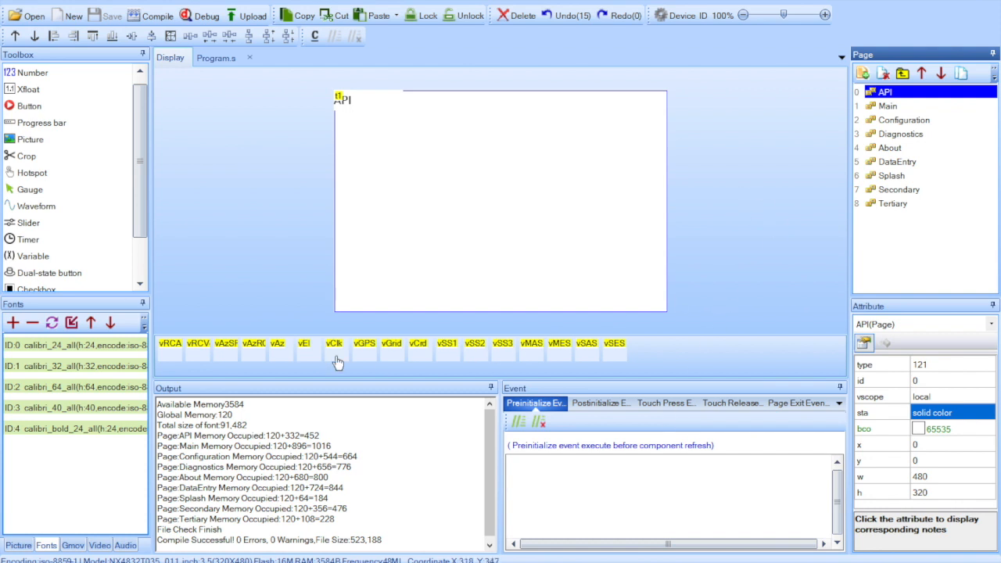
Visit the Main and Diagnostics pages, return to API and select vRCAPIv (local scope, number type).
left_click(891, 175)
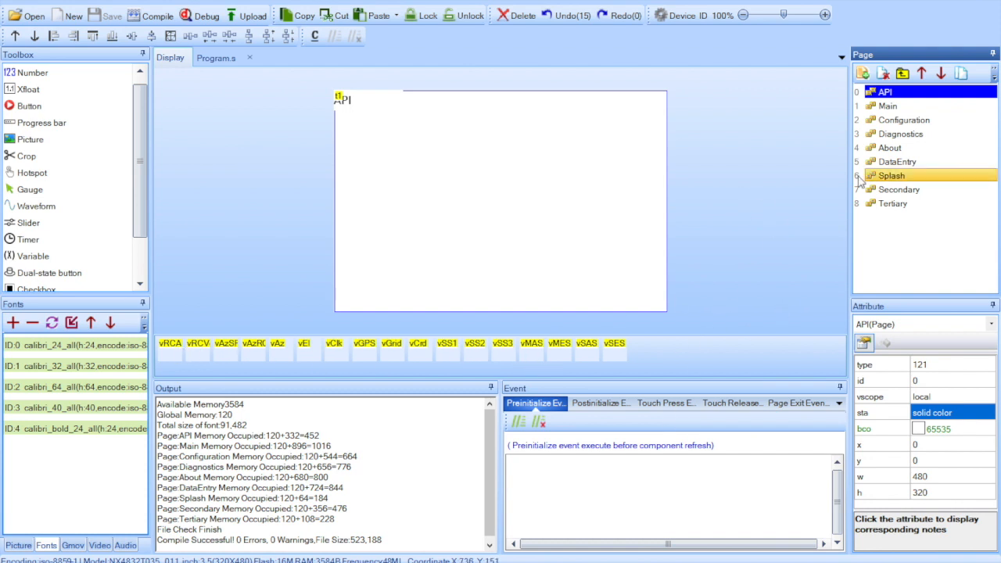
left_click(888, 107)
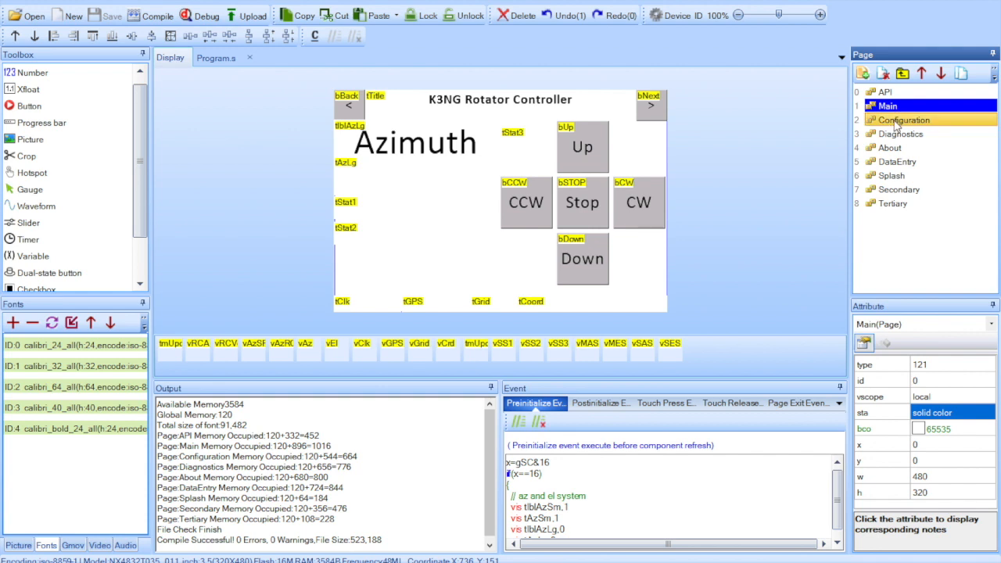
left_click(899, 134)
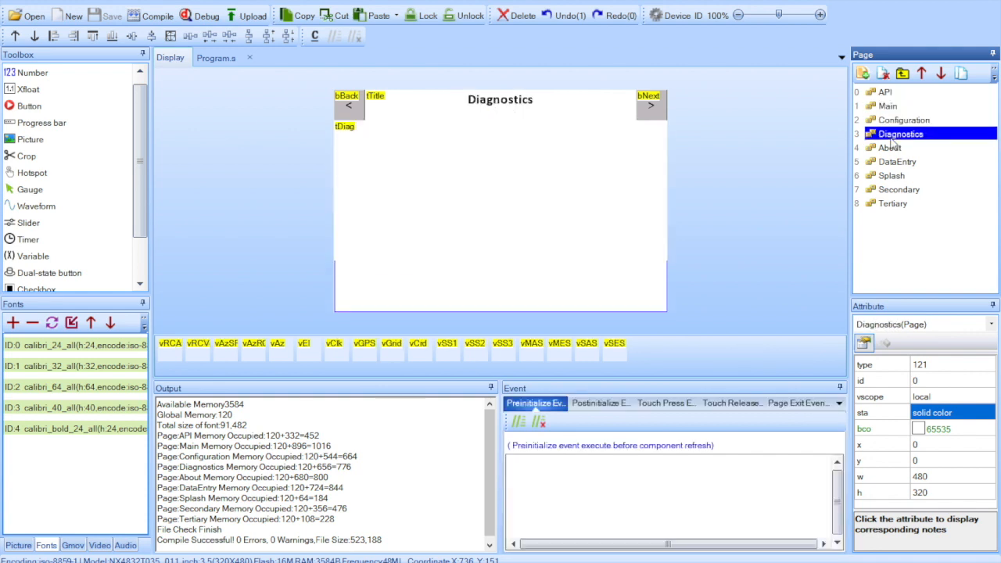
left_click(883, 91)
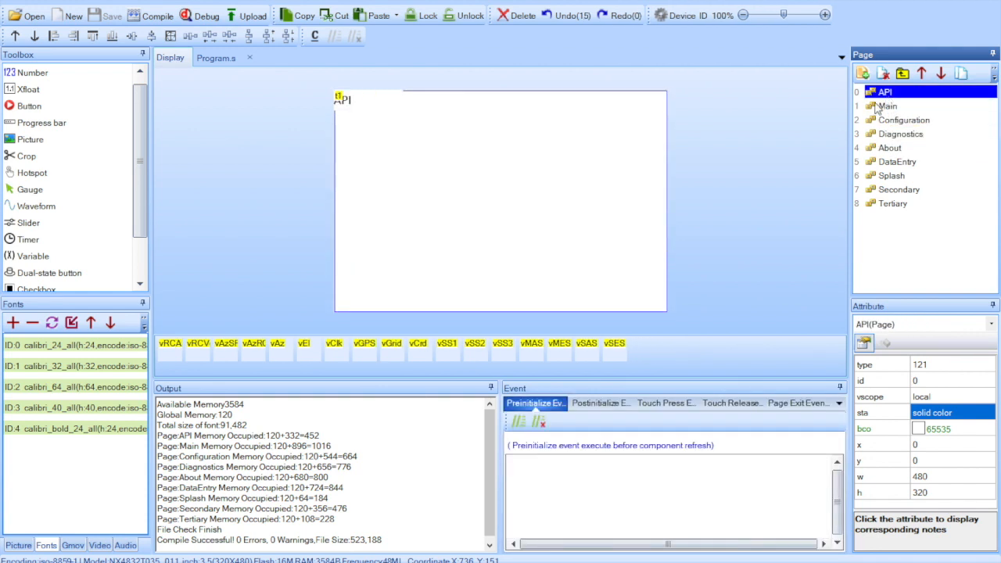
left_click(169, 343)
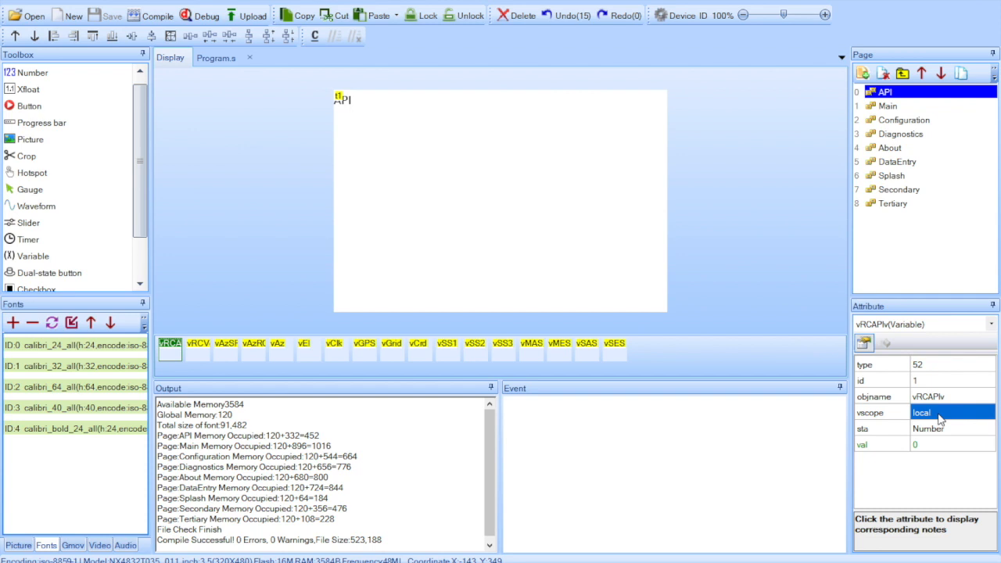
mouse_move(660, 247)
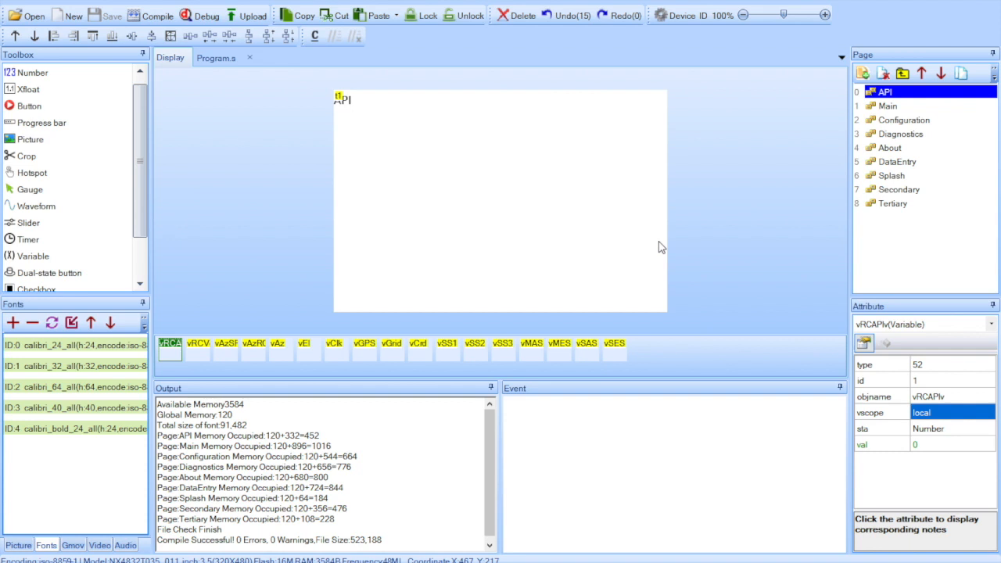
mouse_move(939, 422)
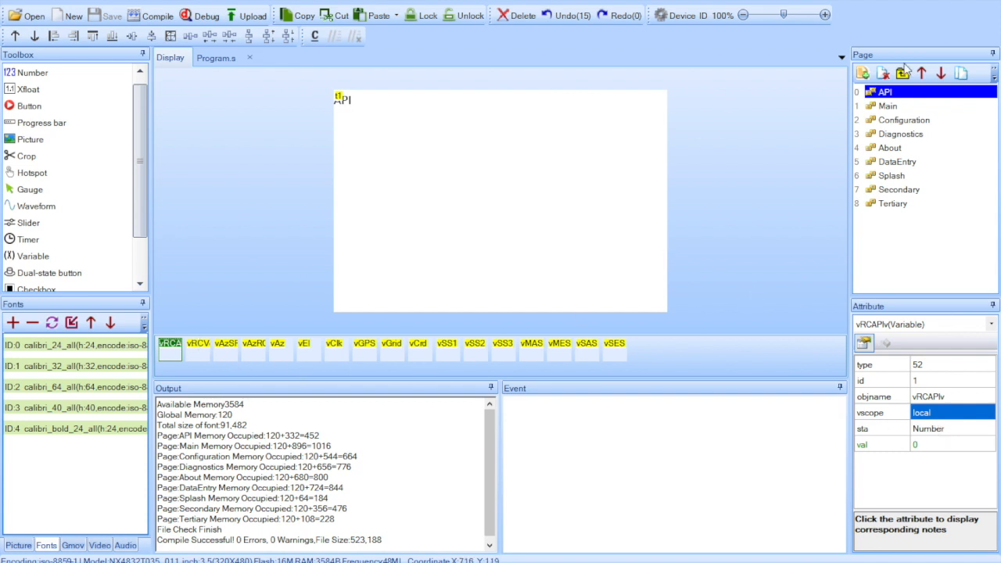
left_click(904, 119)
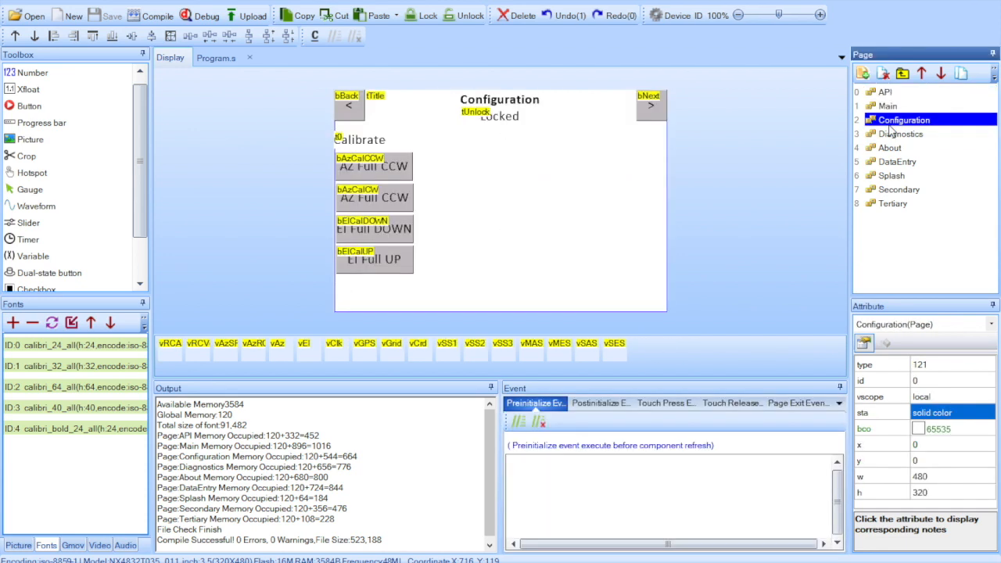
left_click(885, 91)
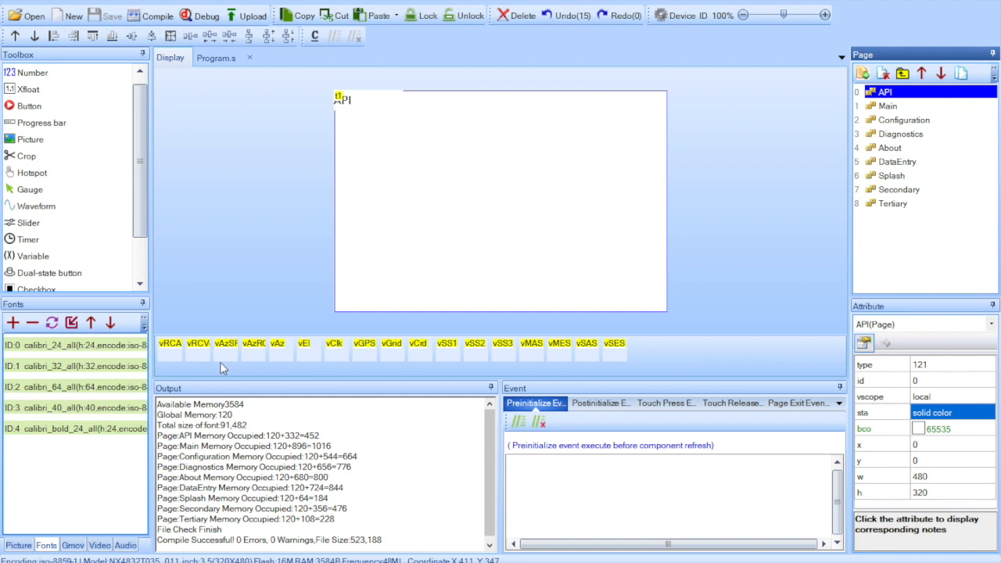
left_click(169, 342)
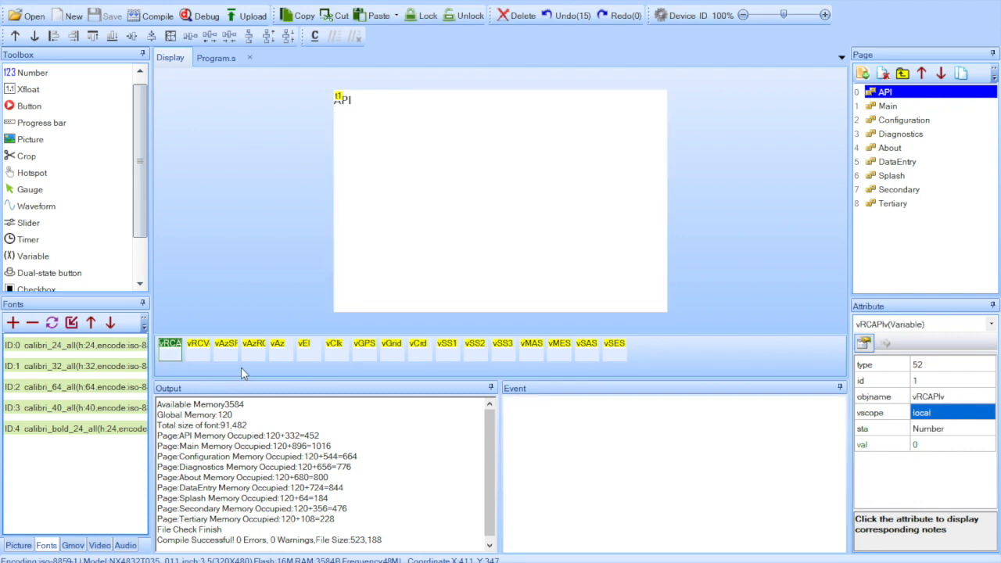
mouse_move(200, 358)
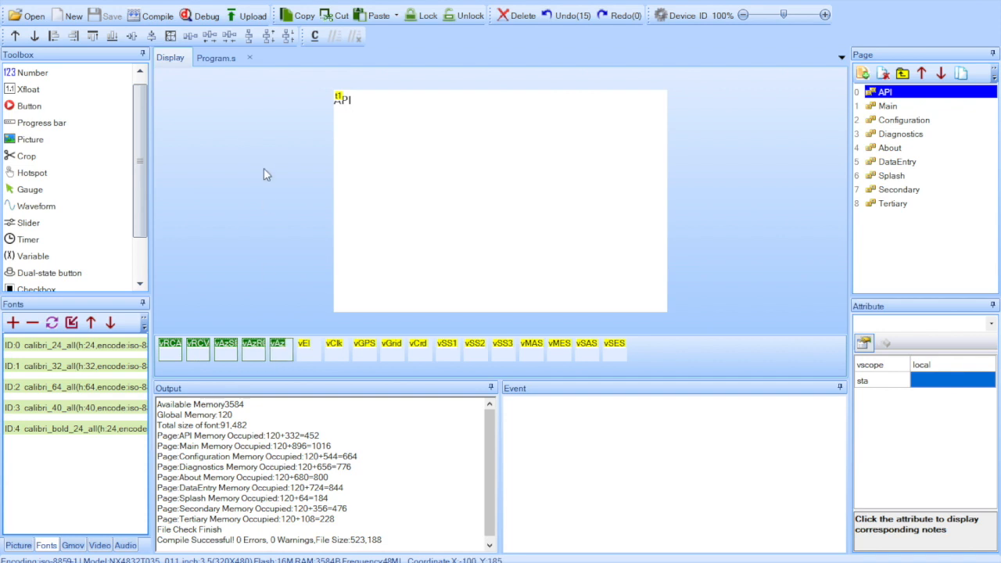
left_click(896, 161)
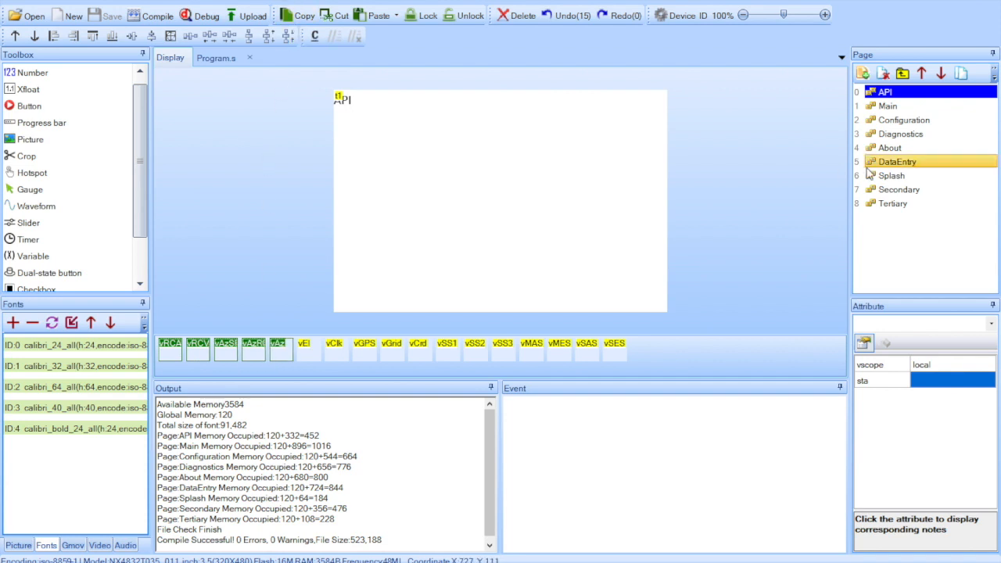
left_click(898, 189)
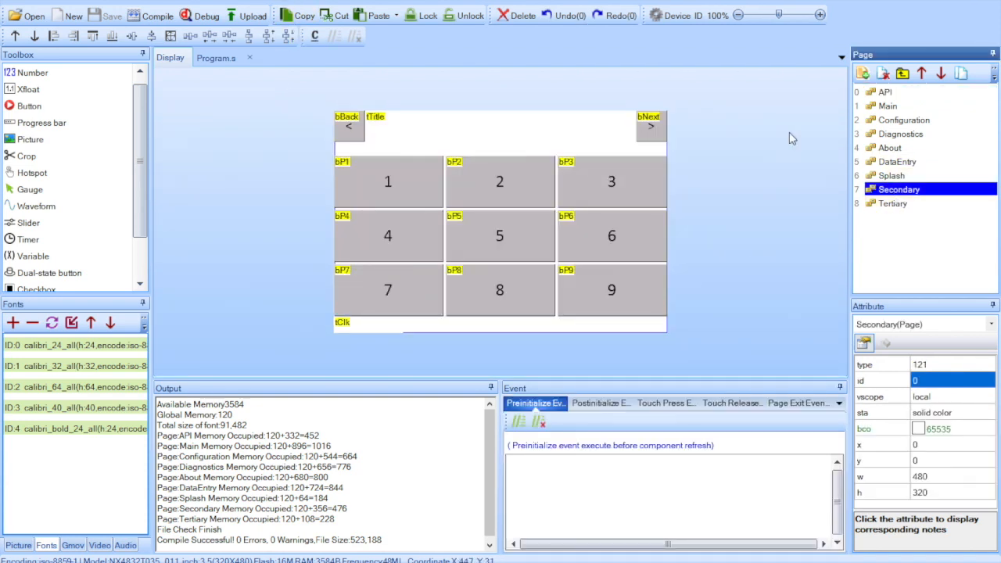
left_click(884, 91)
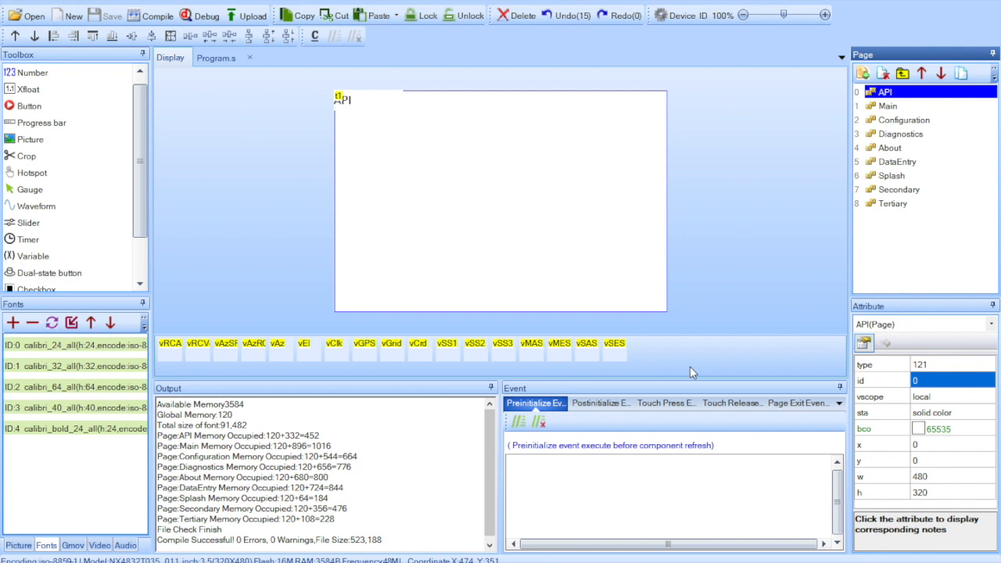
mouse_move(483, 341)
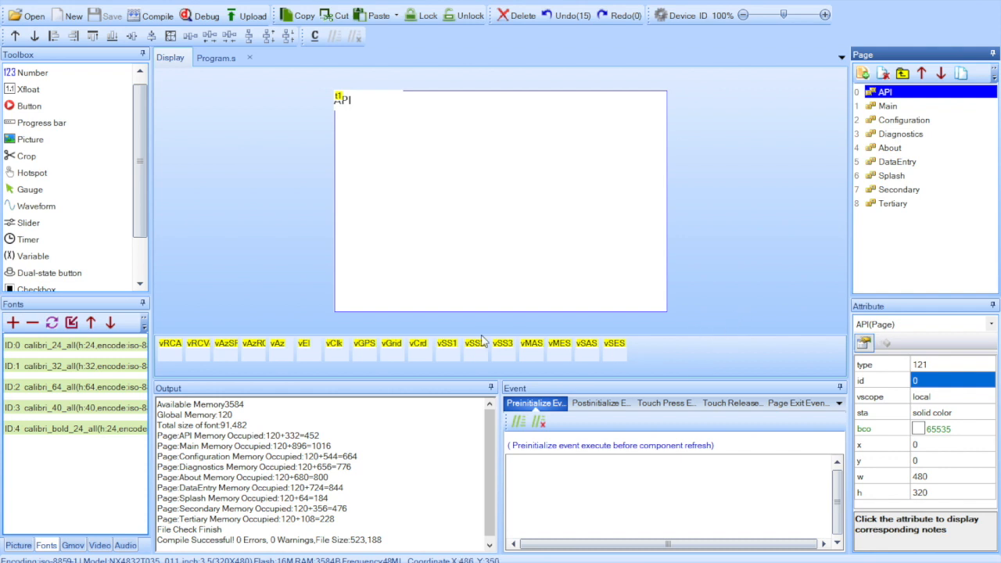
left_click(888, 106)
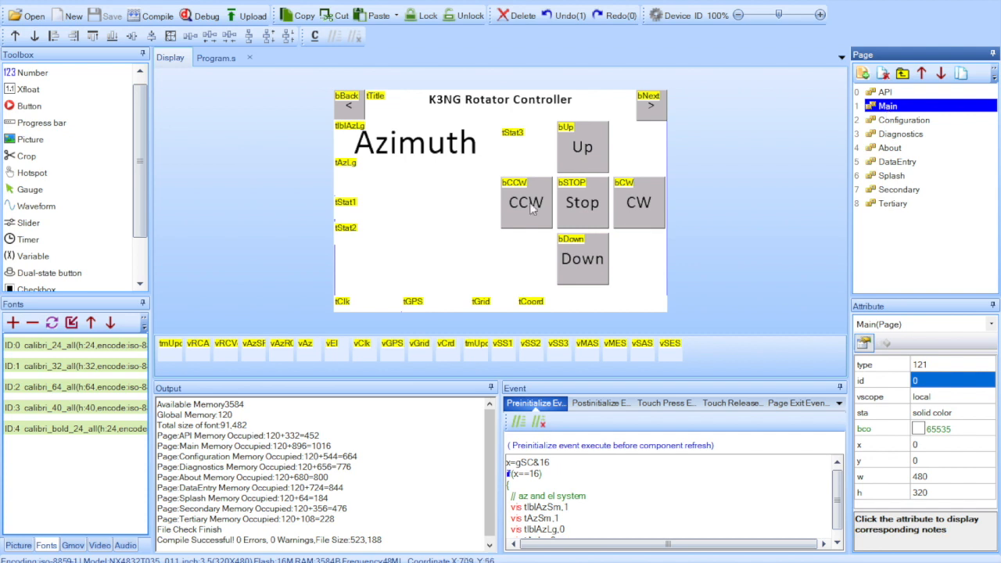
mouse_move(603, 354)
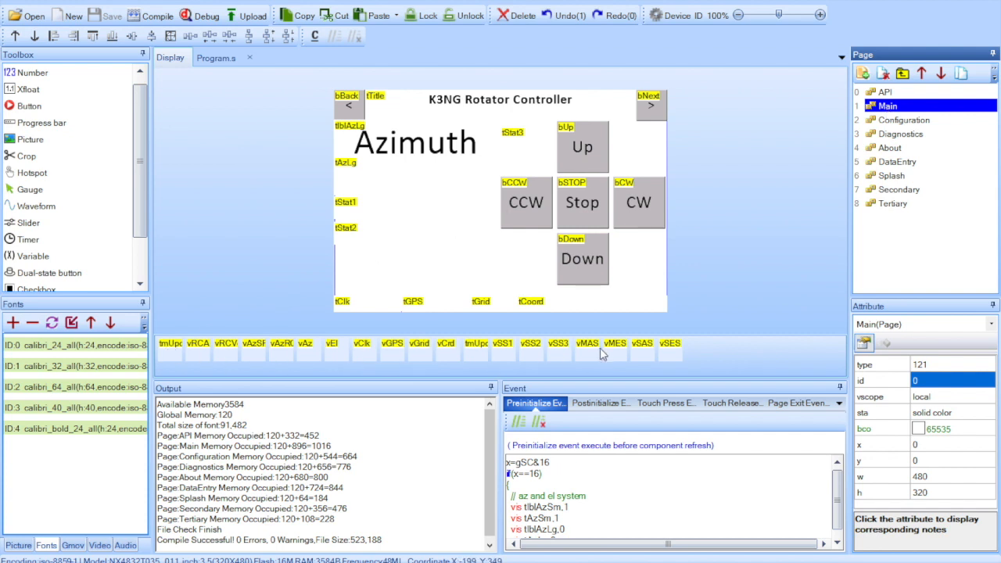
mouse_move(785, 460)
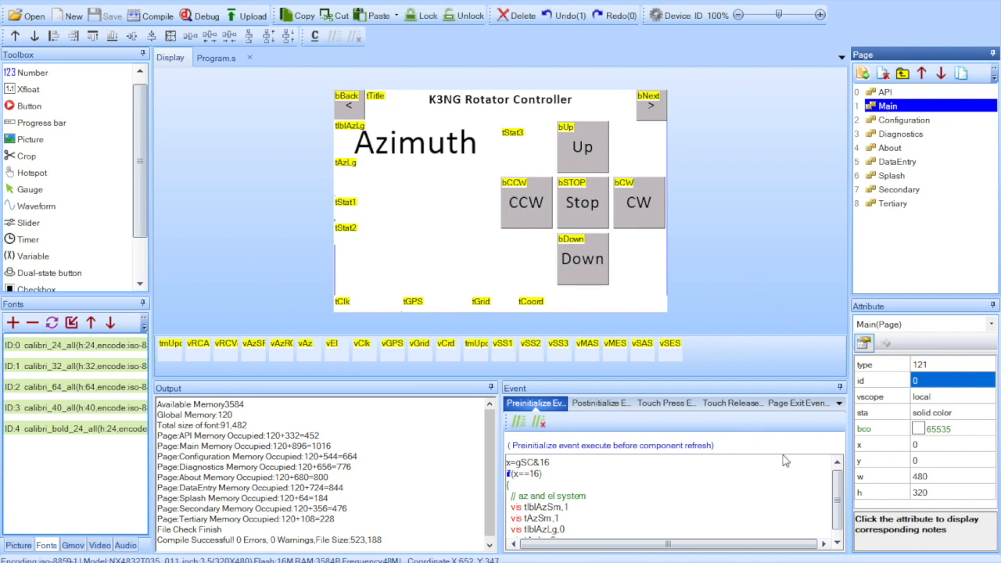
mouse_move(526, 305)
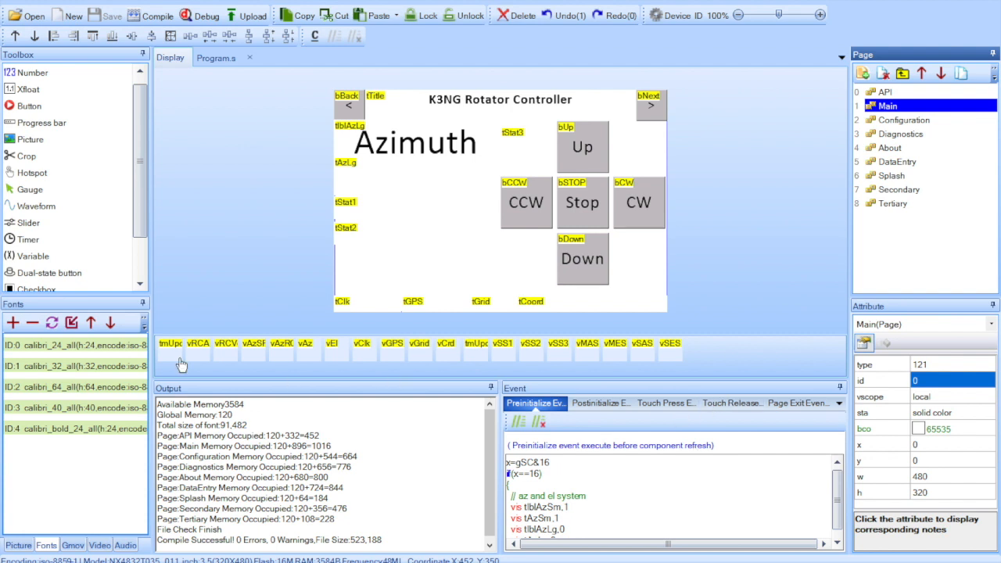
Show the tmUpdate100mS timer event code and the vClk-to-tClk copy line with the tClk text.
left_click(170, 344)
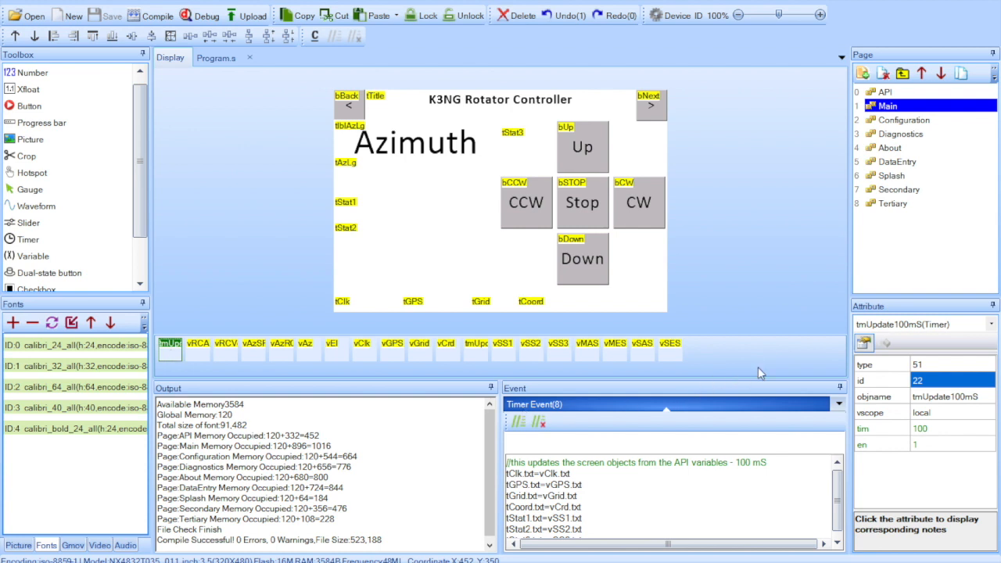
mouse_move(883, 342)
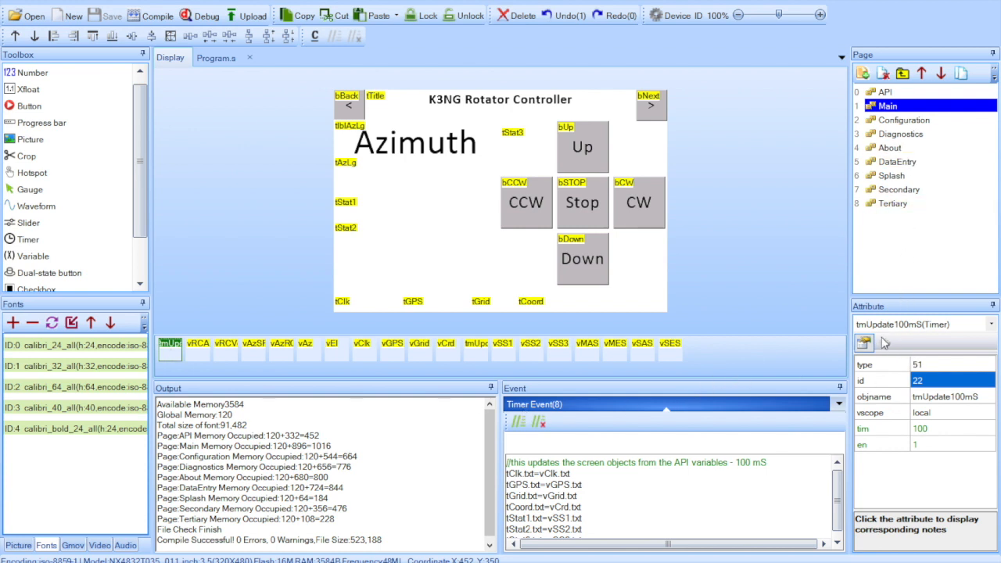
mouse_move(941, 430)
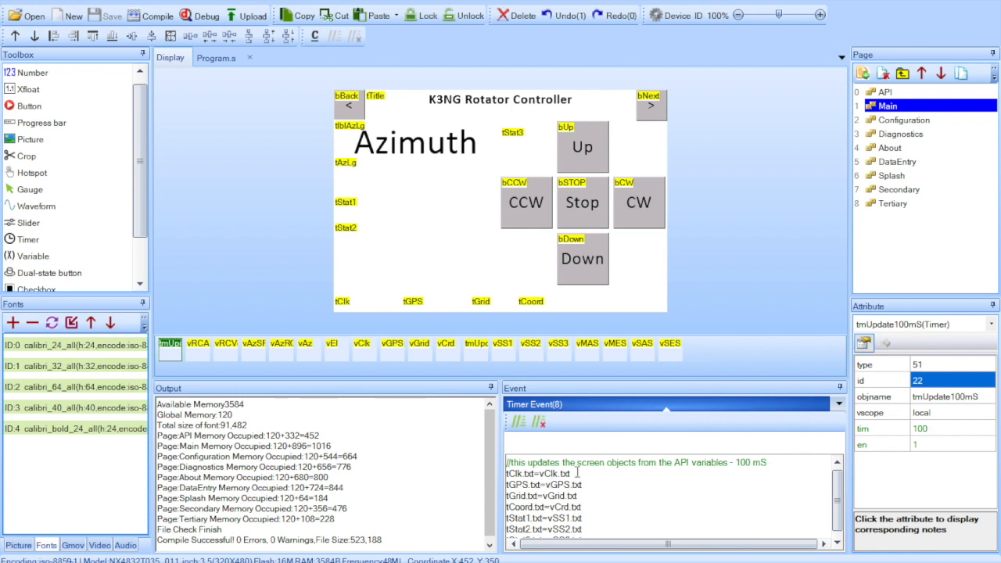
double_click(538, 474)
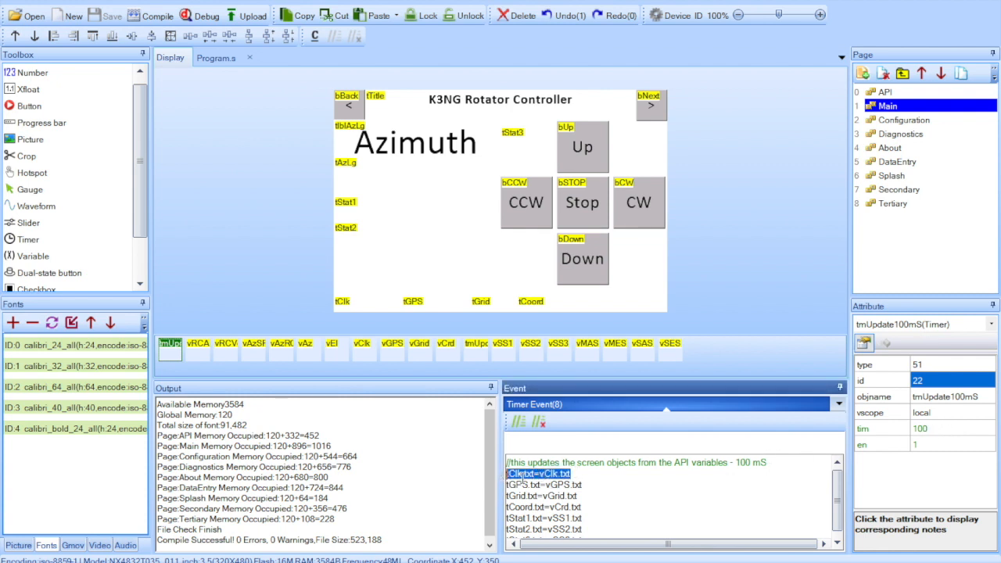
left_click(343, 300)
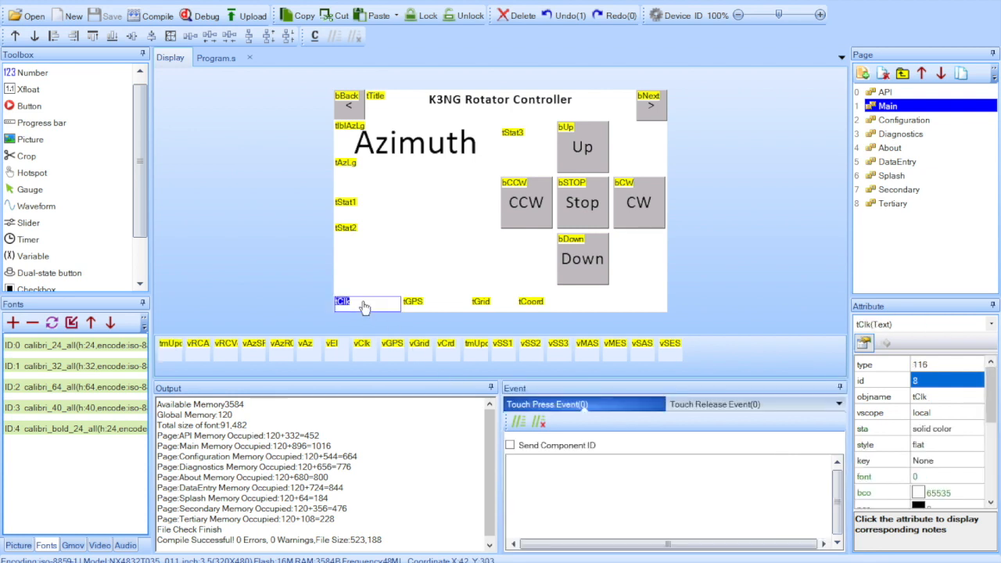
mouse_move(194, 350)
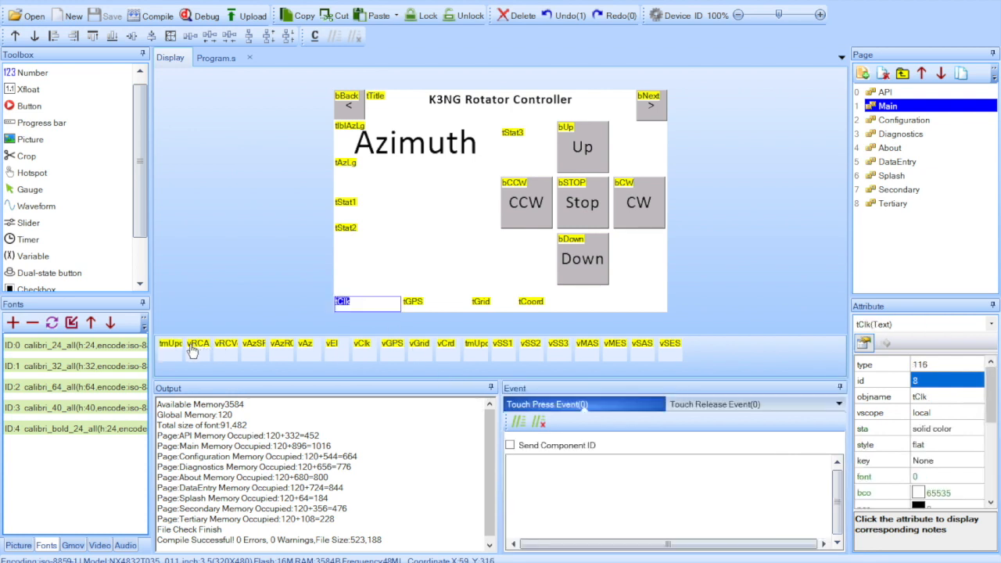
left_click(169, 347)
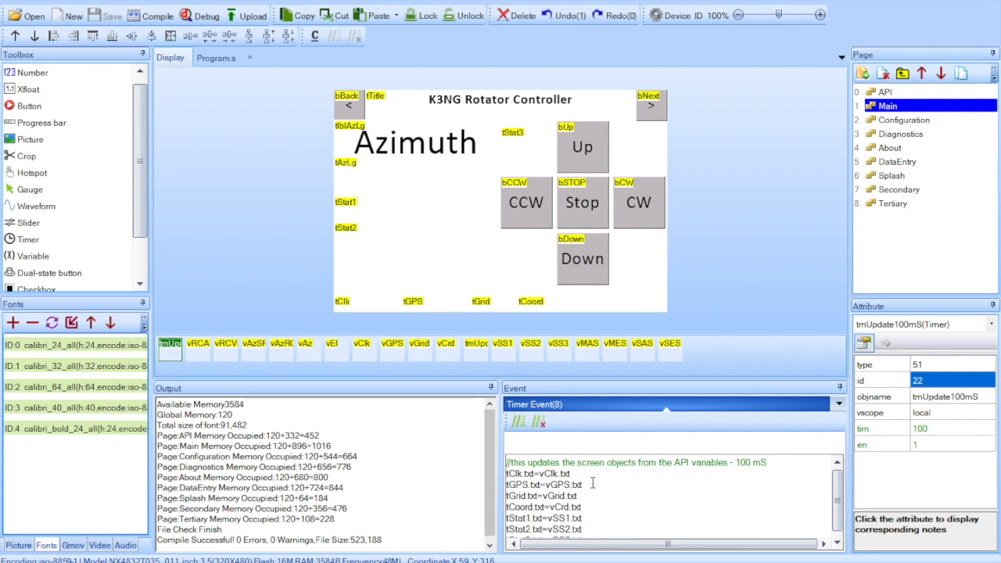
left_click(571, 474)
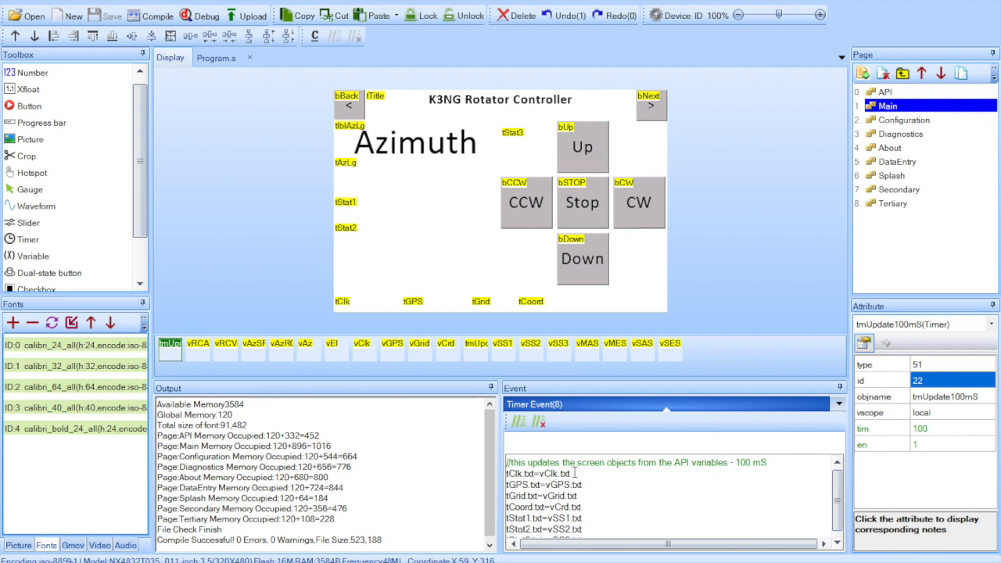
mouse_move(963, 405)
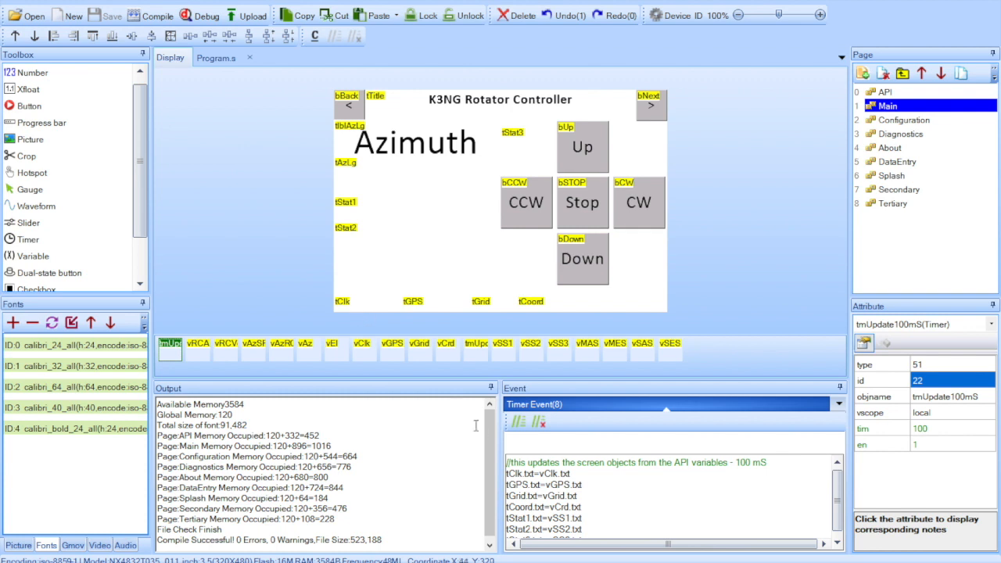
mouse_move(425, 313)
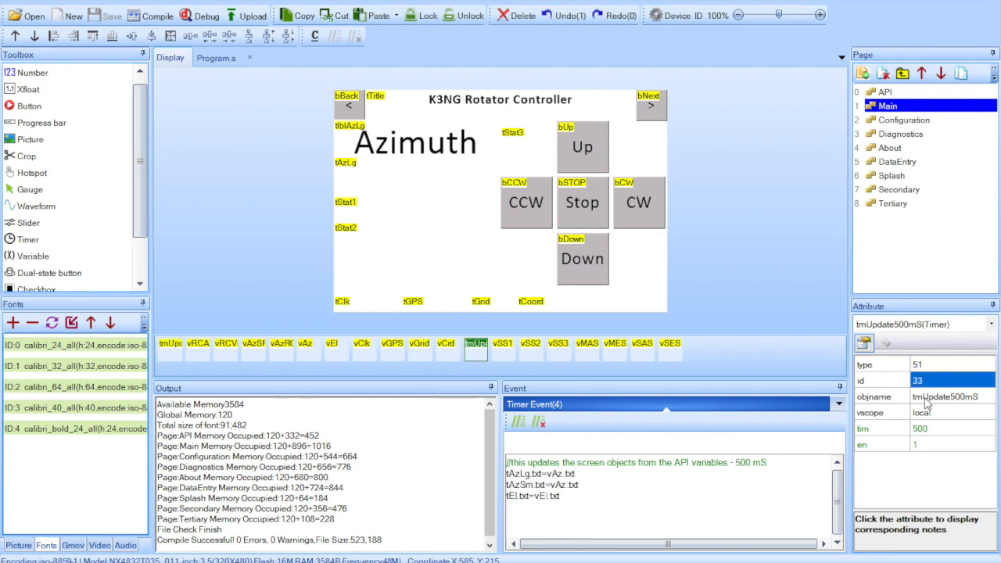
mouse_move(976, 405)
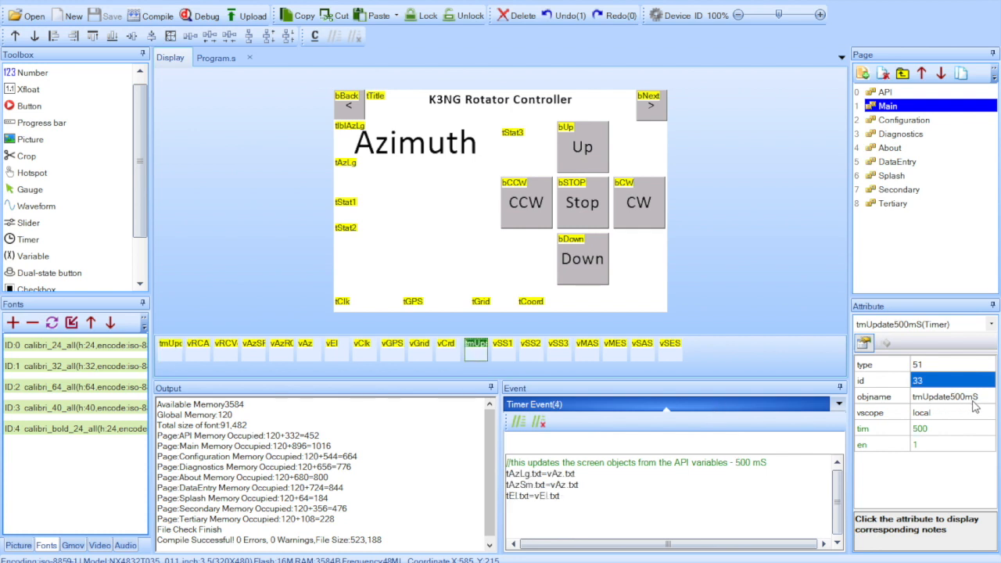
mouse_move(953, 440)
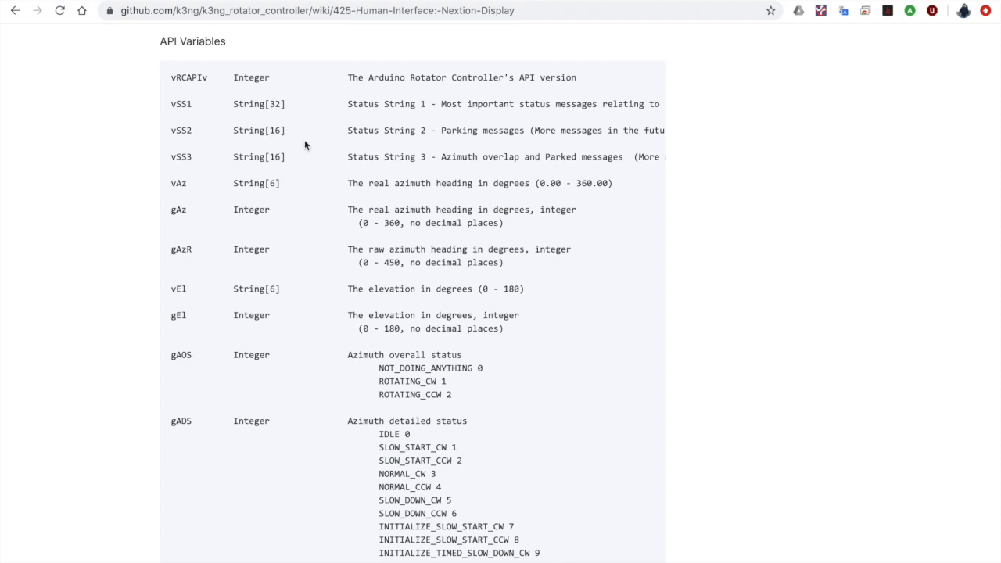
mouse_move(185, 115)
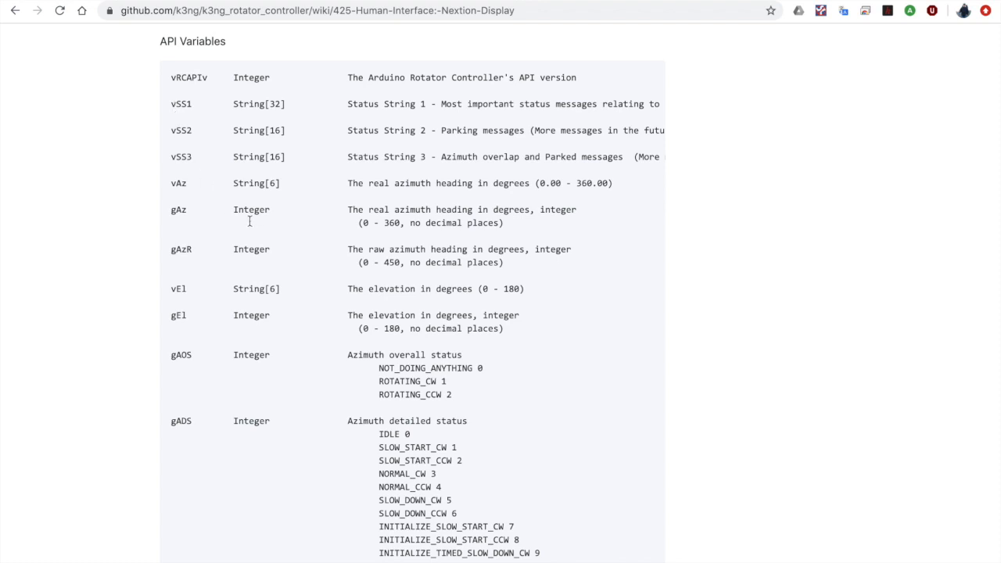
mouse_move(178, 262)
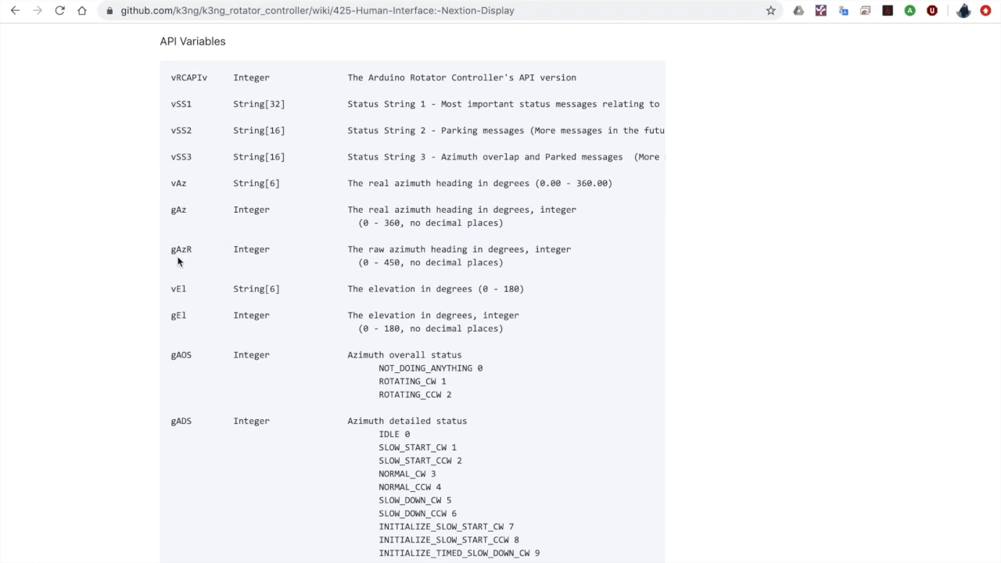
mouse_move(203, 247)
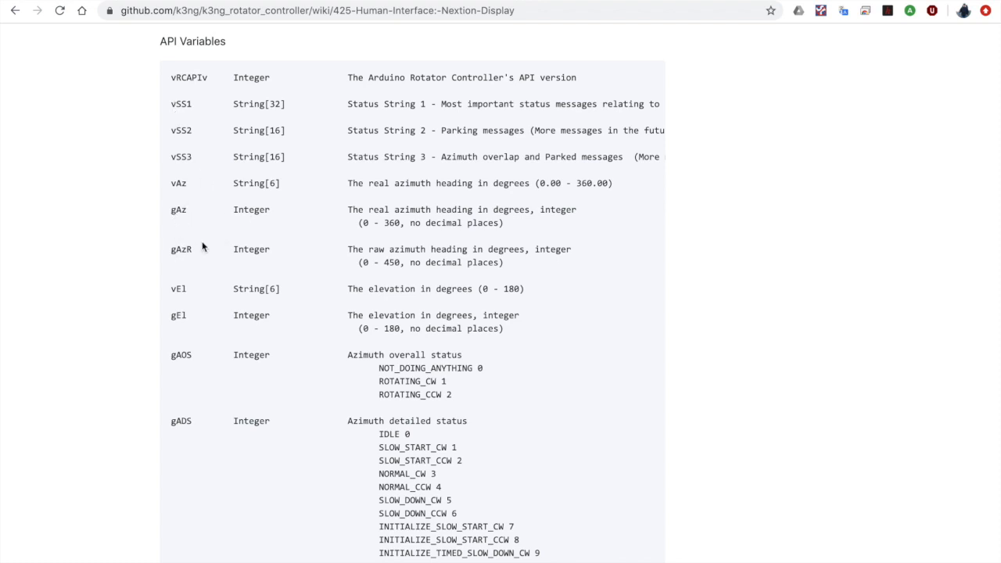
mouse_move(244, 253)
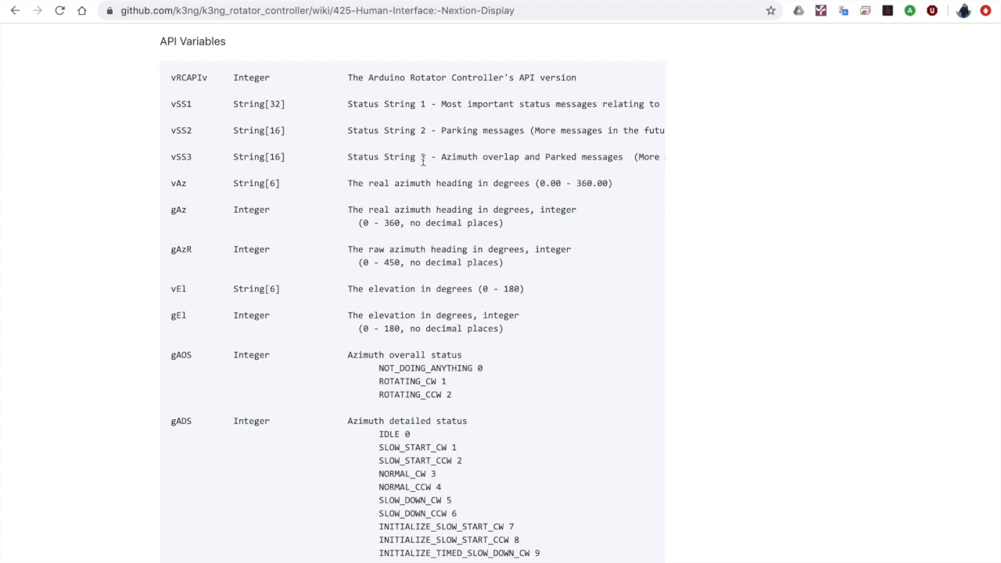
mouse_move(431, 132)
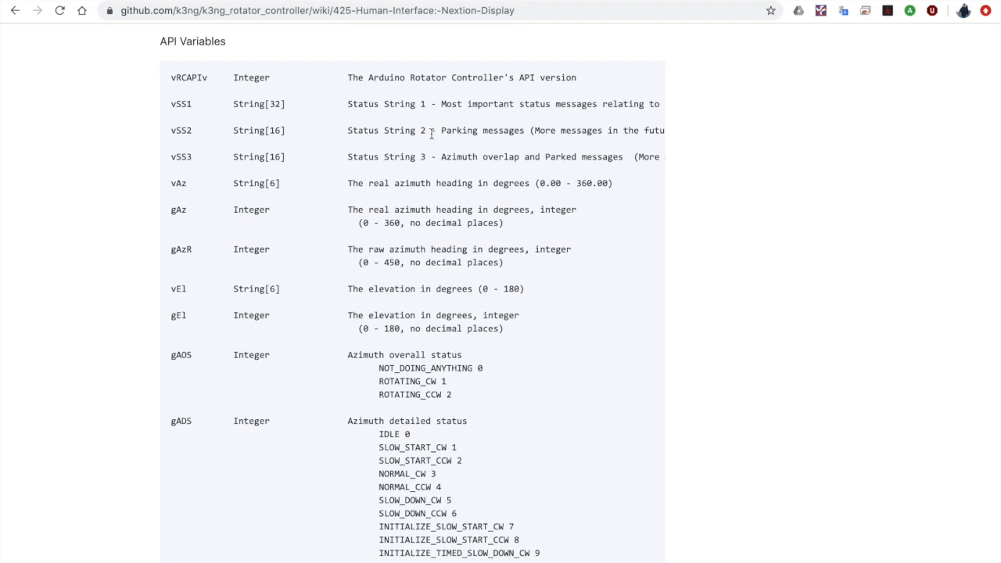
mouse_move(340, 178)
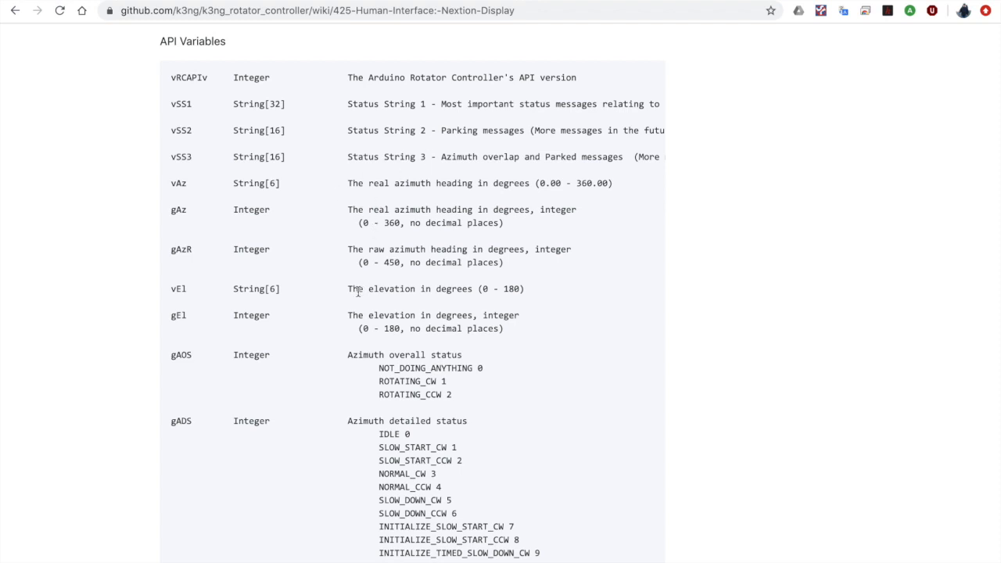
mouse_move(269, 235)
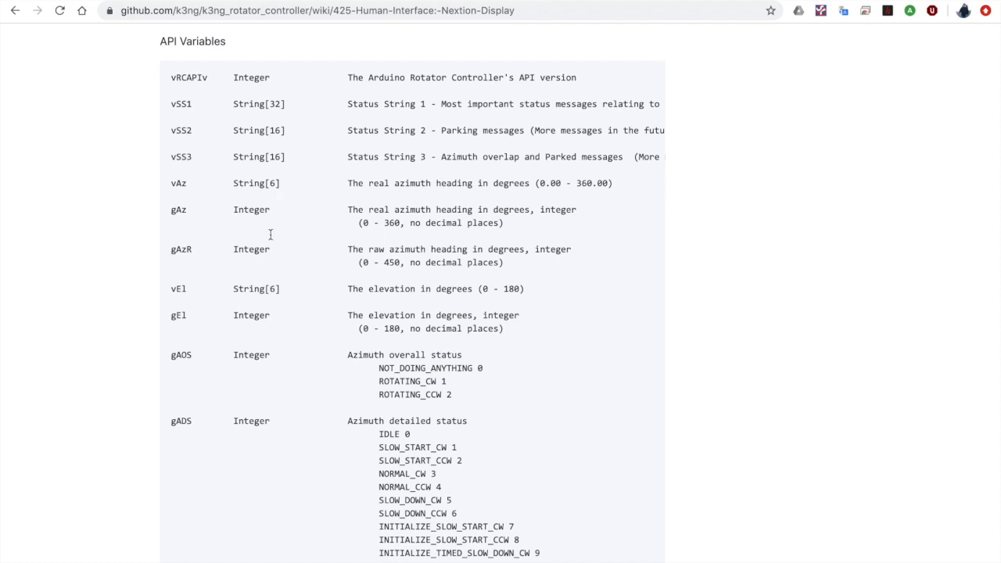
mouse_move(586, 196)
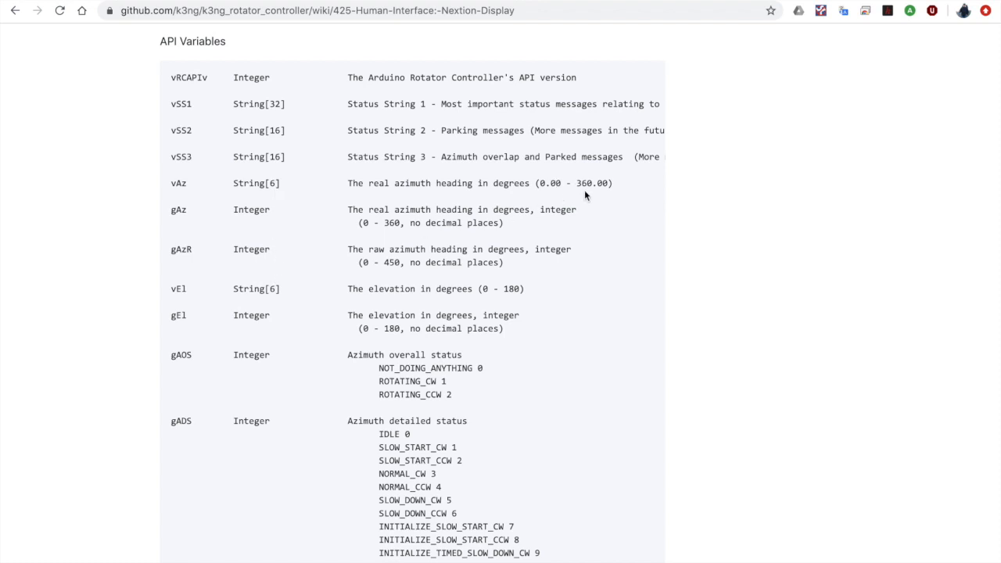
mouse_move(354, 217)
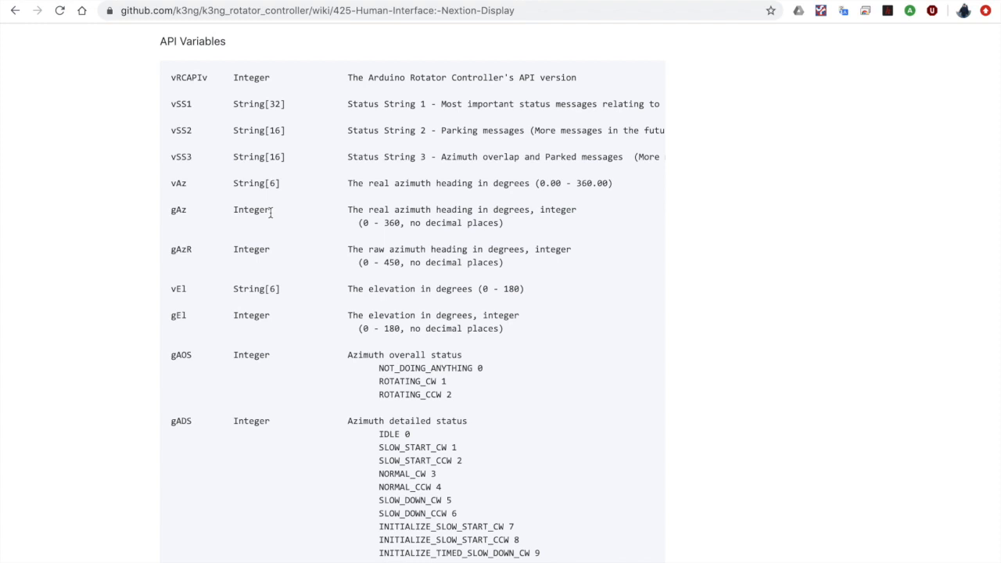
mouse_move(168, 216)
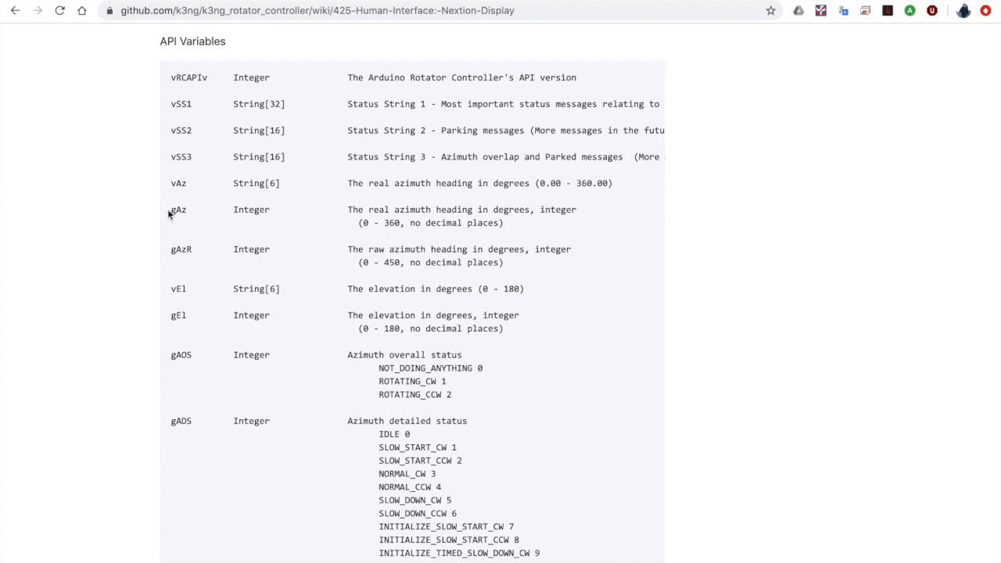
mouse_move(257, 222)
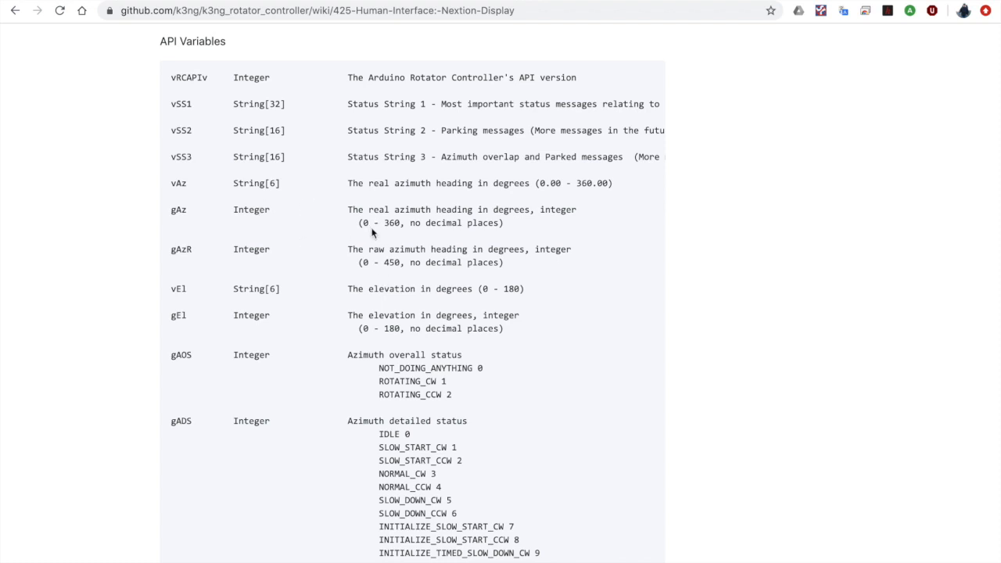
mouse_move(407, 227)
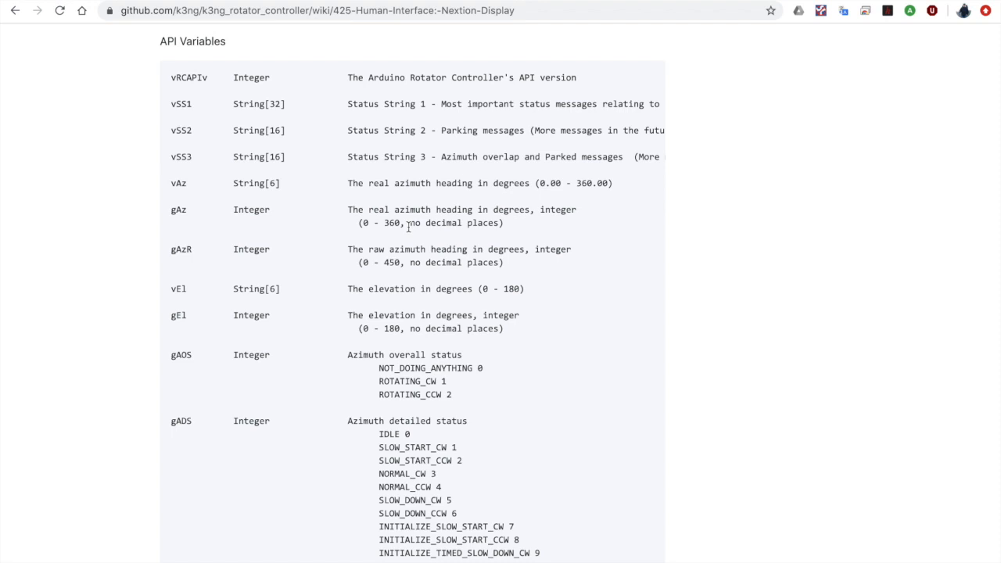
mouse_move(202, 222)
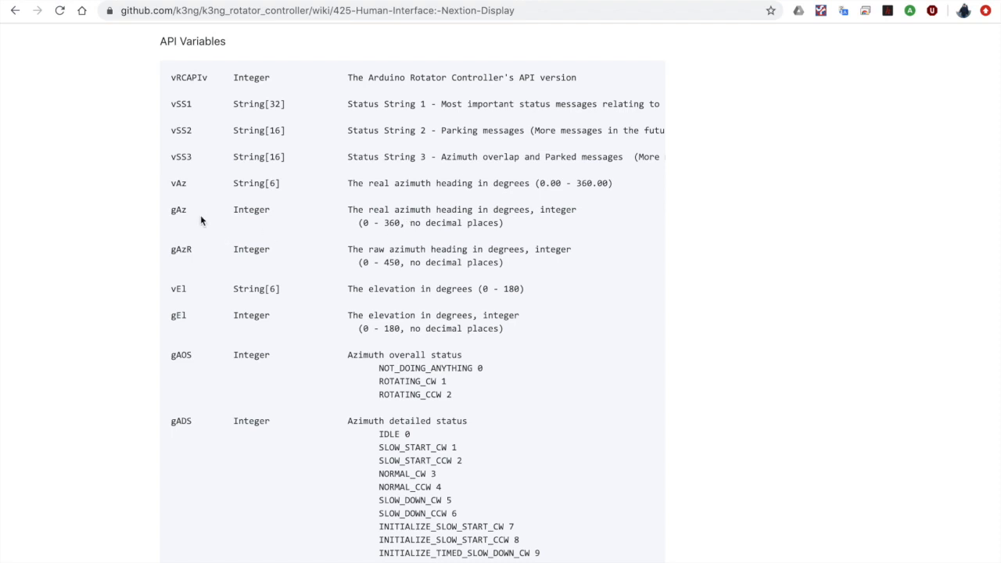
mouse_move(194, 259)
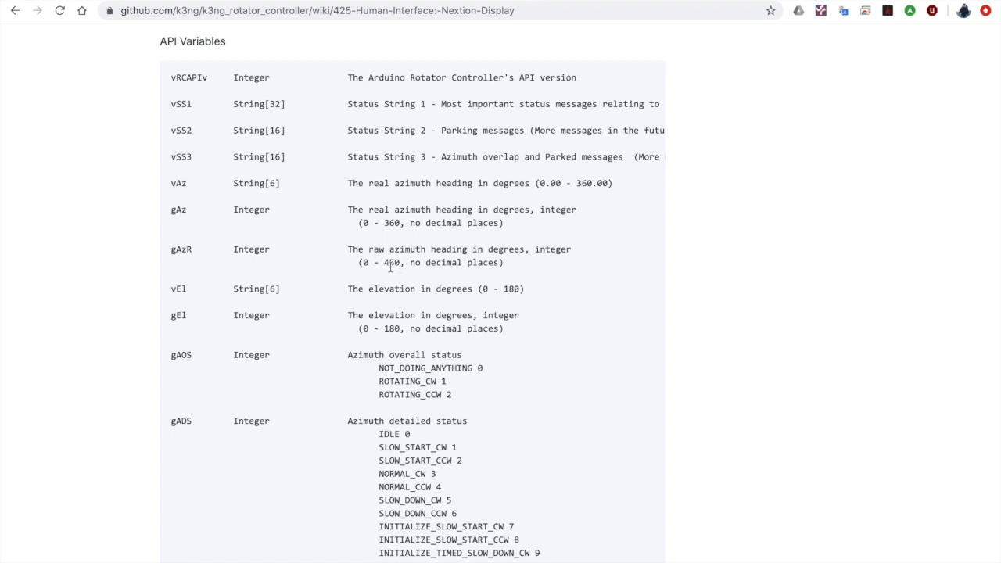
mouse_move(399, 275)
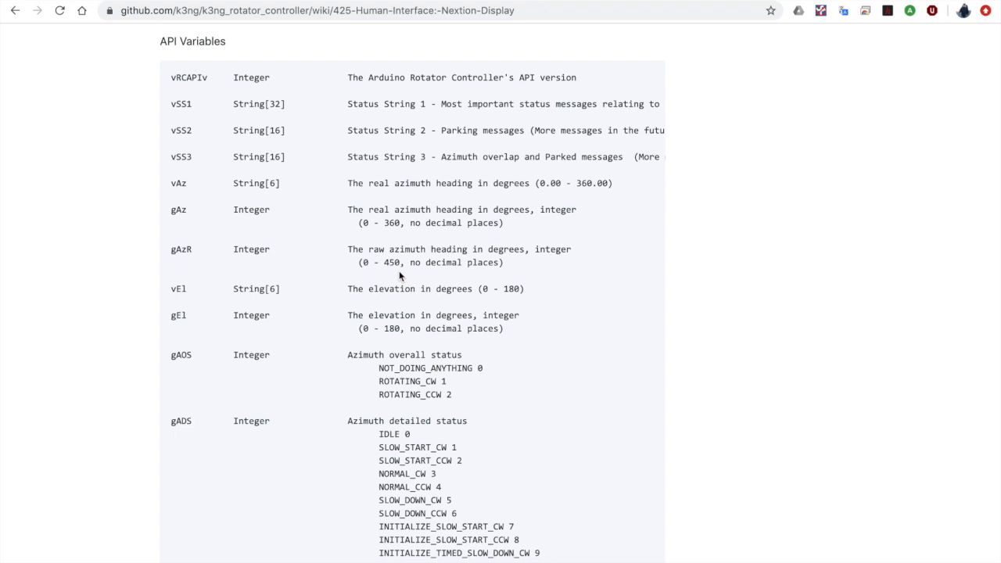
Scroll the API Variables table past gADS, gEOS, gEDS and gCS to the gVS bit values.
scroll("down", 3)
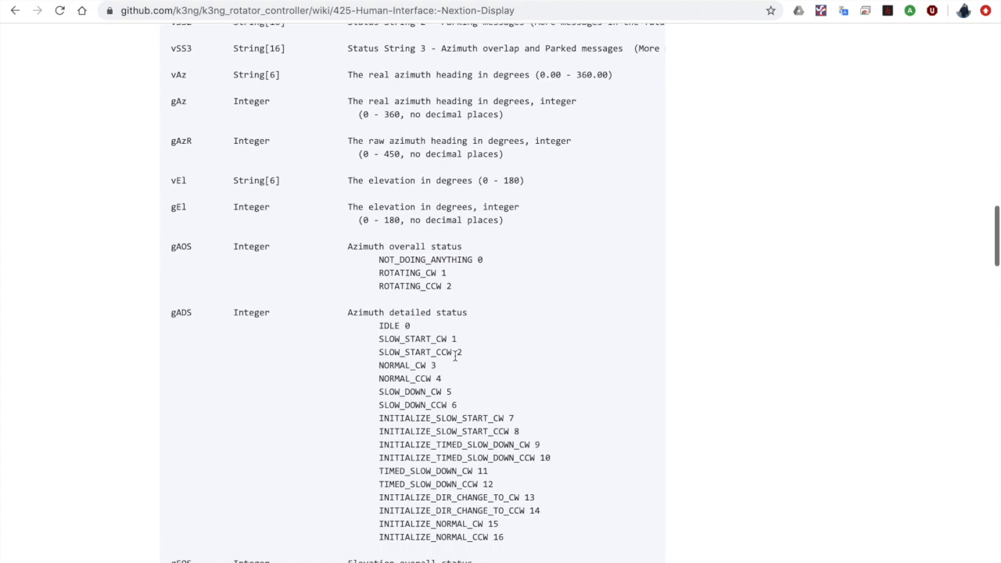
scroll("down", 3)
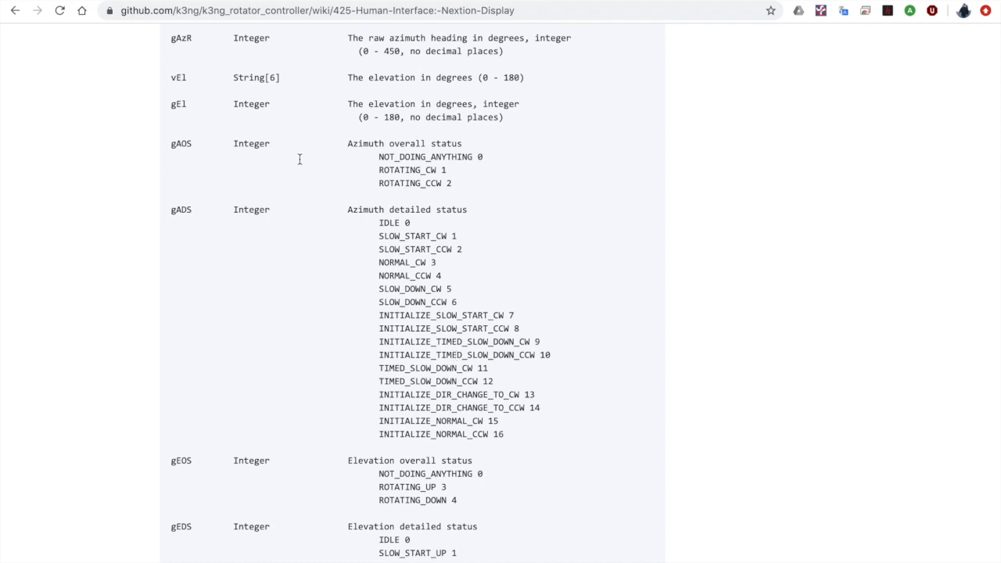
mouse_move(372, 235)
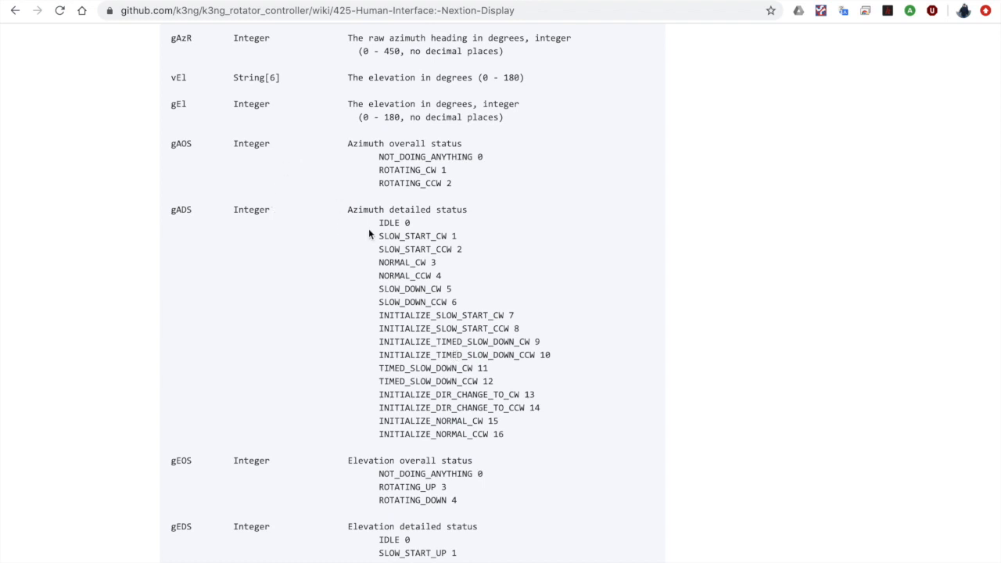
mouse_move(419, 303)
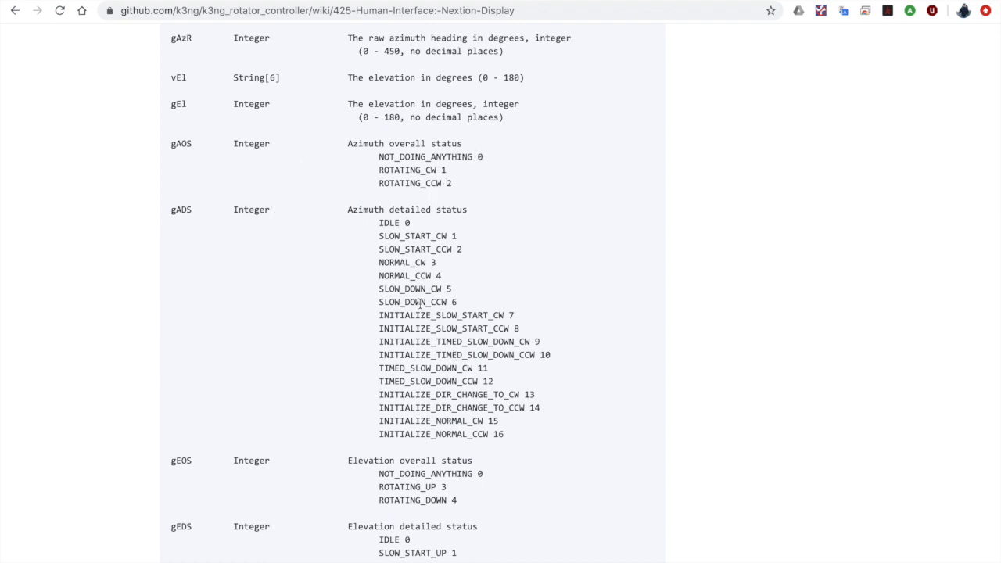
mouse_move(389, 368)
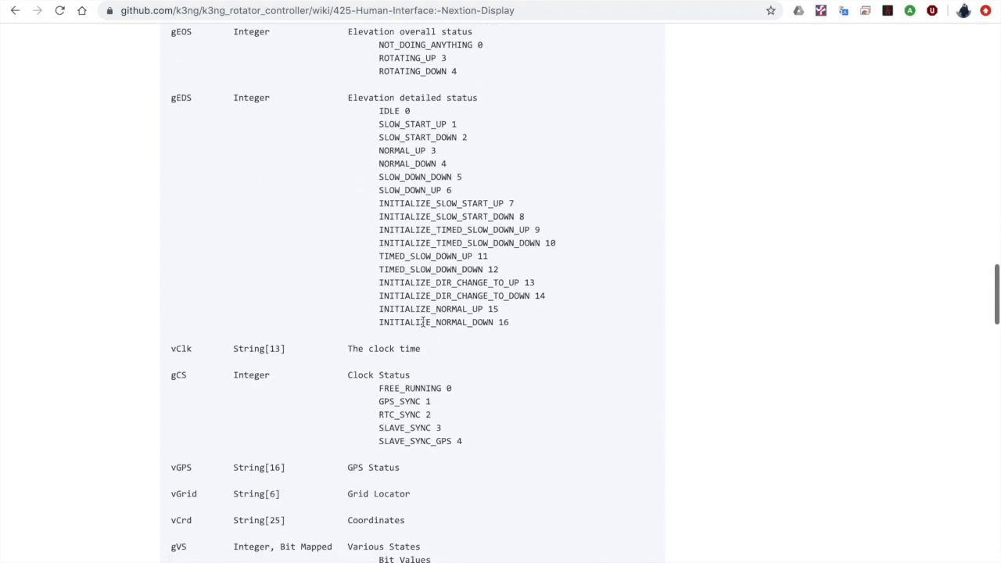
scroll("down", 3)
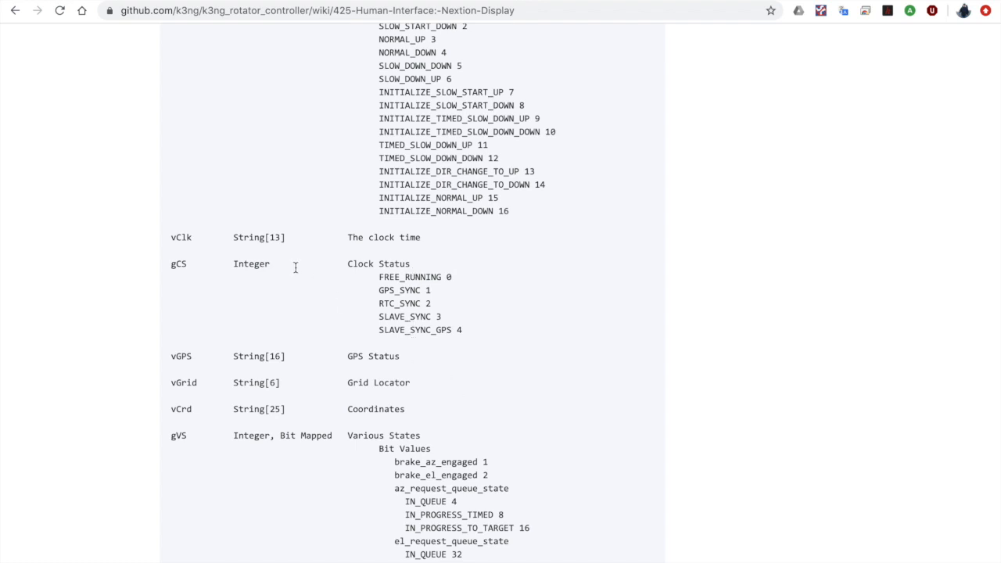
scroll("down", 3)
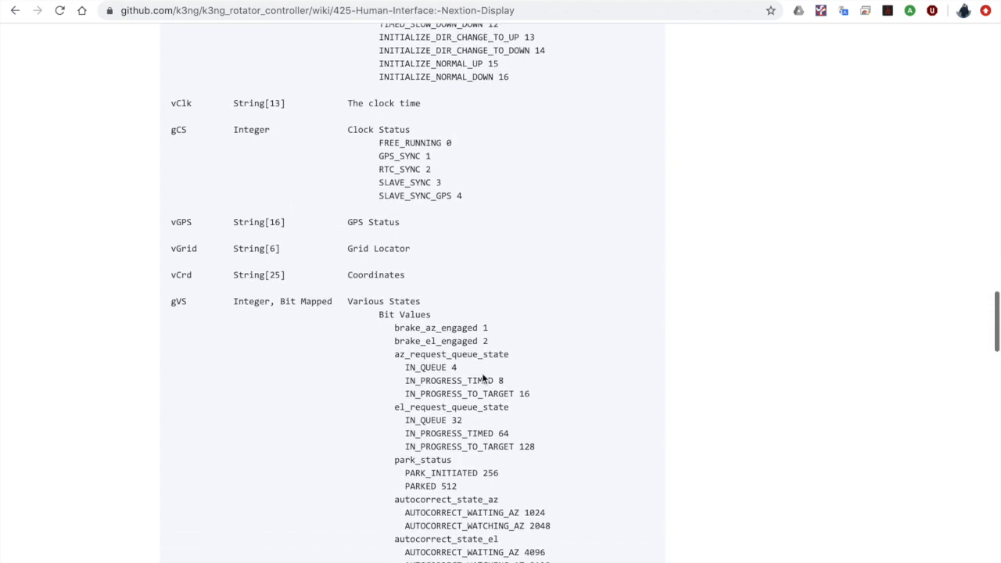
scroll("down", 3)
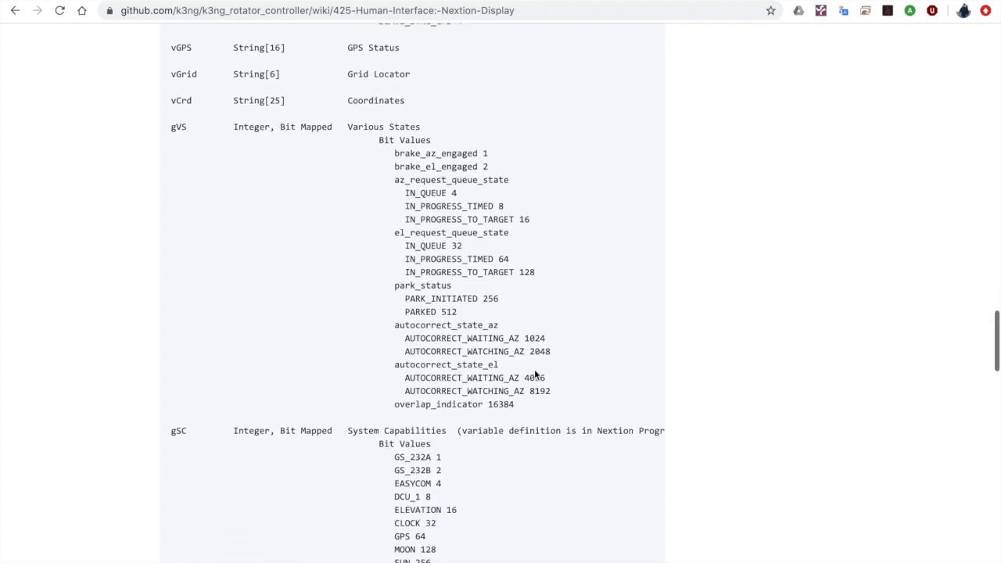
scroll("down", 3)
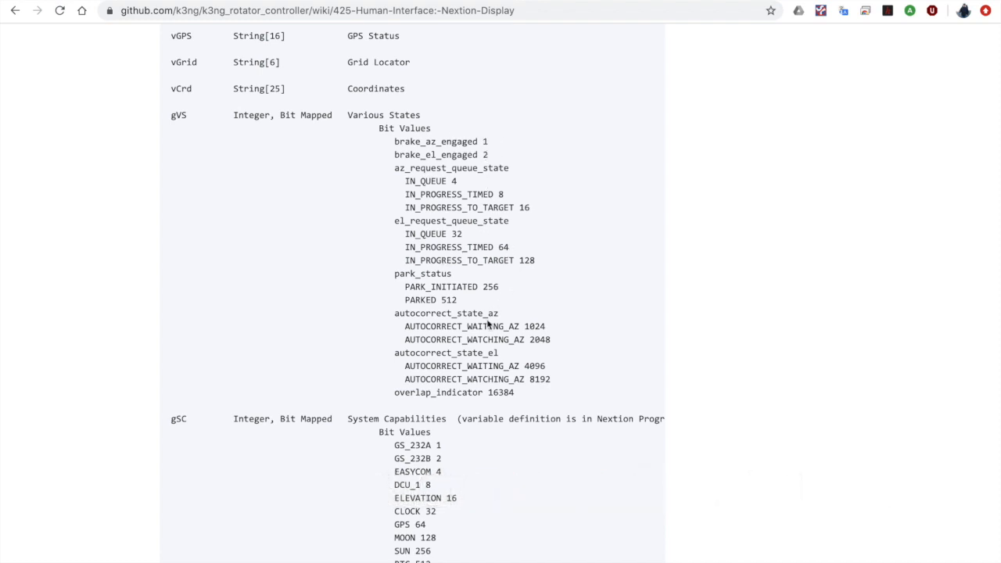
mouse_move(555, 368)
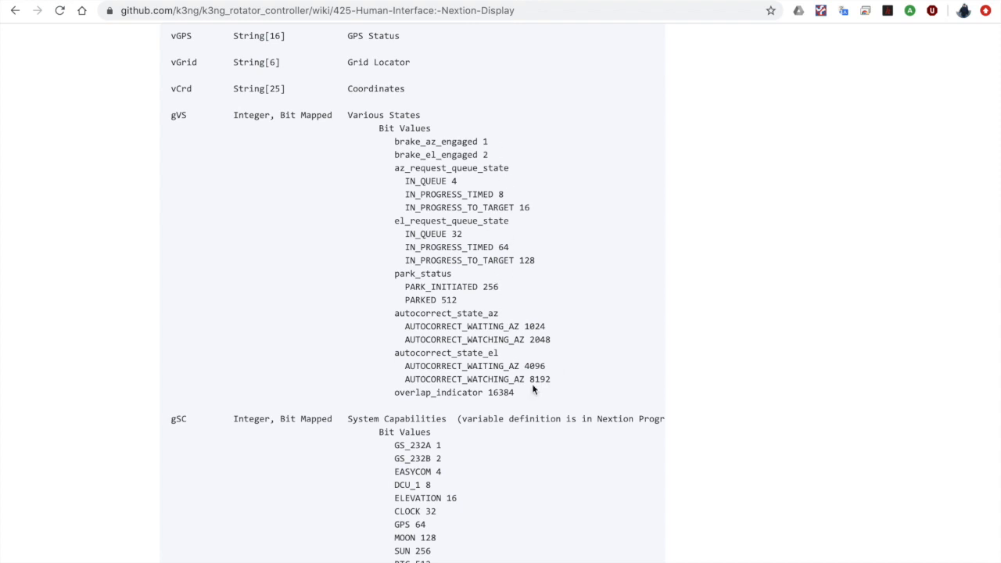
mouse_move(530, 406)
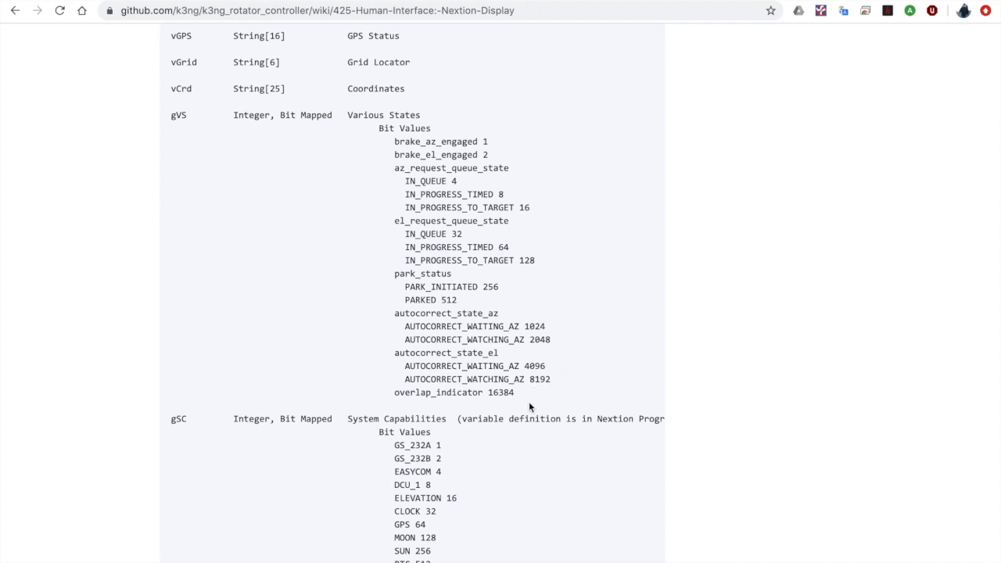
Scroll through gSC, vMAS–vSES and gMSS, then back toward Creating or Customizing A Display.
scroll("down", 3)
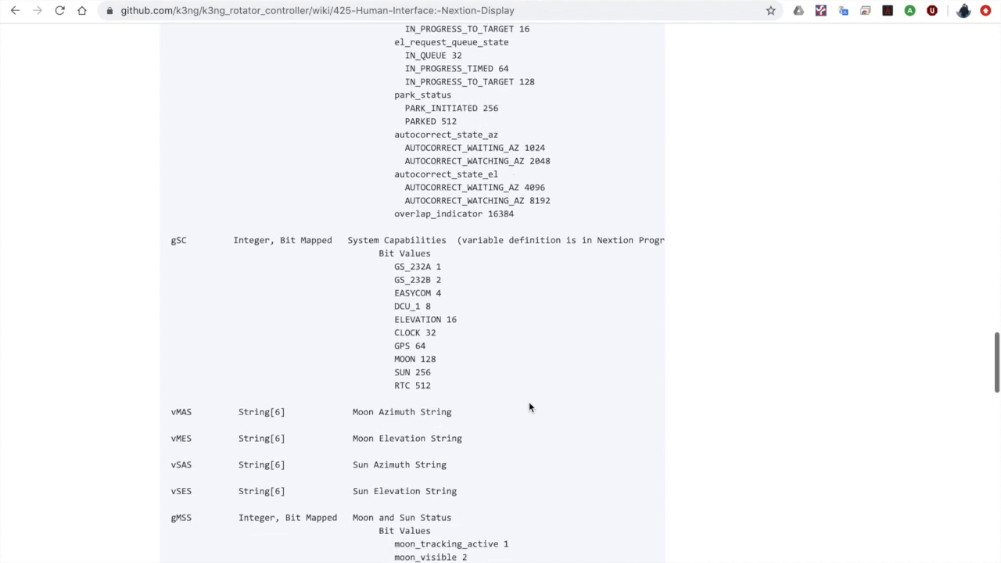
scroll("down", 3)
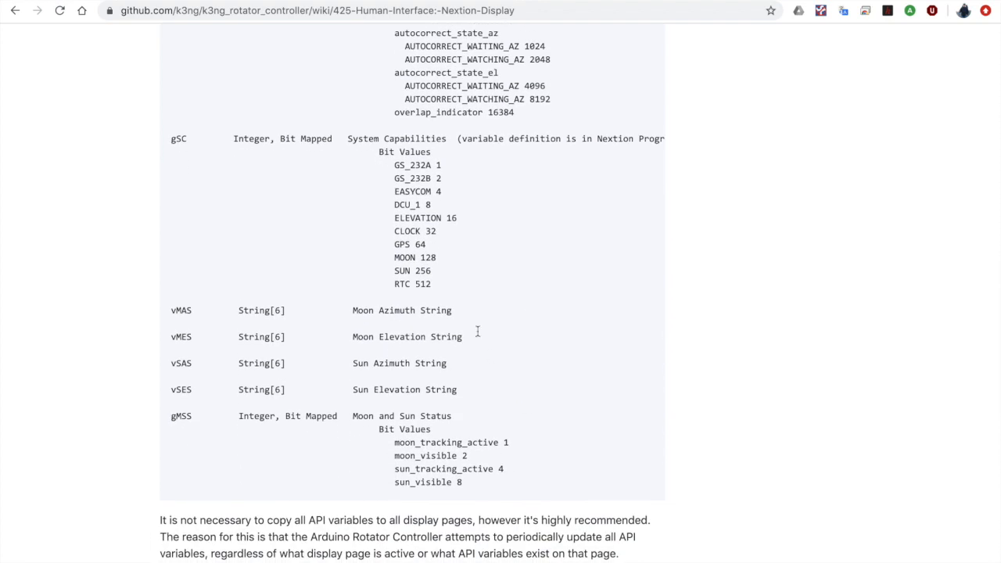
mouse_move(405, 283)
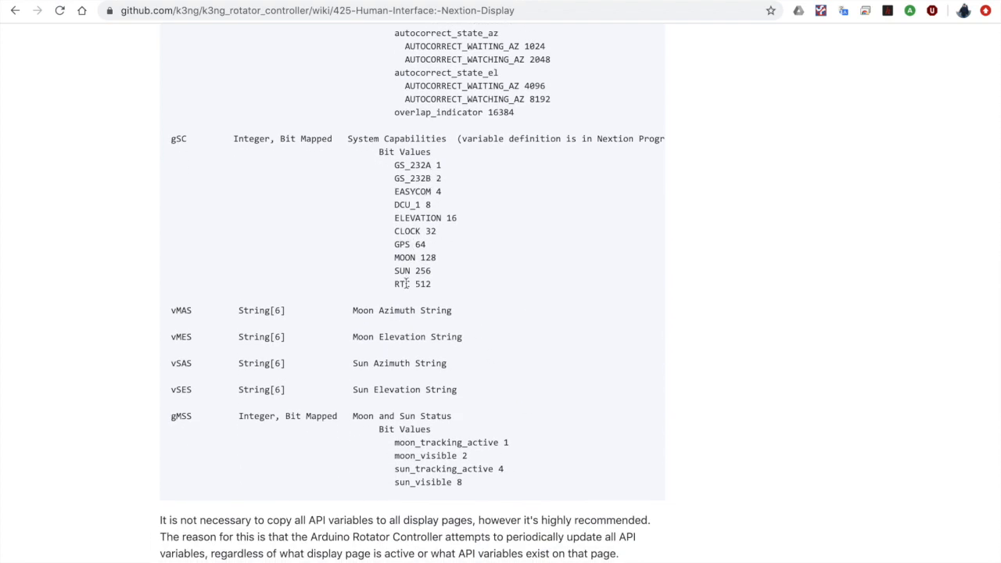
scroll("down", 3)
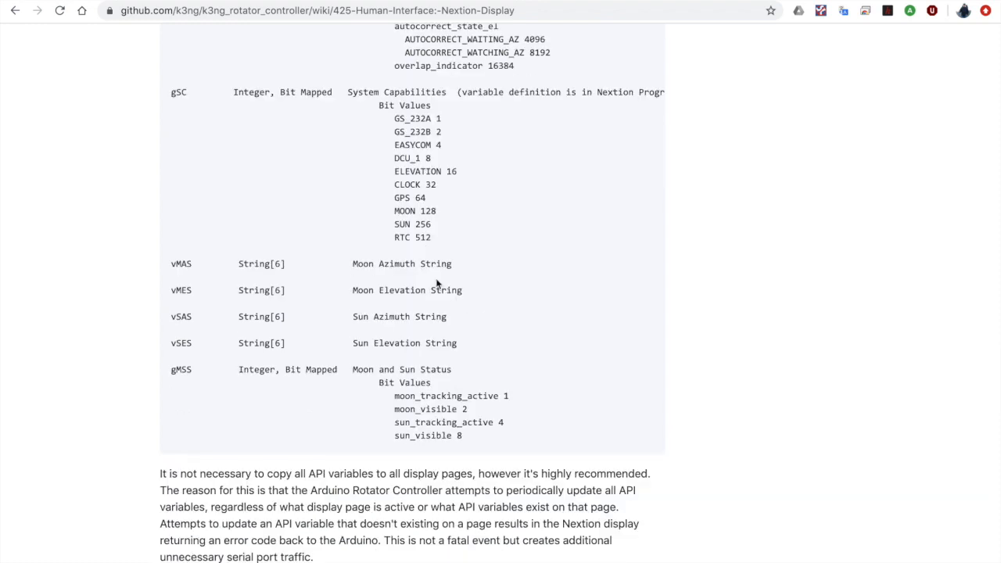
mouse_move(409, 313)
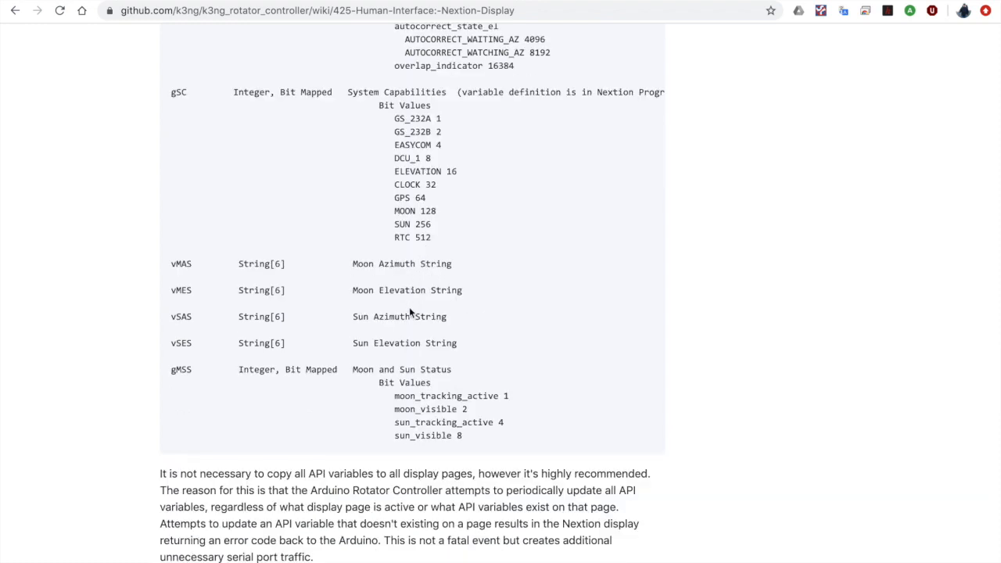
mouse_move(400, 269)
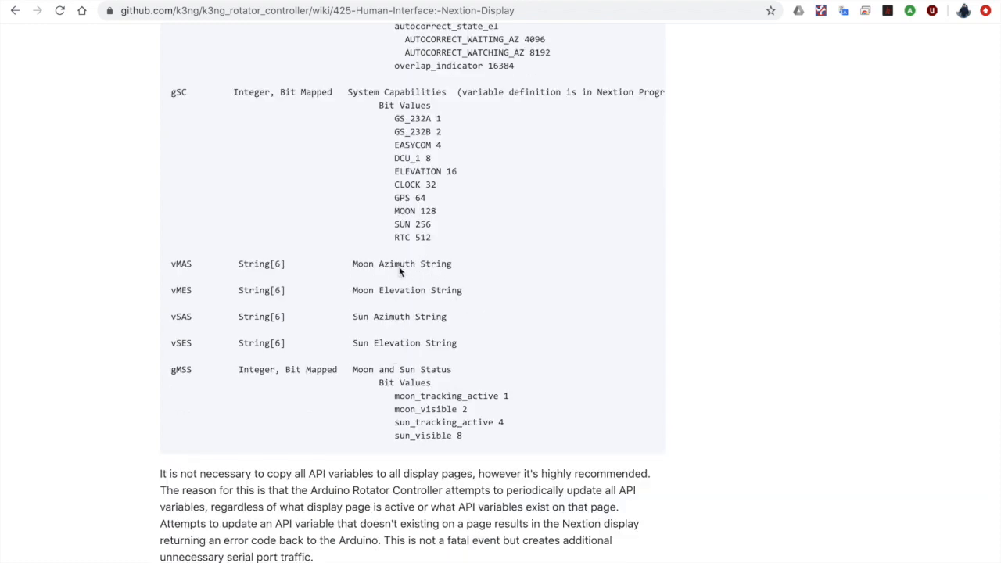
mouse_move(436, 441)
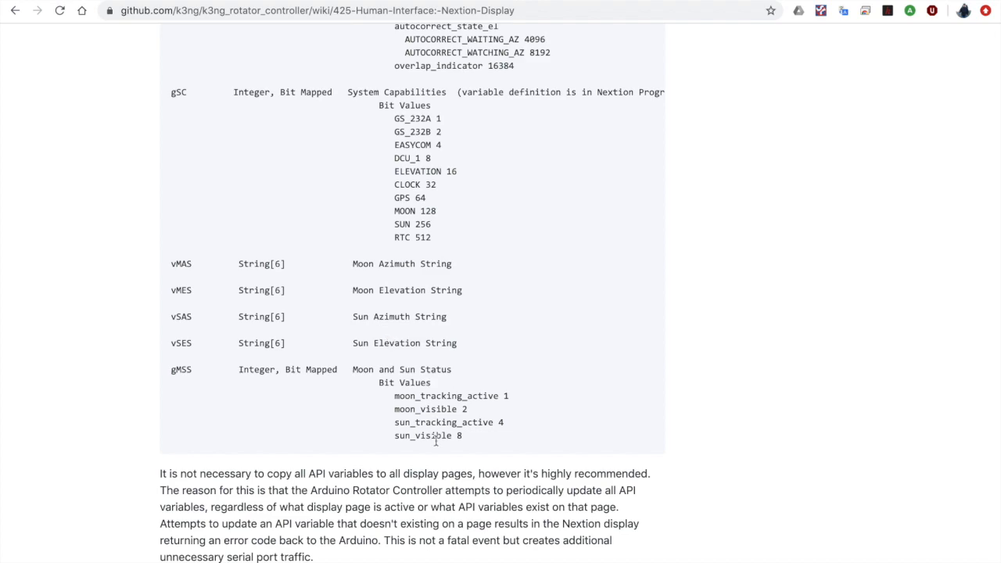
scroll("down", 3)
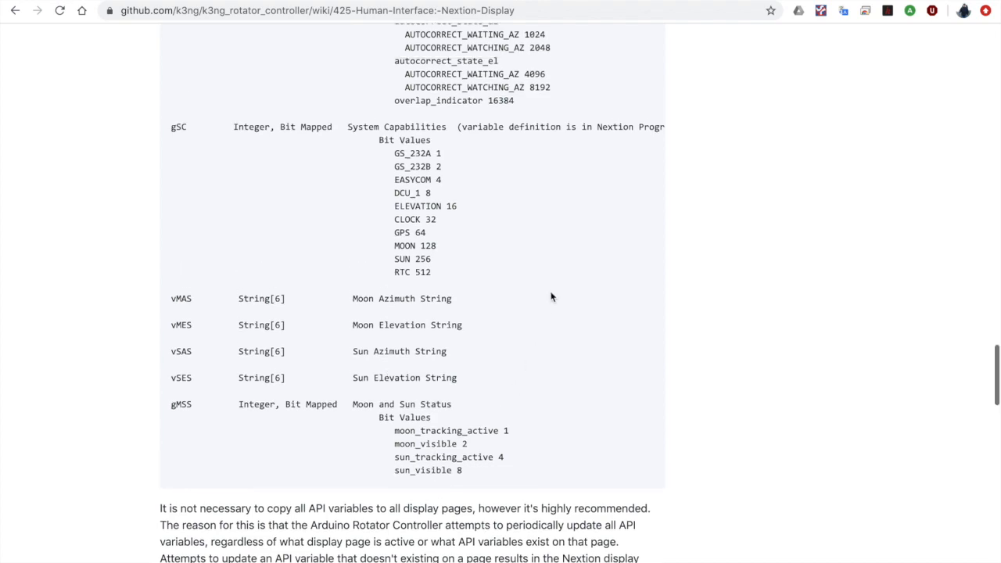
scroll("up", 3)
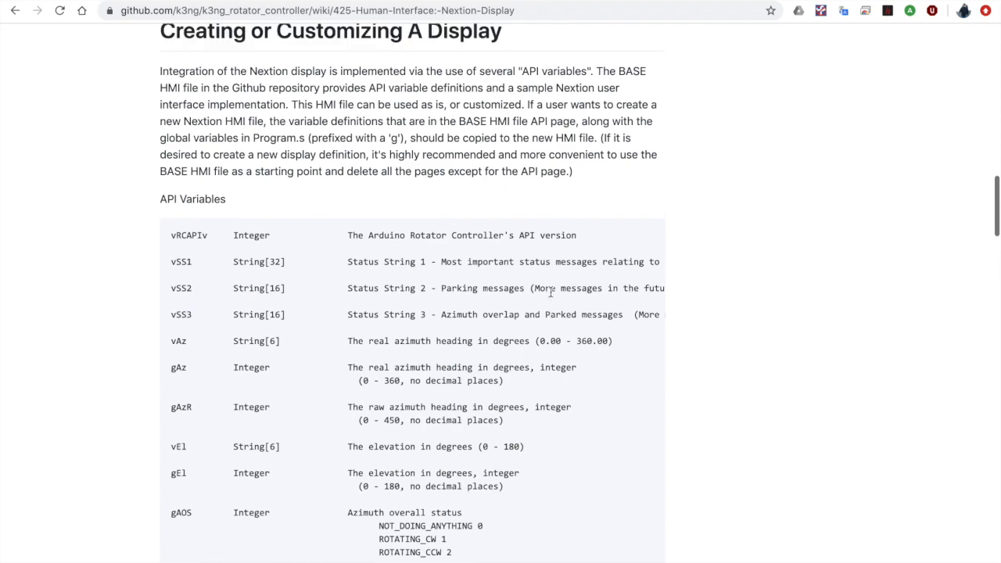
scroll("down", 3)
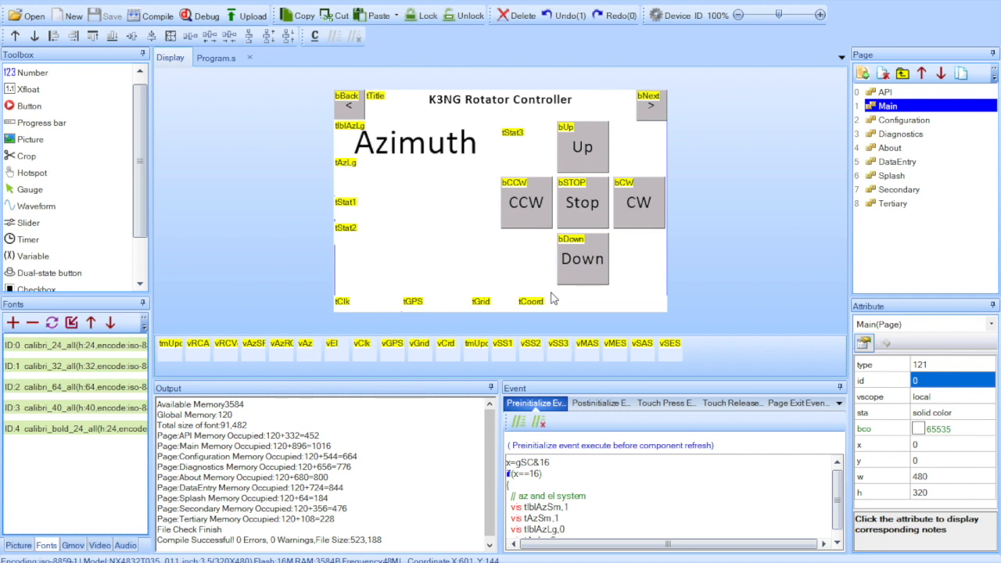
mouse_move(645, 243)
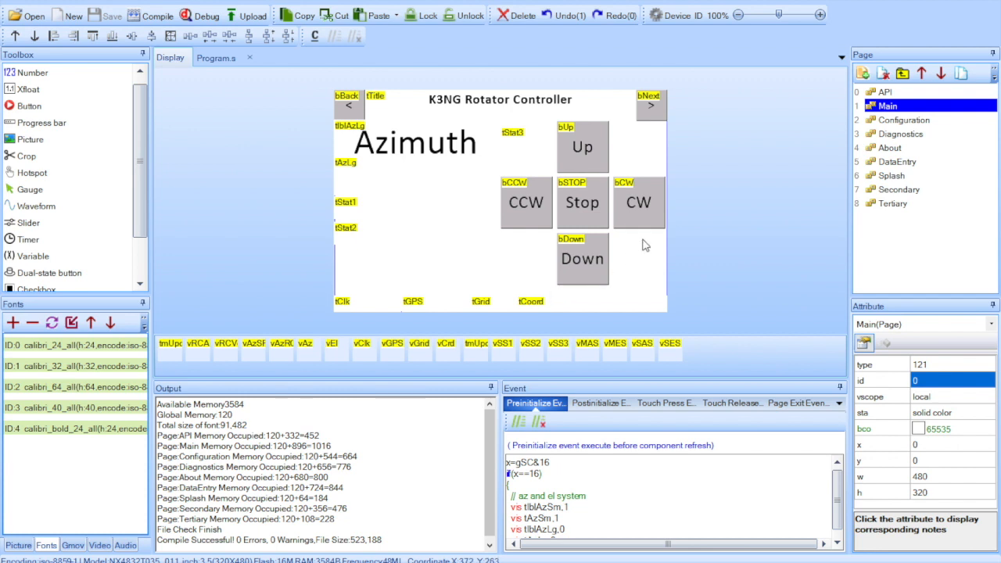
Select the bUp button on the Main page to show its Touch Press Event code.
left_click(581, 146)
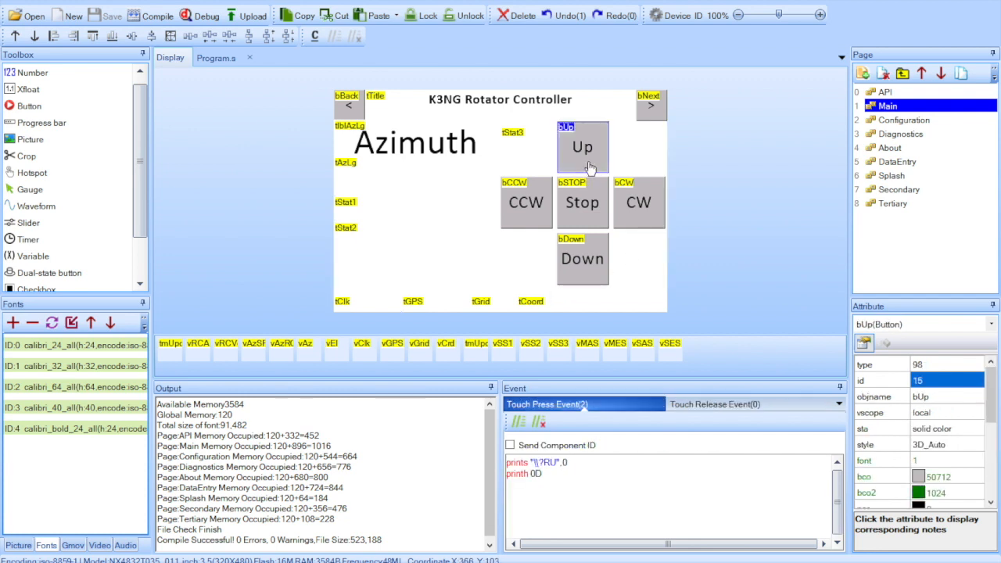
mouse_move(649, 439)
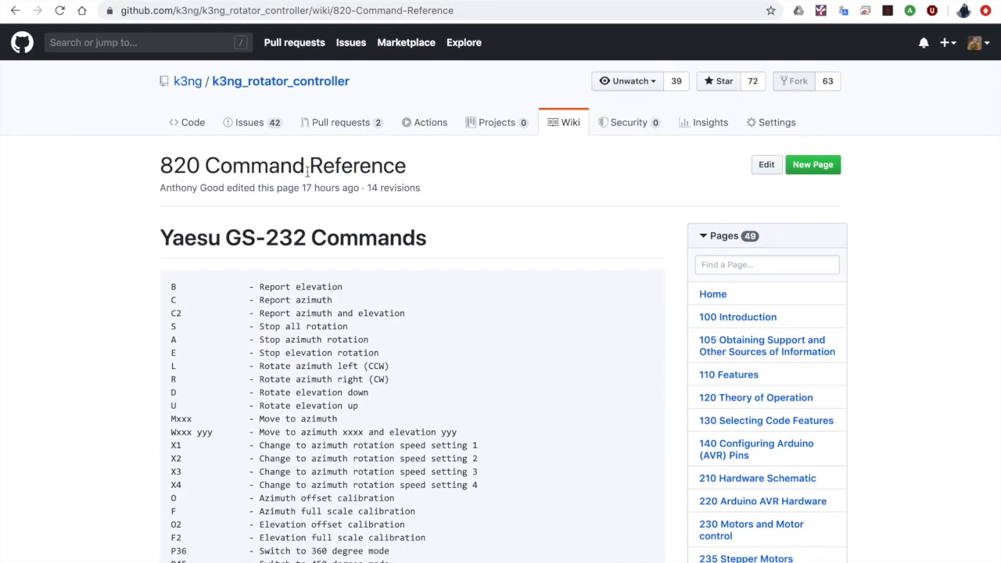
Scroll the Command Reference to the Extended Commands (\?RL, \?RR, \?RU, \?RD) and compare with a button's event command.
scroll("down", 3)
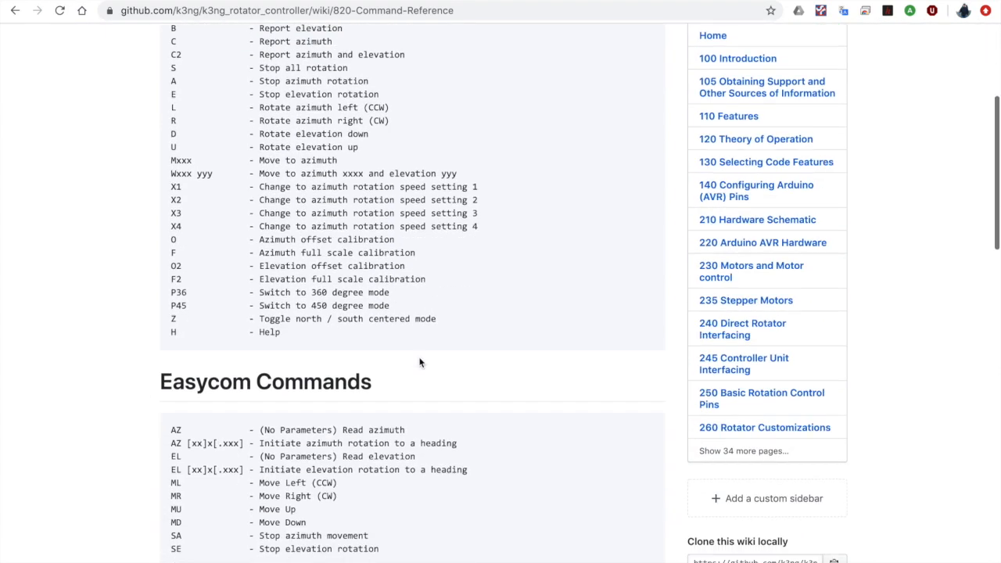
scroll("down", 3)
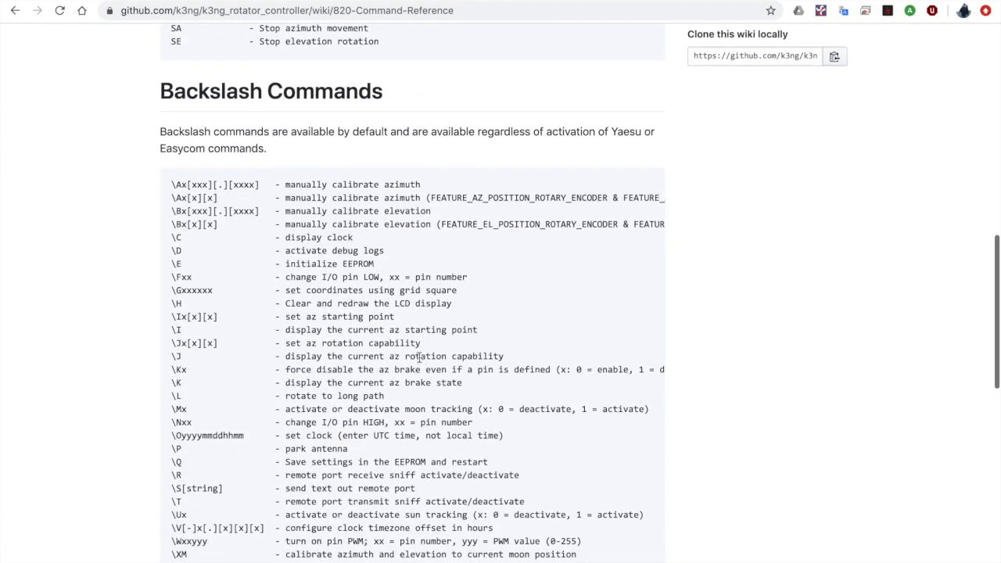
scroll("down", 3)
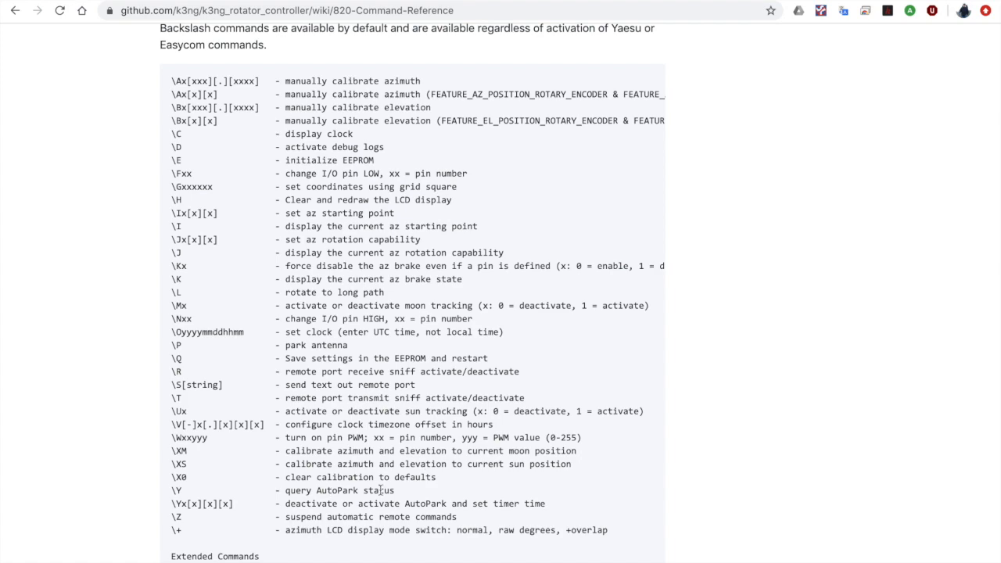
scroll("down", 3)
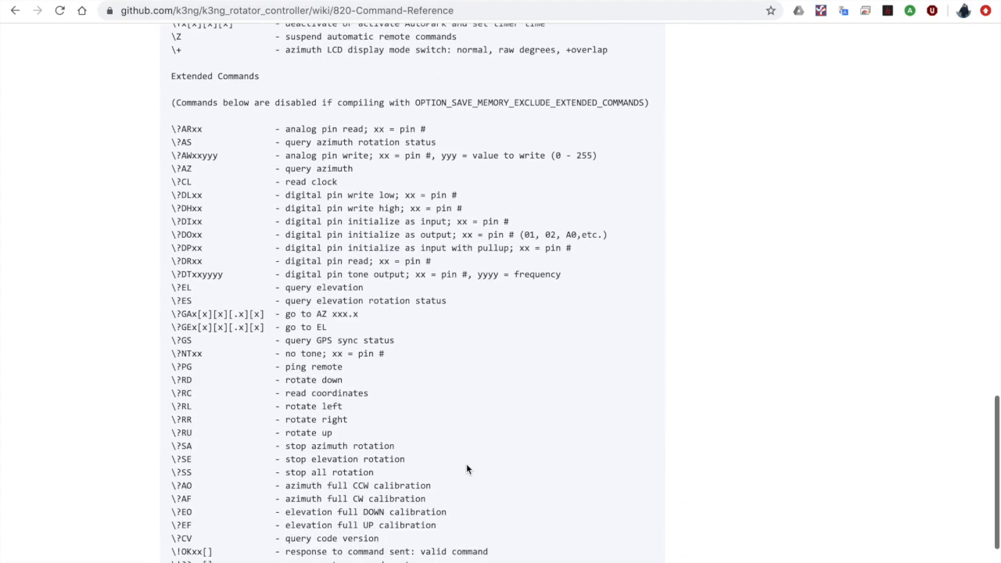
scroll("down", 3)
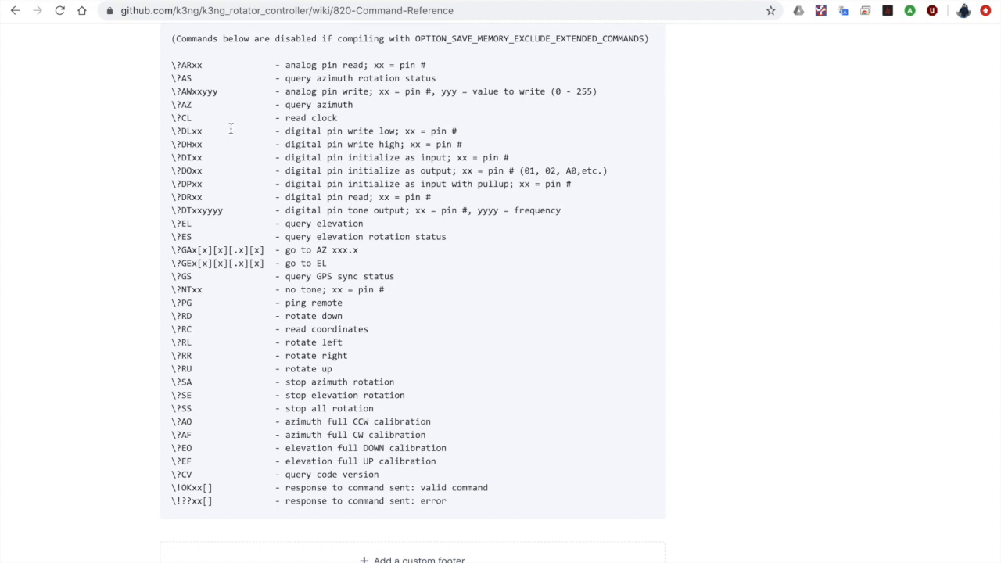
mouse_move(360, 347)
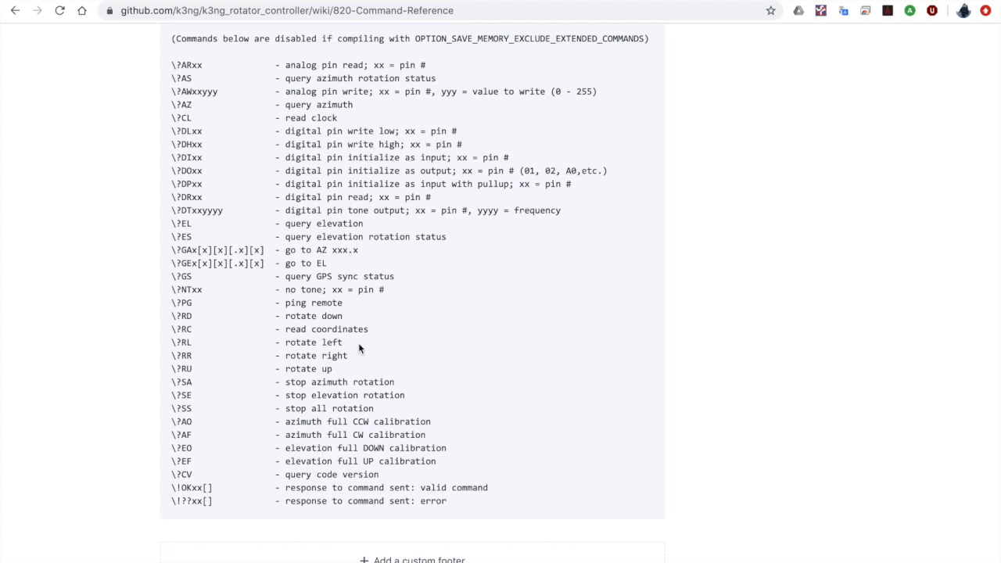
mouse_move(179, 370)
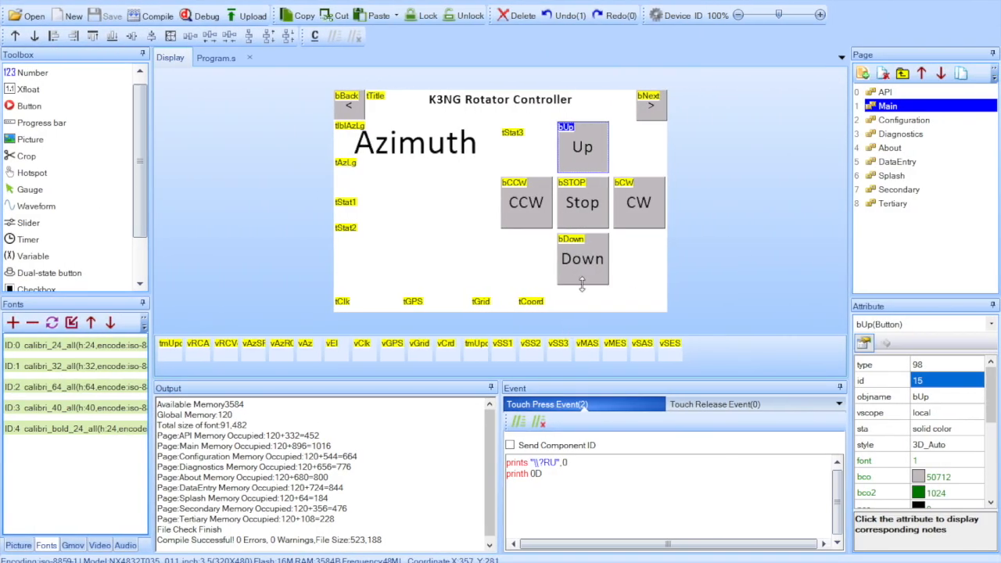
left_click(526, 203)
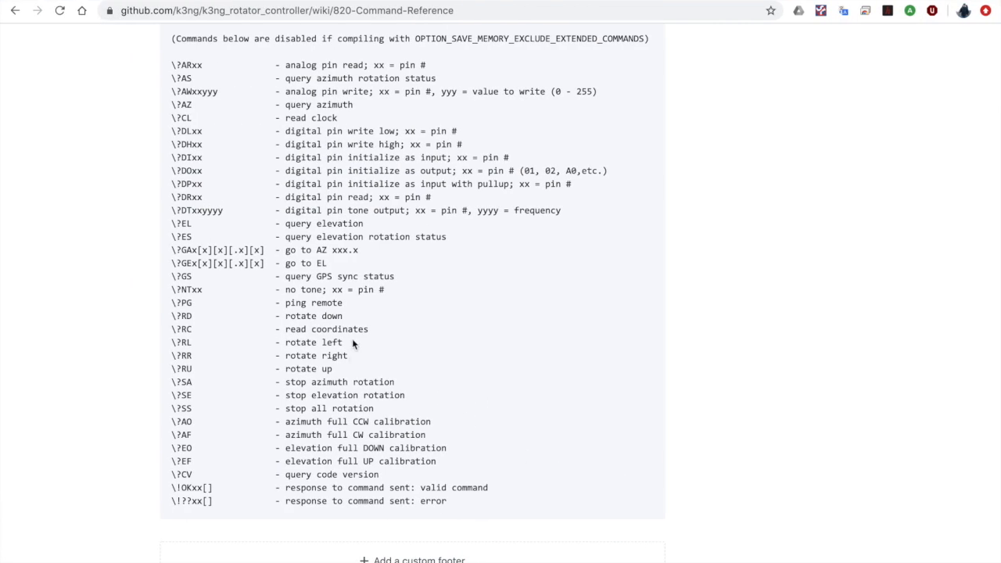
mouse_move(321, 369)
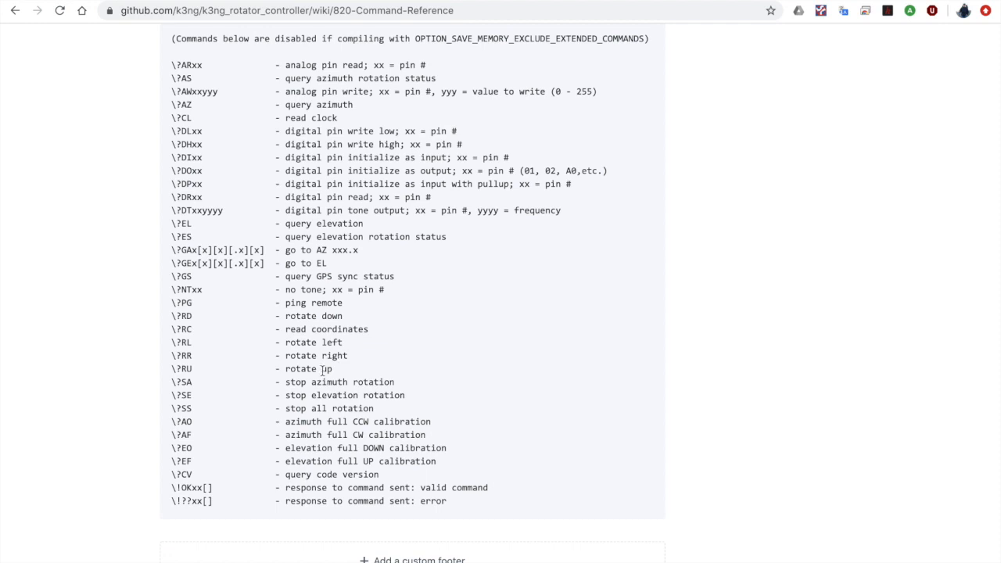
mouse_move(222, 447)
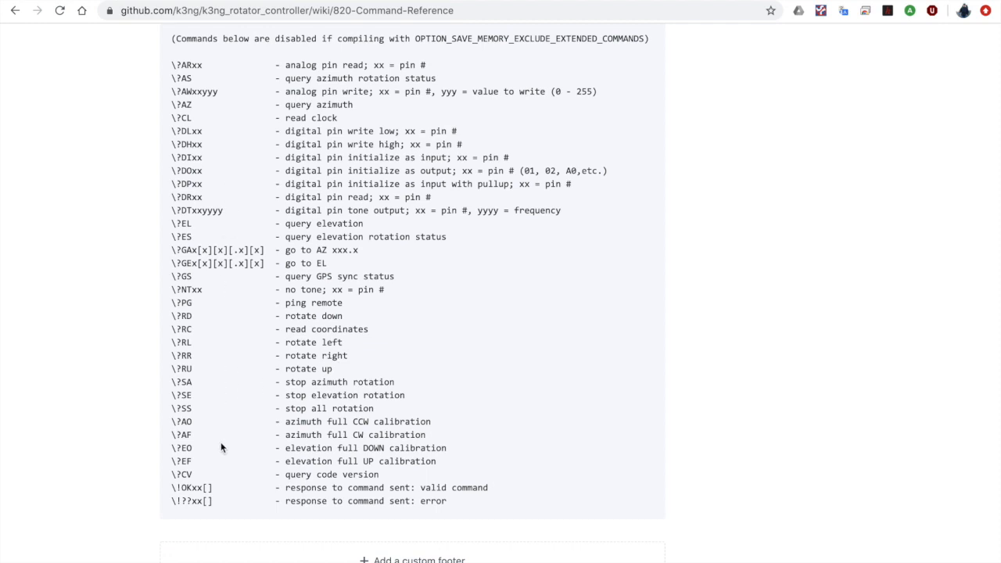
mouse_move(326, 383)
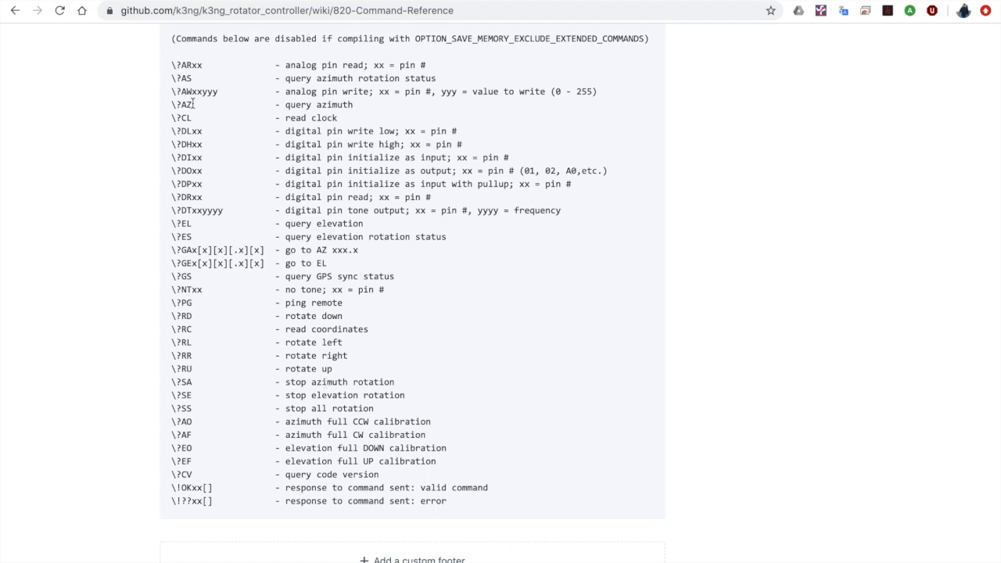
mouse_move(337, 122)
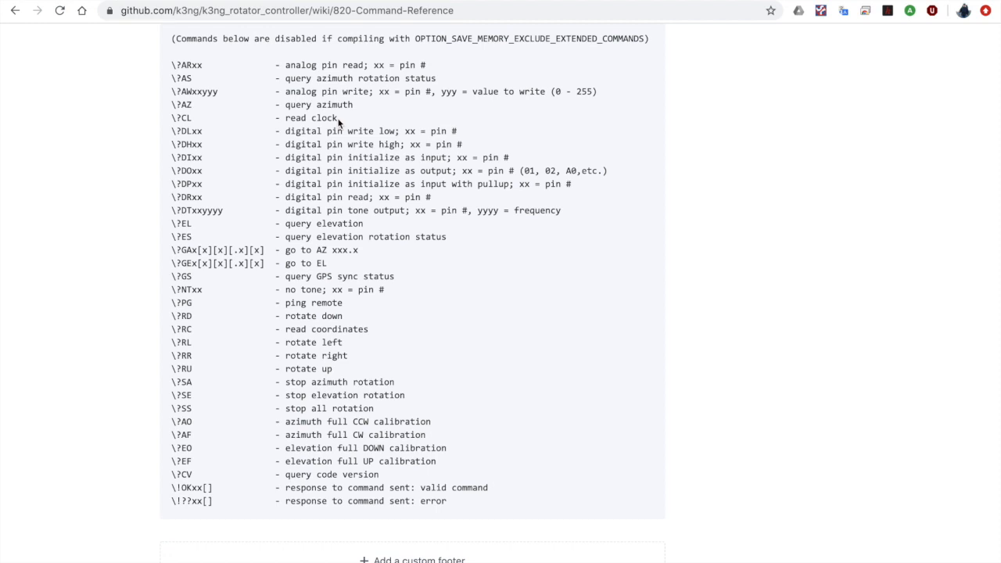
mouse_move(354, 108)
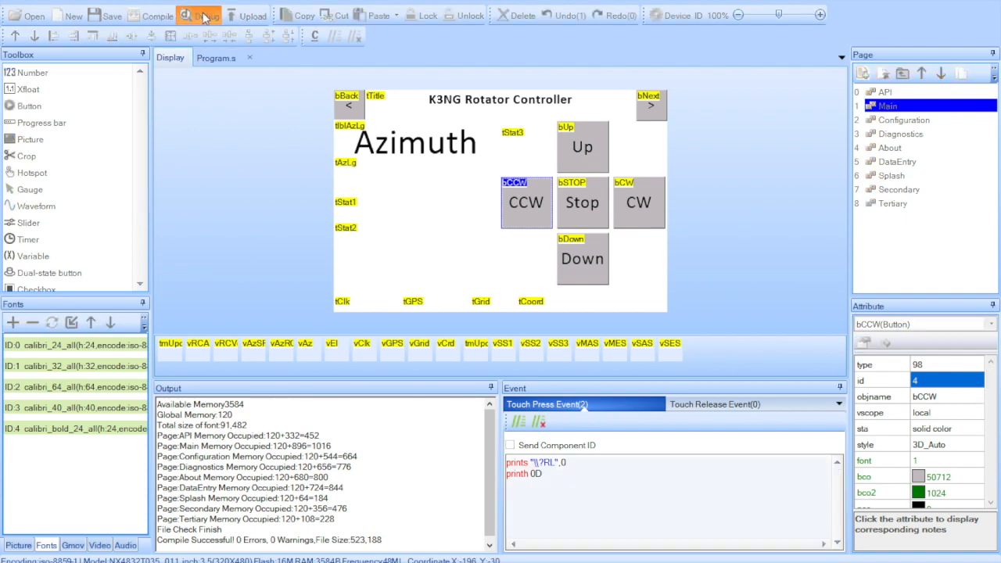
left_click(191, 14)
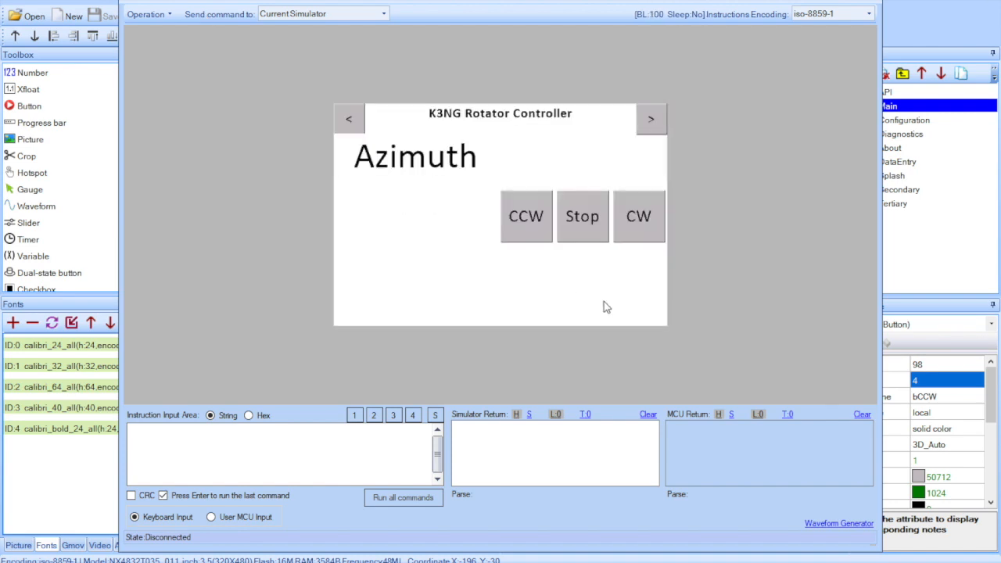
mouse_move(526, 216)
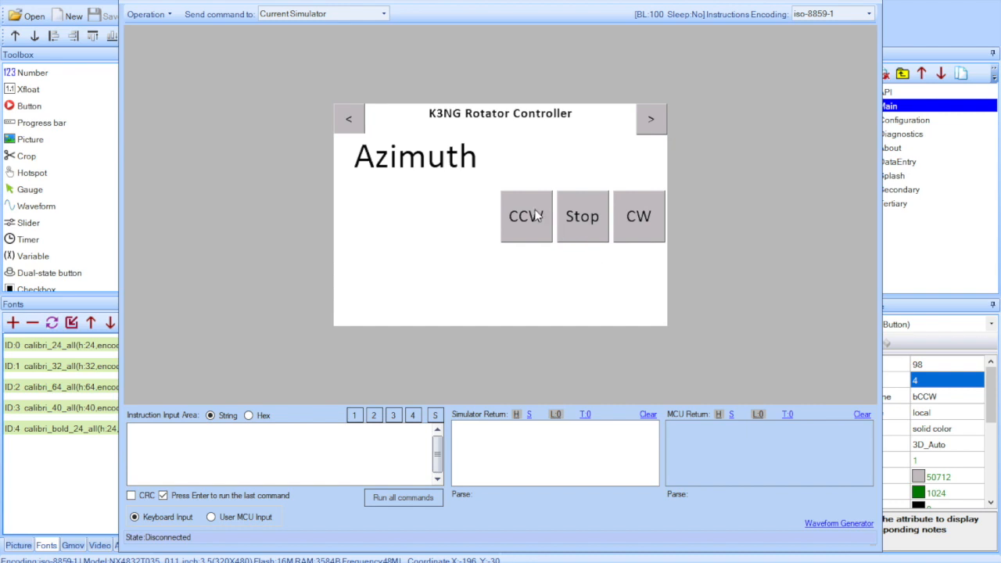
left_click(525, 216)
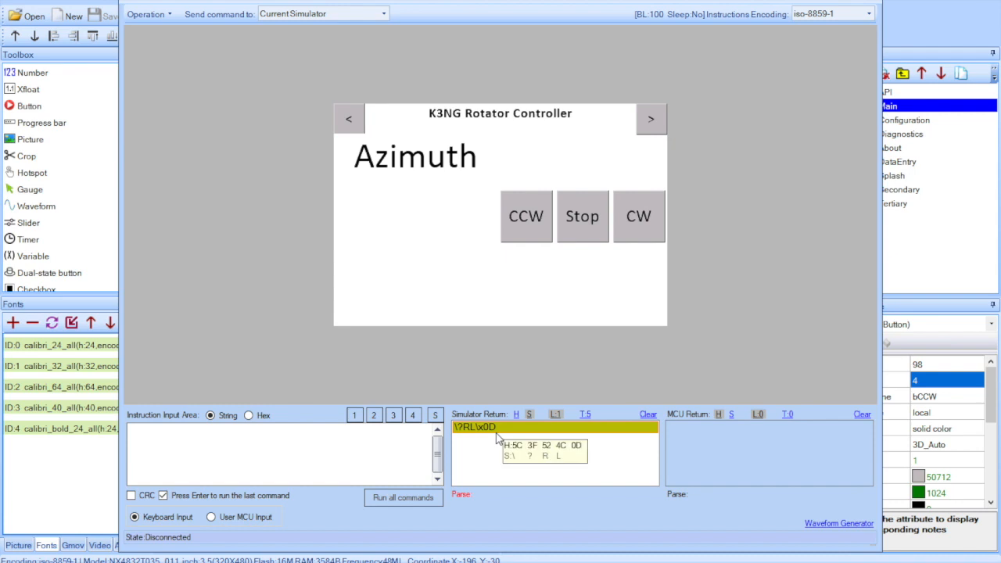
mouse_move(269, 169)
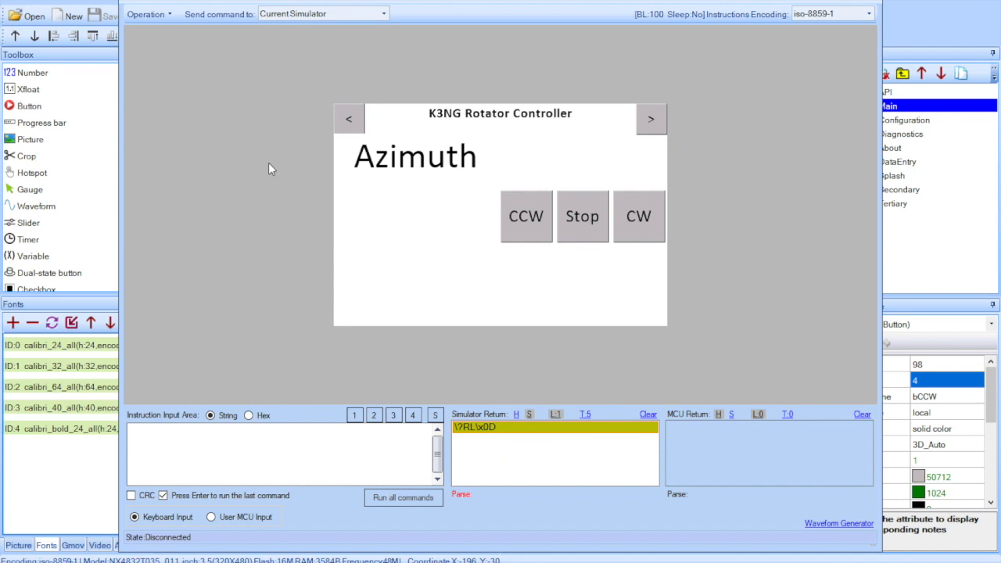
mouse_move(281, 151)
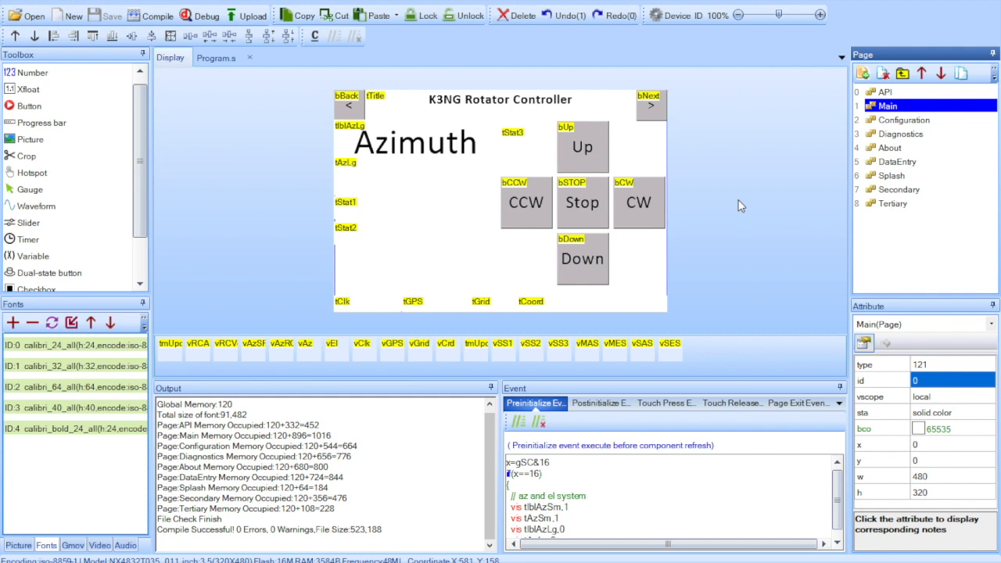
mouse_move(821, 157)
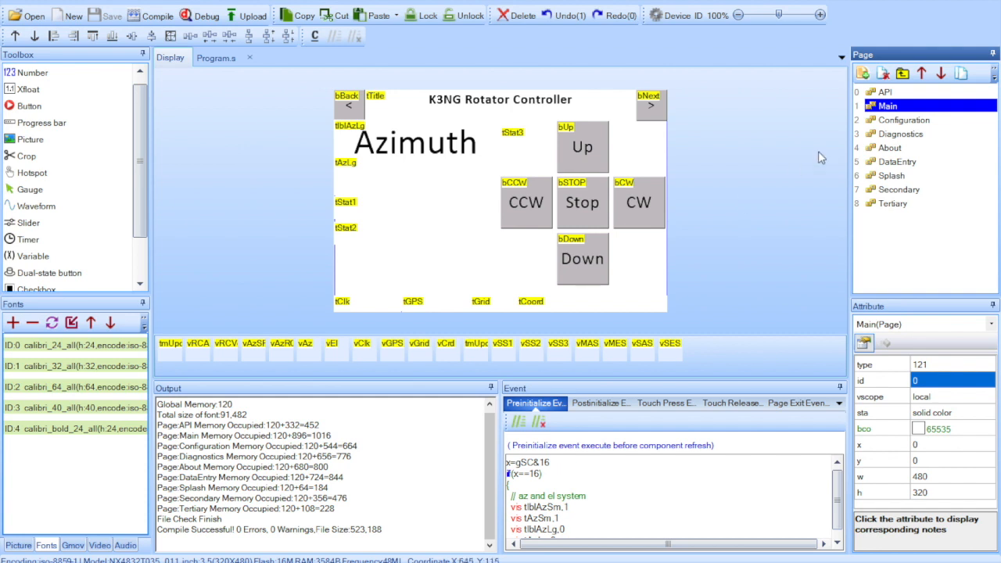
mouse_move(640, 368)
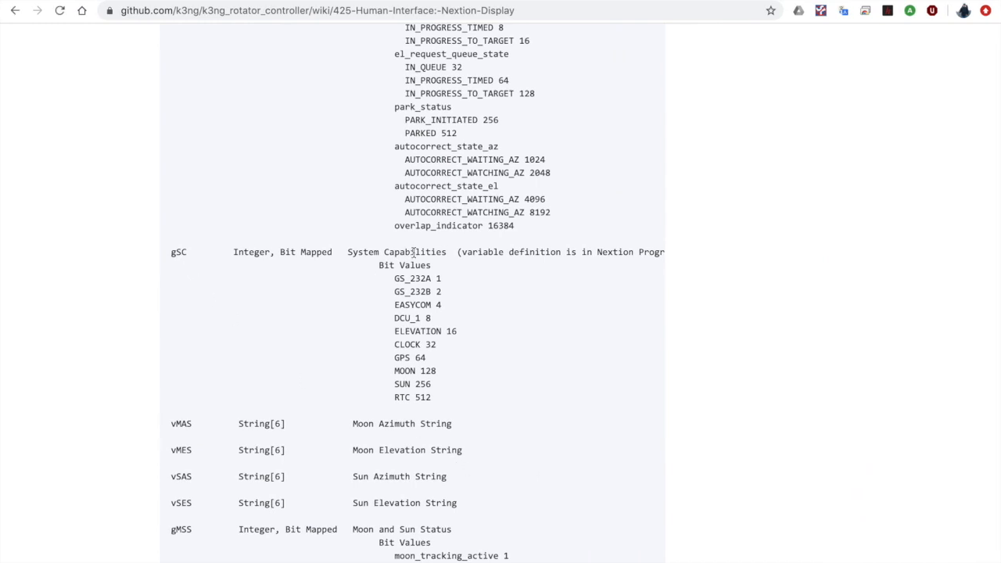
mouse_move(430, 264)
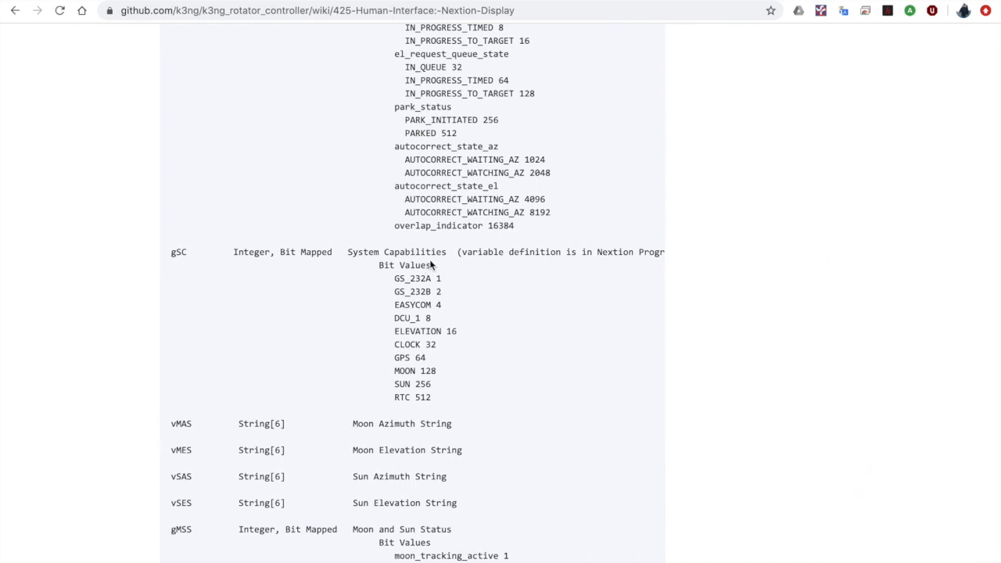
mouse_move(500, 348)
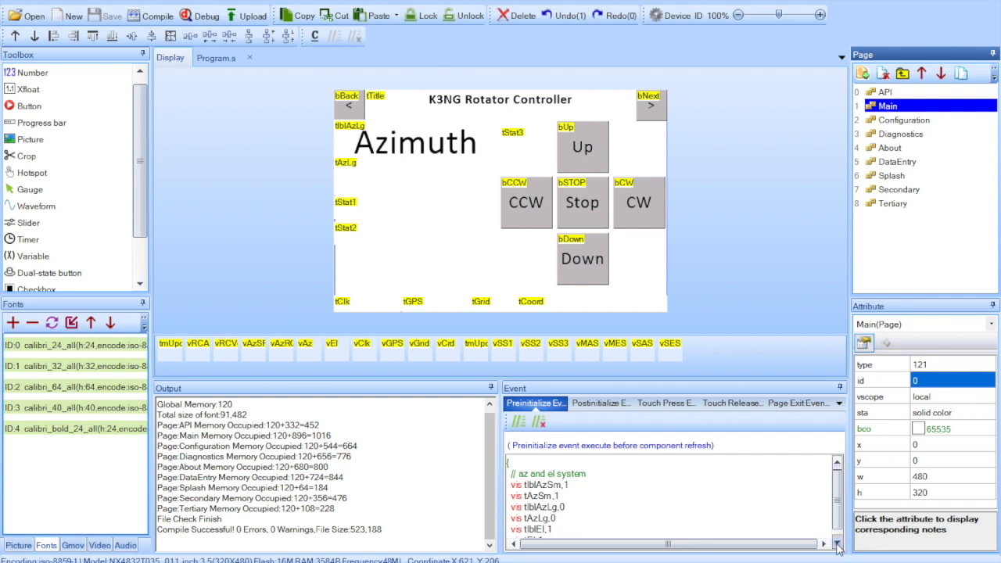
scroll("down", 3)
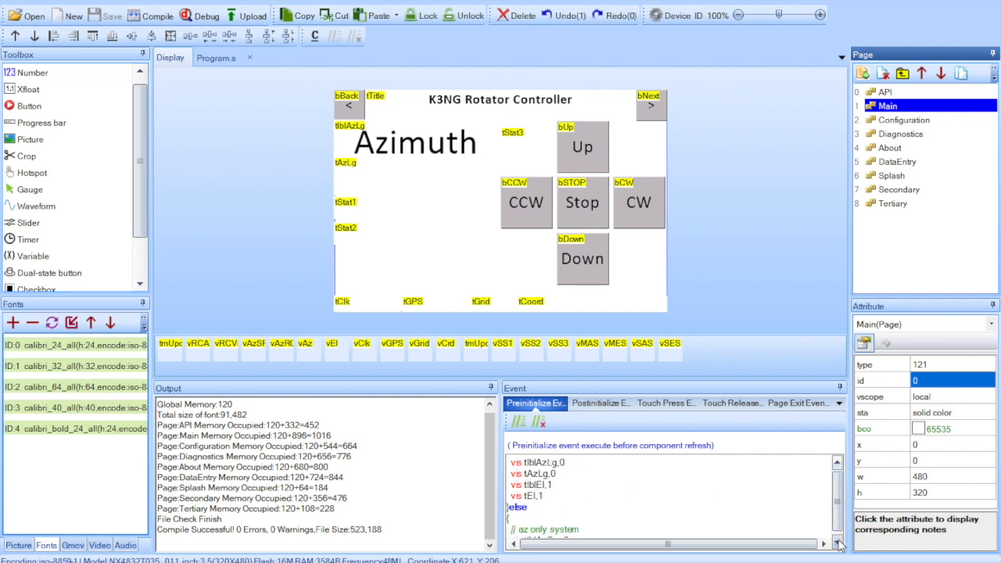
scroll("down", 3)
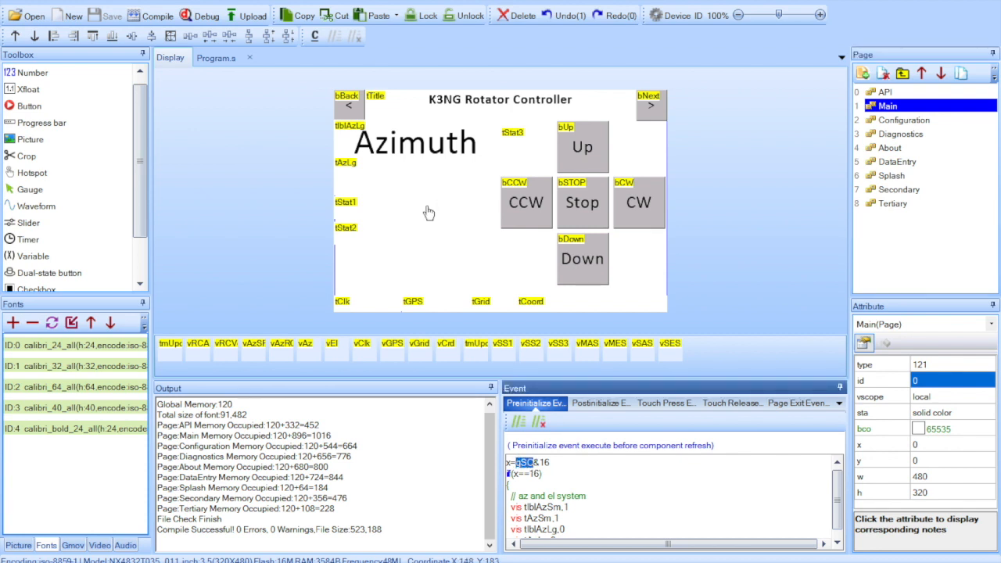
In the Debug simulator run gSC=16 so the main page shows Elevation with Up and Down buttons.
left_click(200, 15)
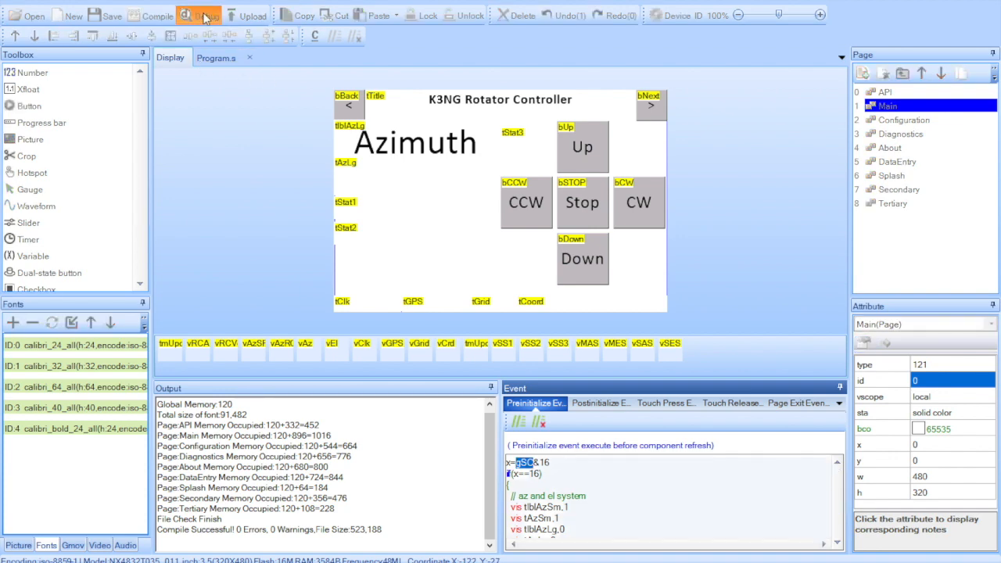
left_click(187, 15)
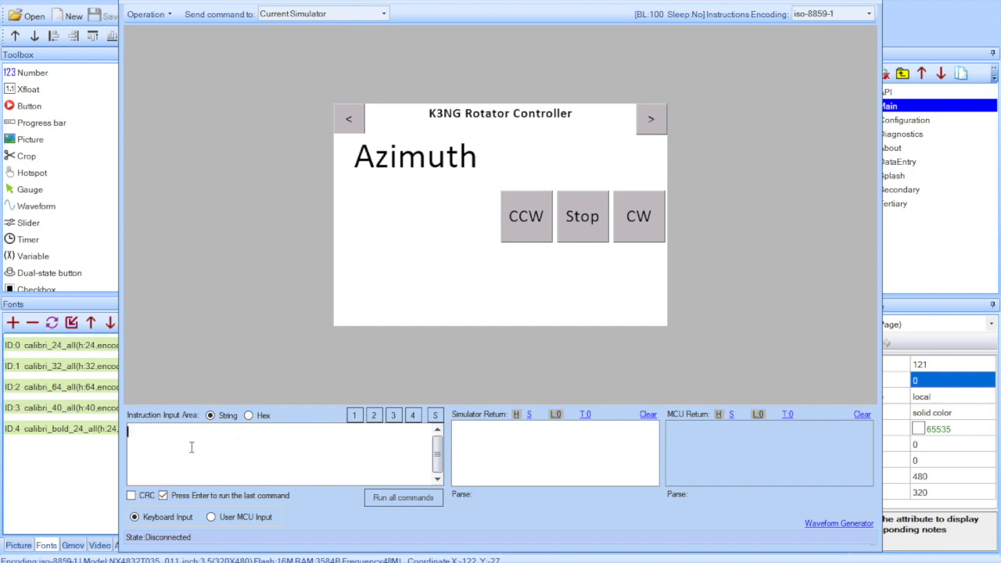
mouse_move(287, 453)
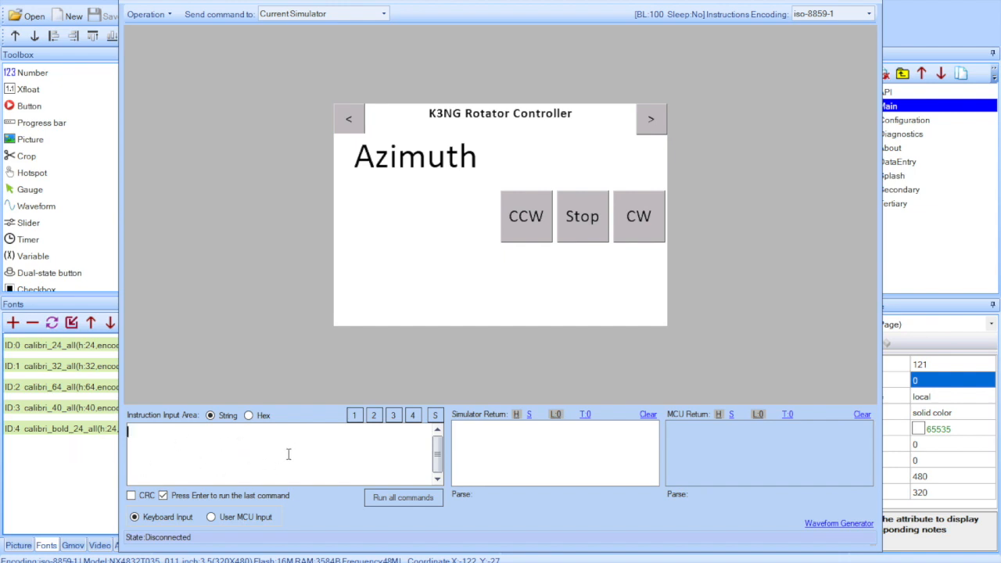
type("gSC")
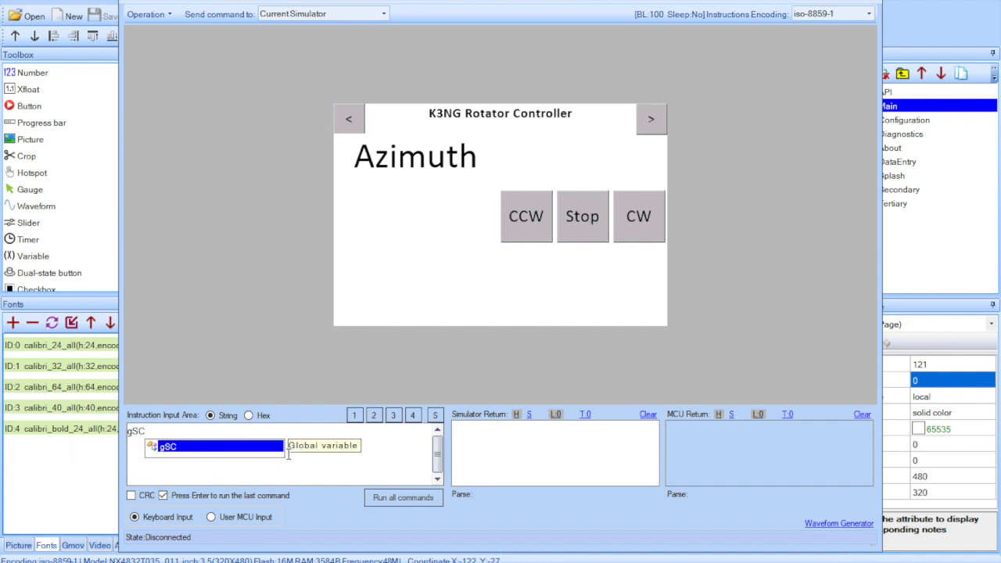
type("=16")
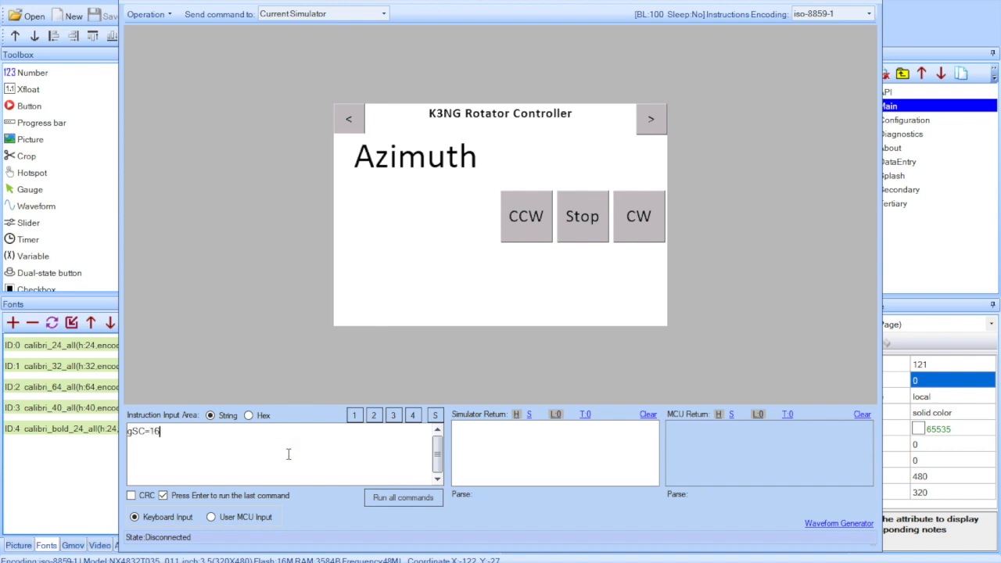
key("enter")
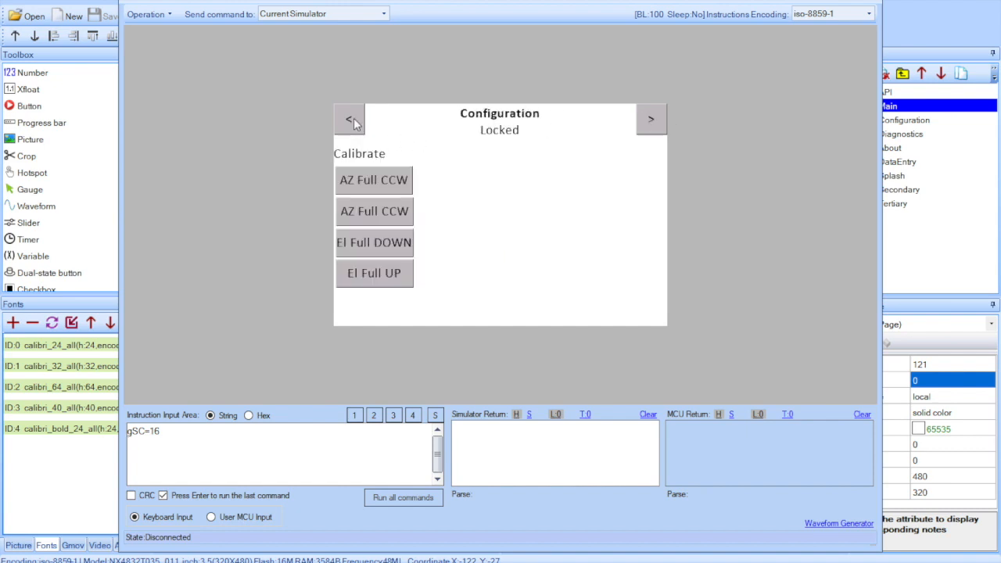
left_click(350, 119)
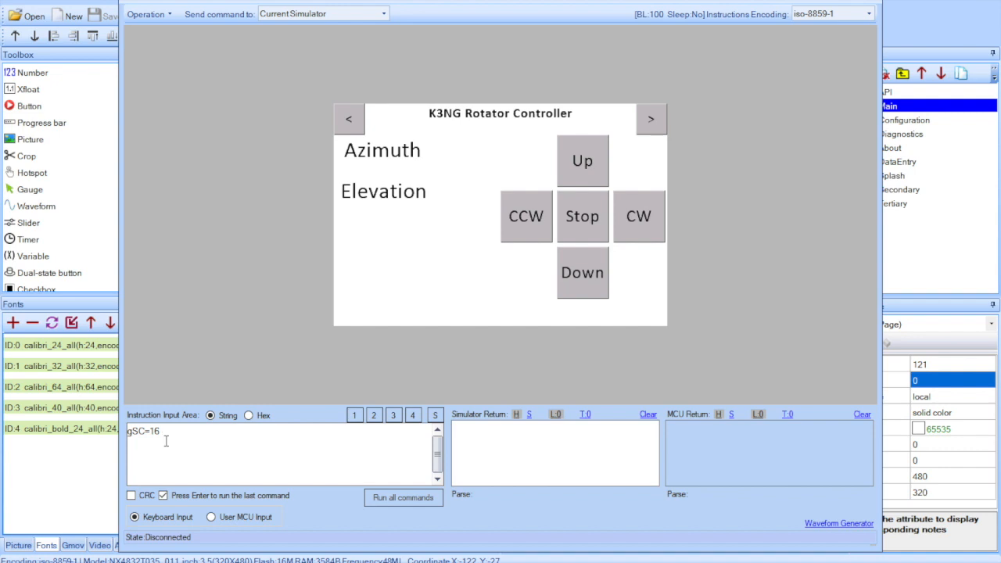
mouse_move(383, 190)
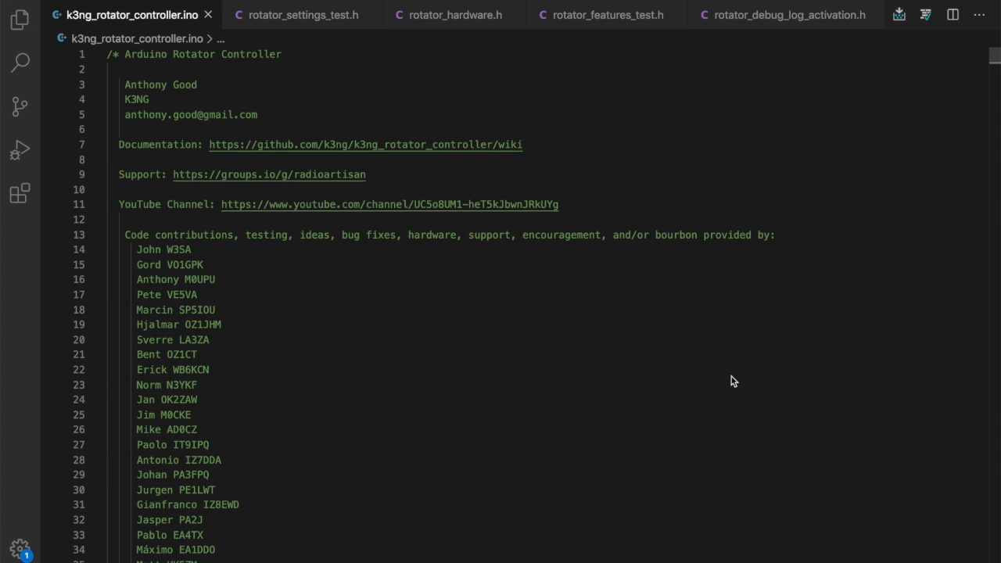
Enable DEBUG_NEXTION_DISPLAY_SERIAL_SEND in rotator_debug_log_activation.h and upload the sketch.
left_click(789, 14)
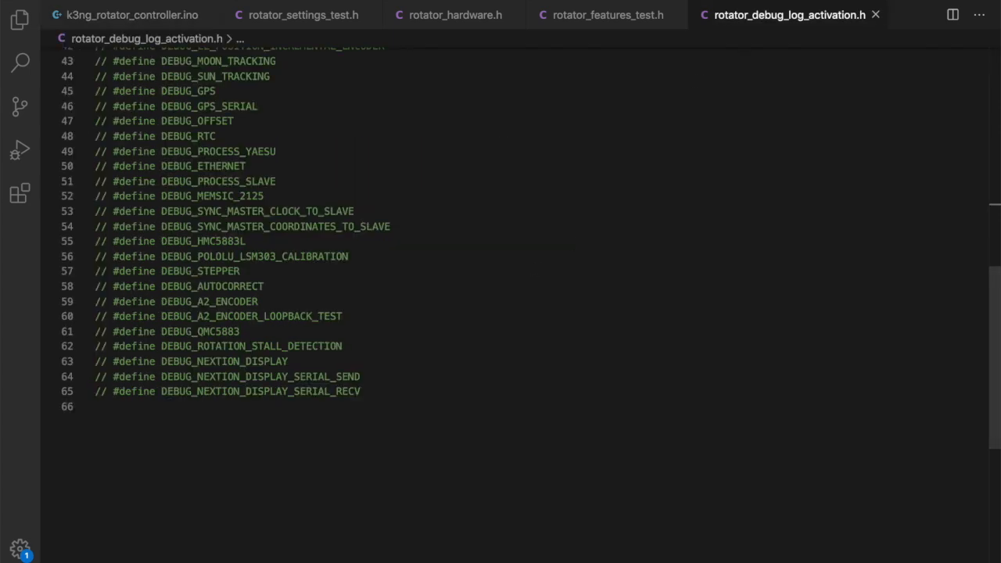
mouse_move(529, 338)
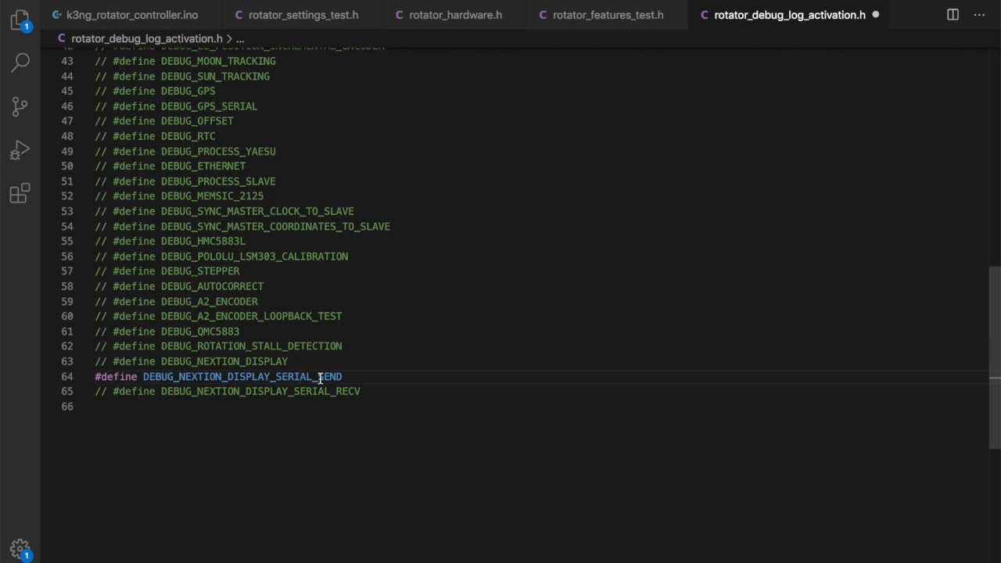
left_click(131, 14)
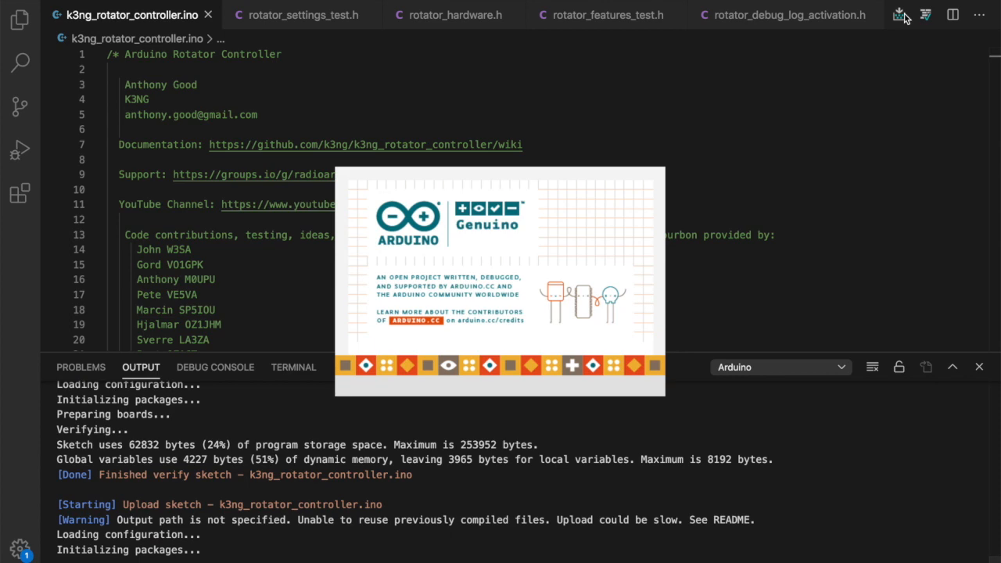
scroll("down", 3)
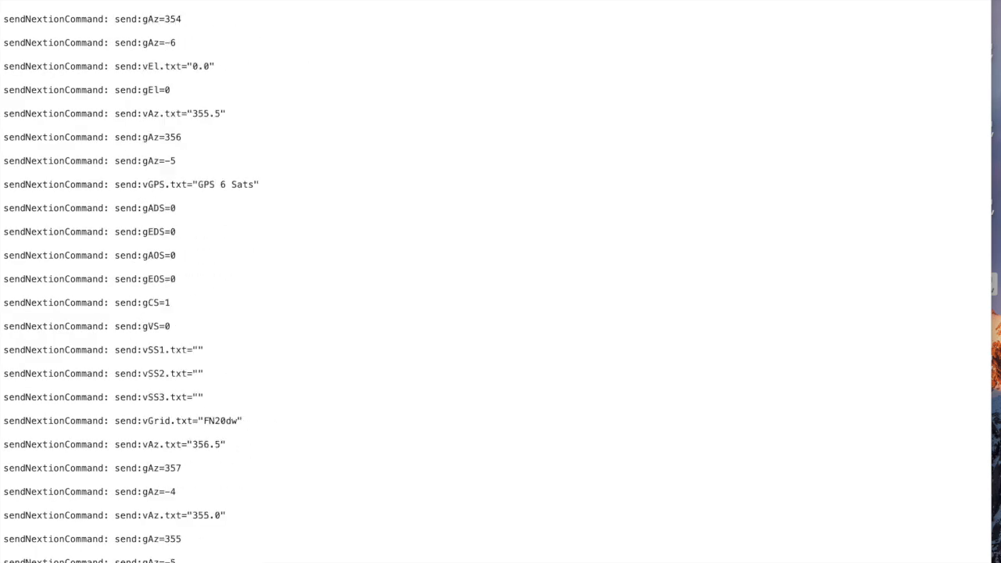
Scroll through the serial monitor's sendNextionCommand debug output and status block.
scroll("down", 3)
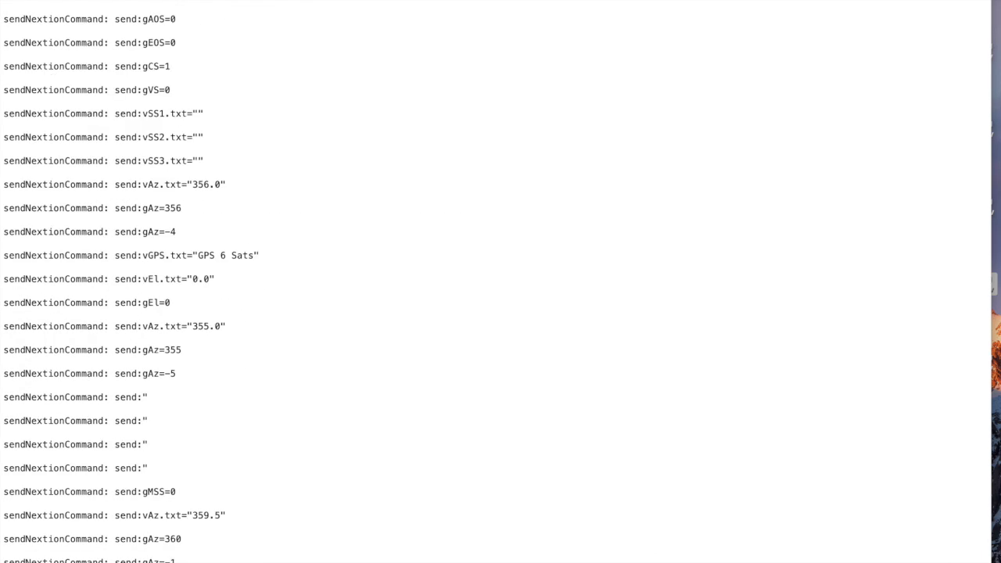
scroll("down", 3)
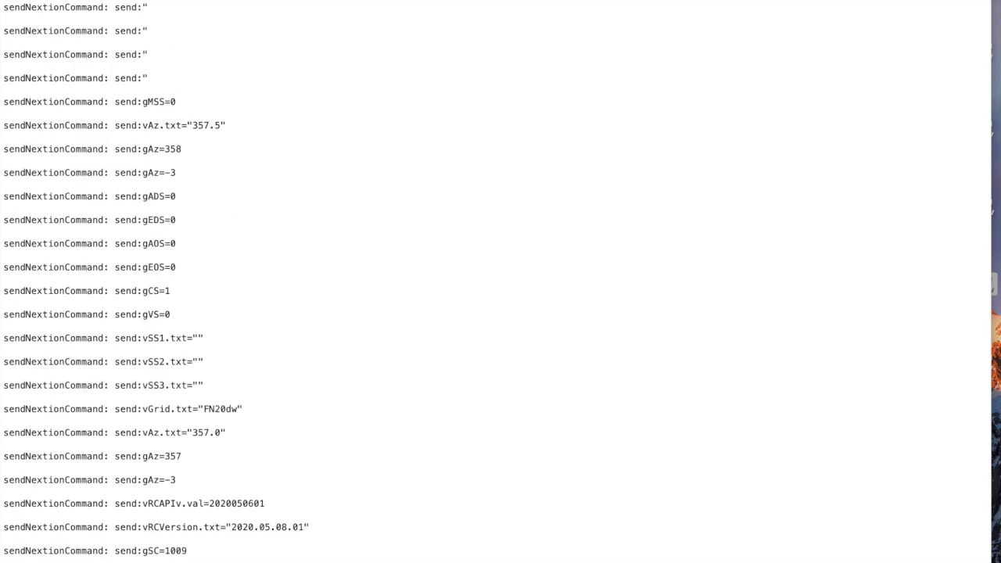
mouse_move(199, 88)
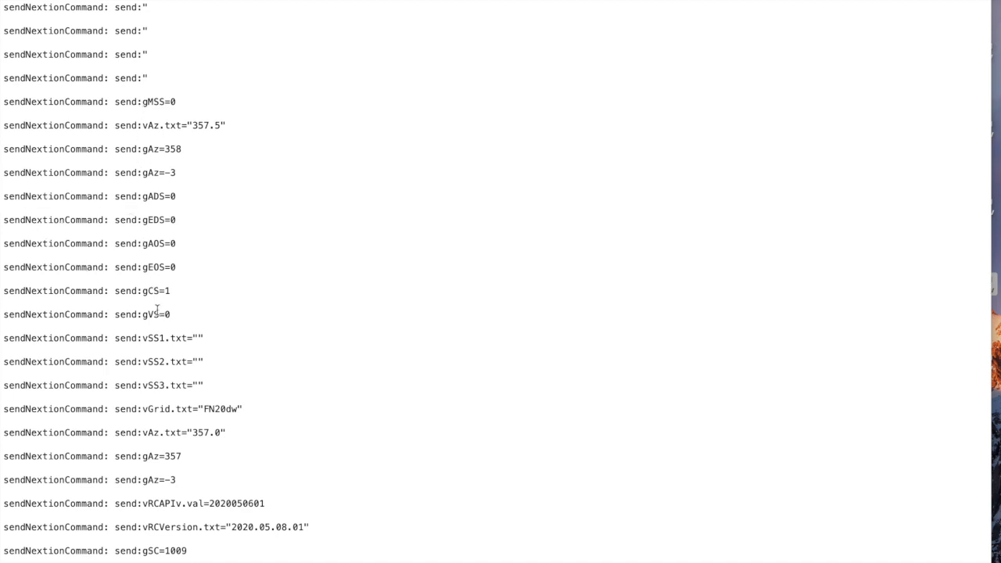
mouse_move(163, 275)
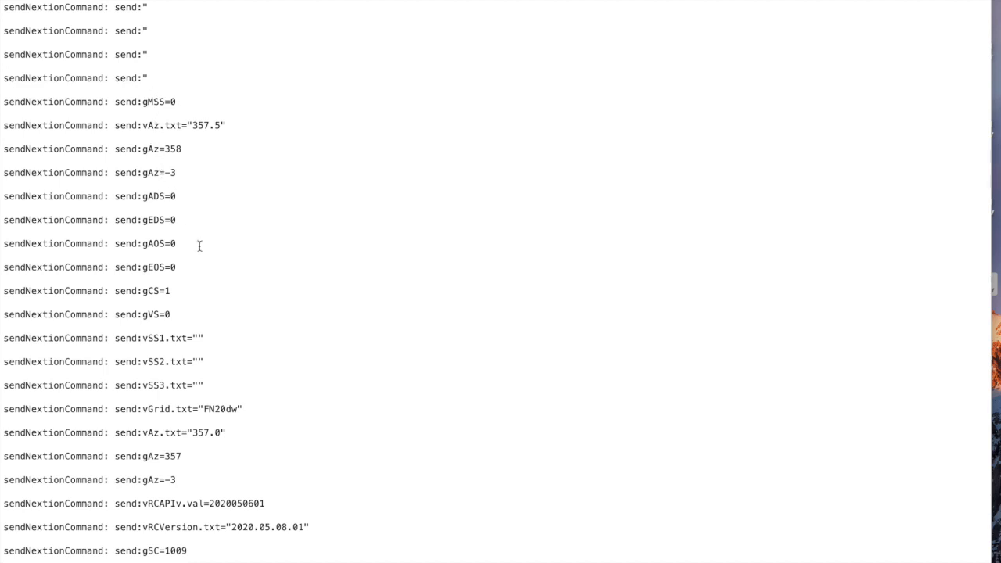
mouse_move(219, 435)
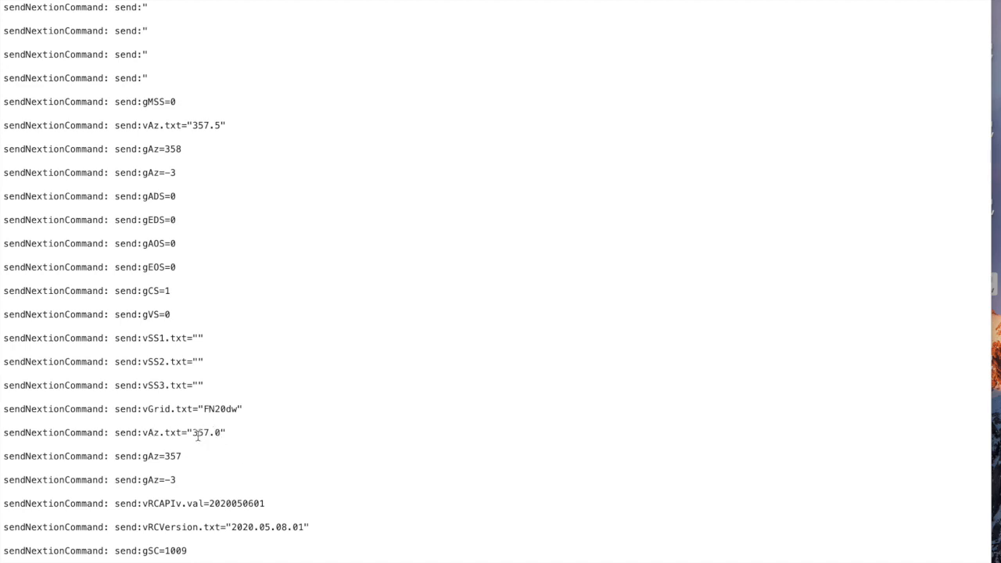
mouse_move(310, 338)
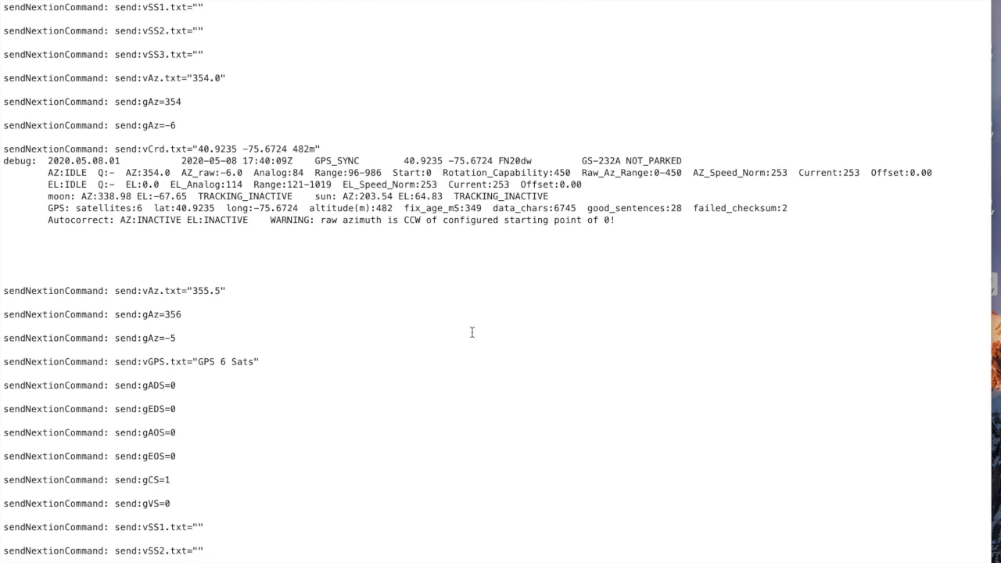
scroll("down", 3)
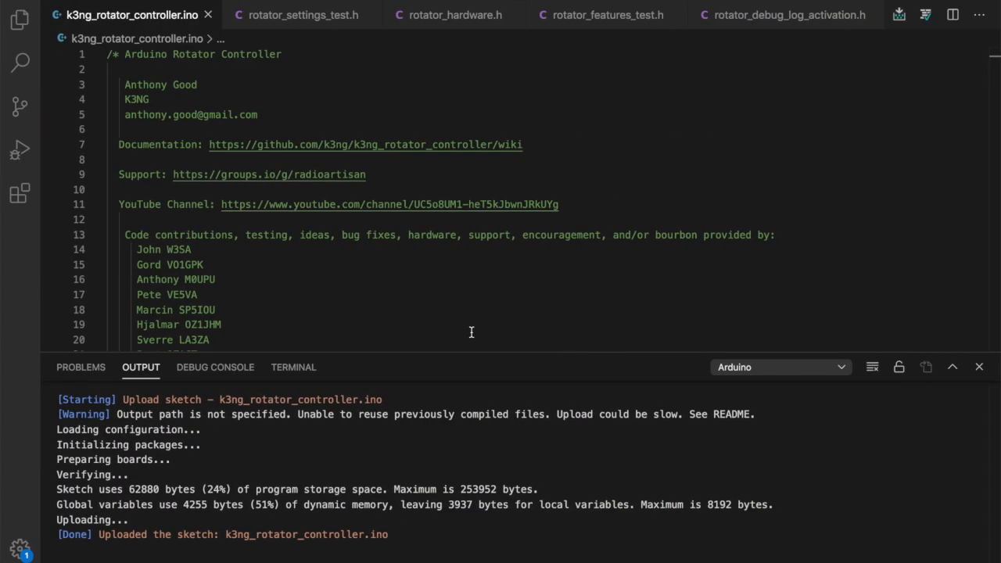
Enable DEBUG_NEXTION_DISPLAY_SERIAL_RECV instead of SERIAL_SEND in rotator_debug_log_activation.h and upload the sketch.
left_click(788, 15)
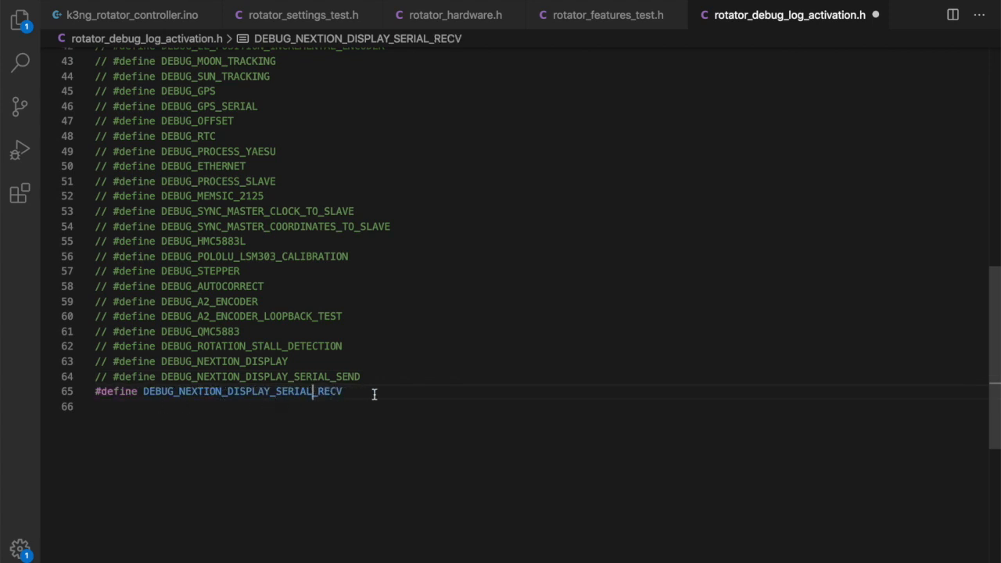
left_click(132, 14)
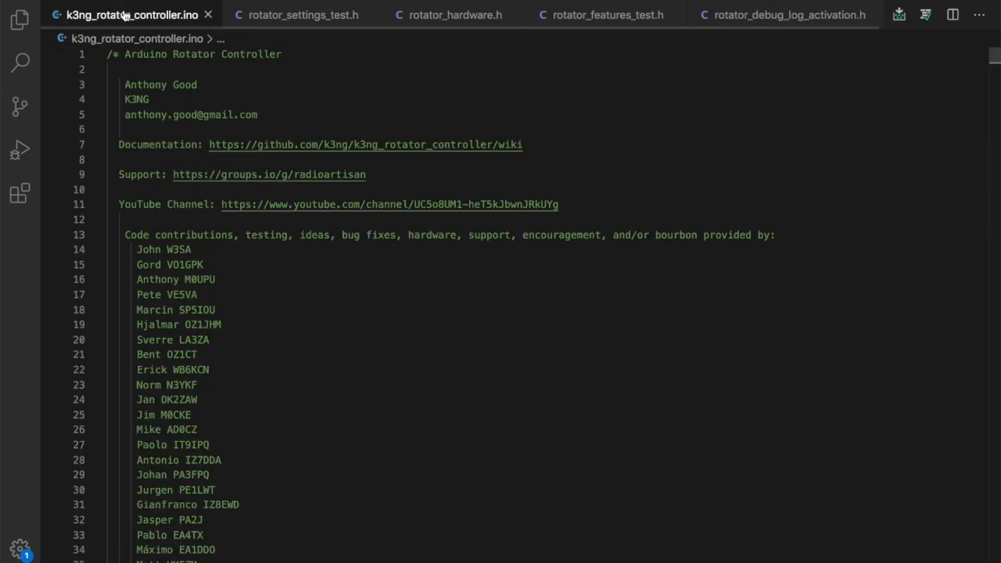
left_click(897, 14)
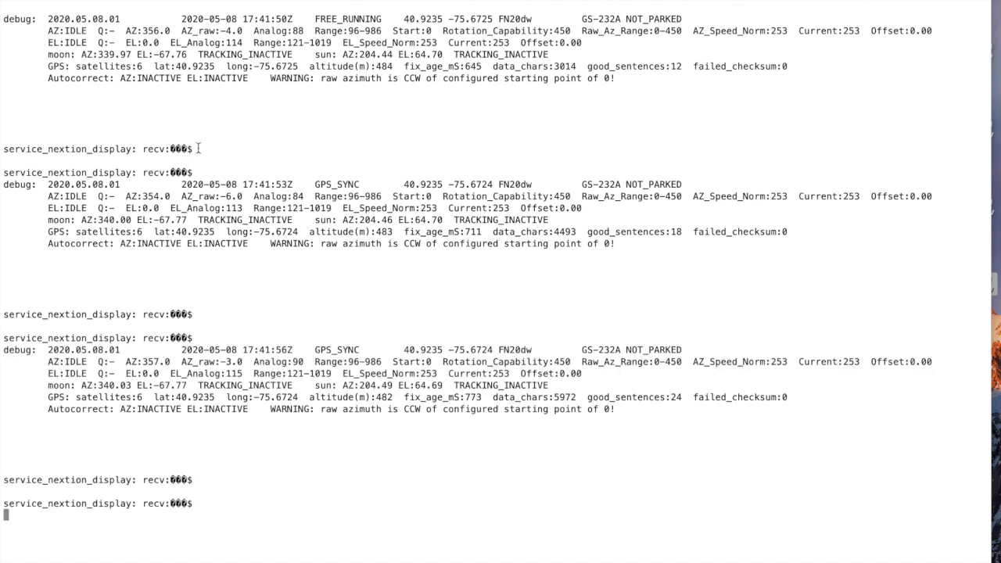
Scroll the serial monitor through recv lines showing \?RU, \?RD, \?RL and \?RR requests answered OK.
scroll("down", 3)
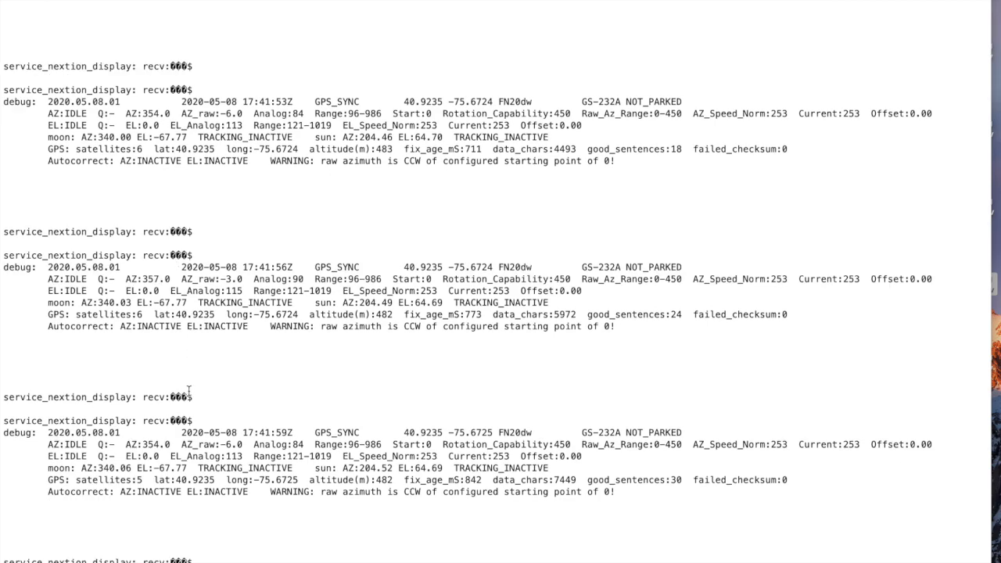
scroll("down", 3)
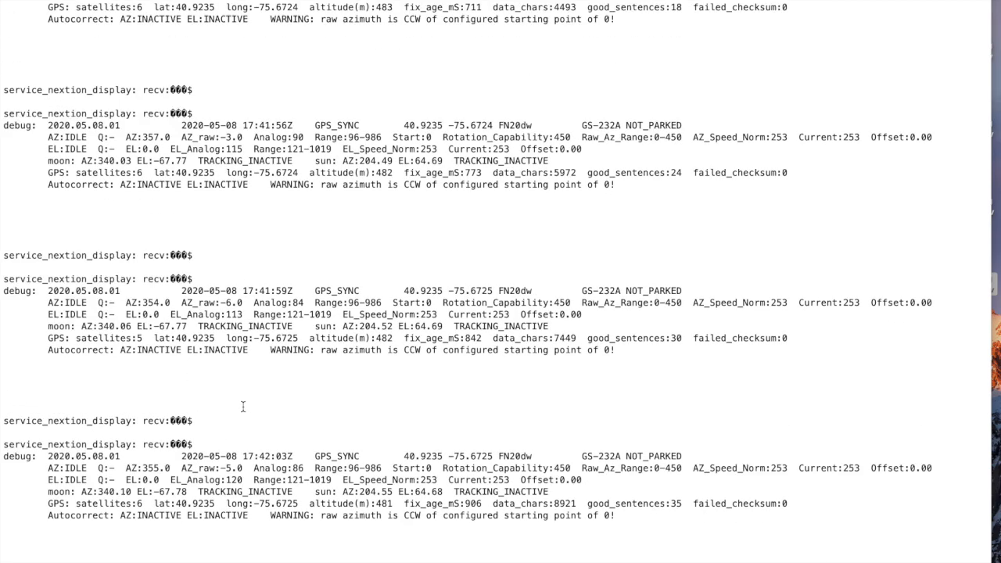
scroll("down", 3)
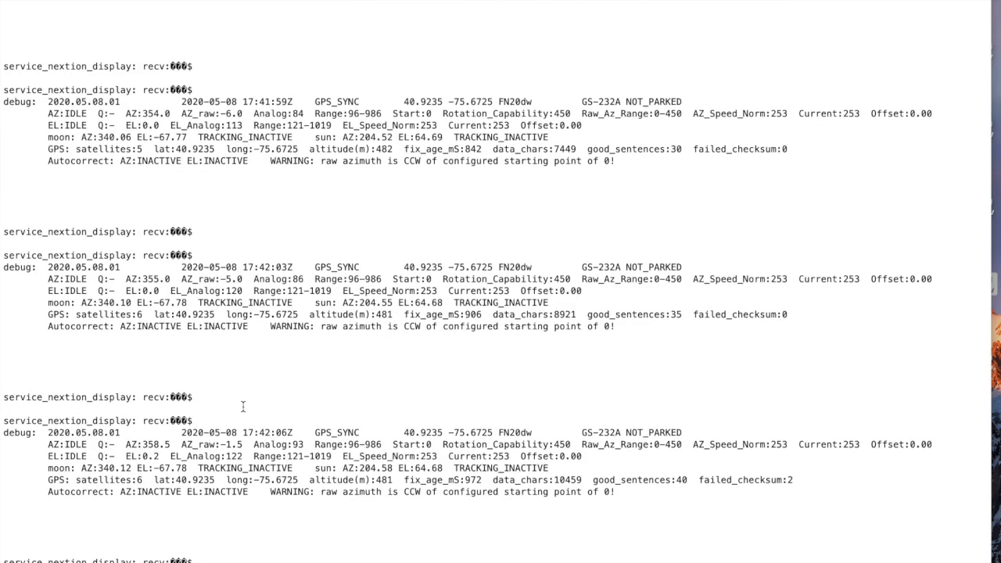
scroll("down", 3)
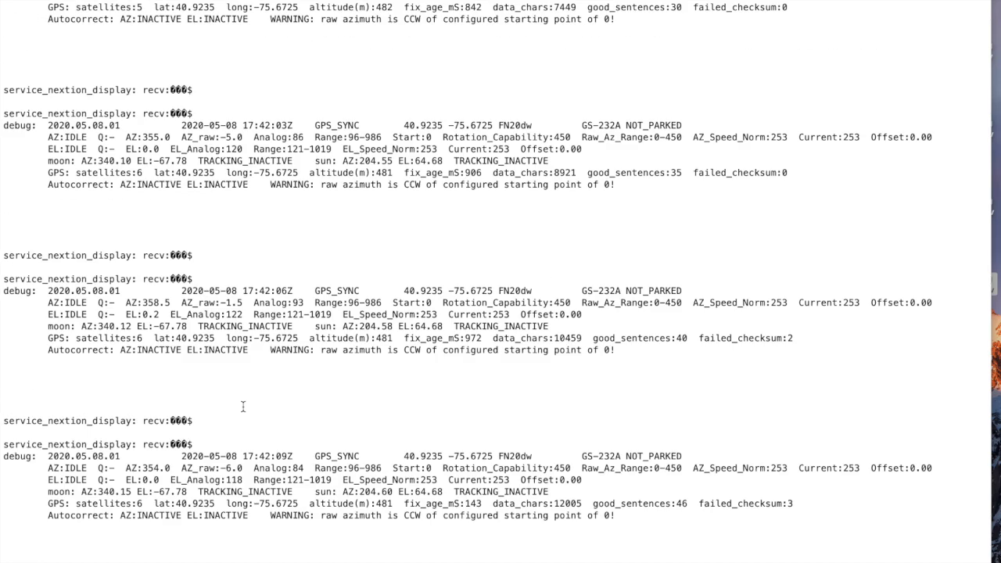
scroll("down", 3)
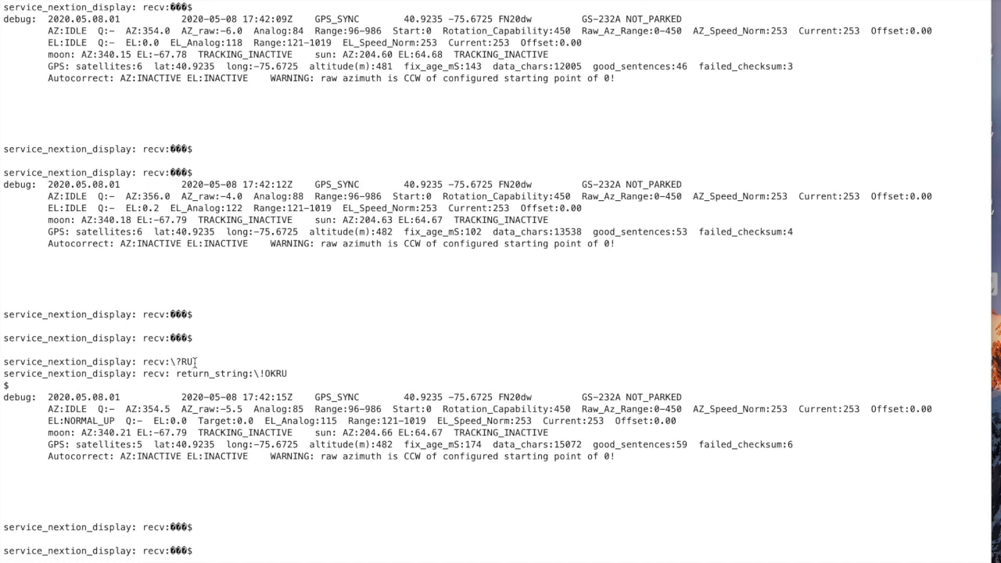
scroll("down", 3)
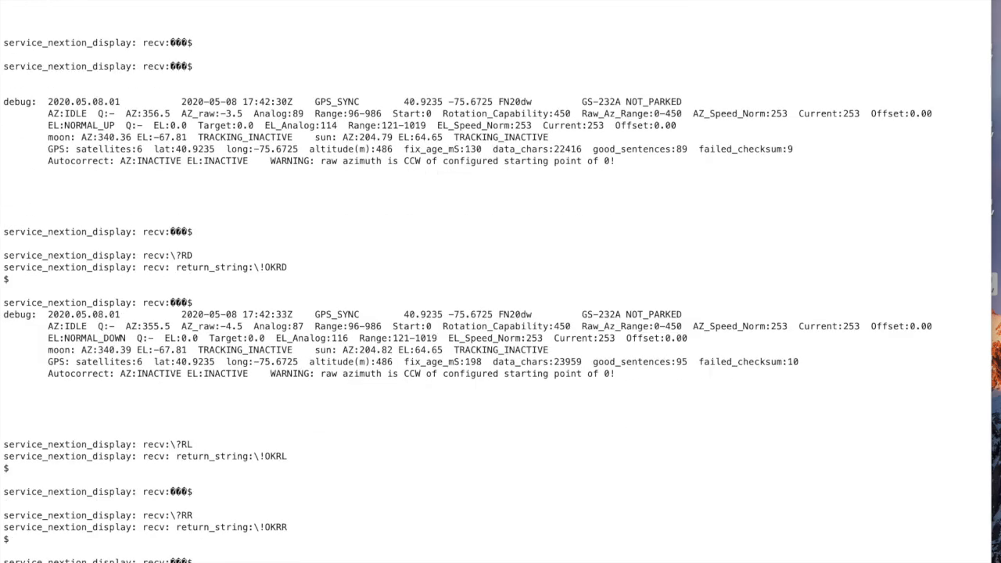
scroll("down", 3)
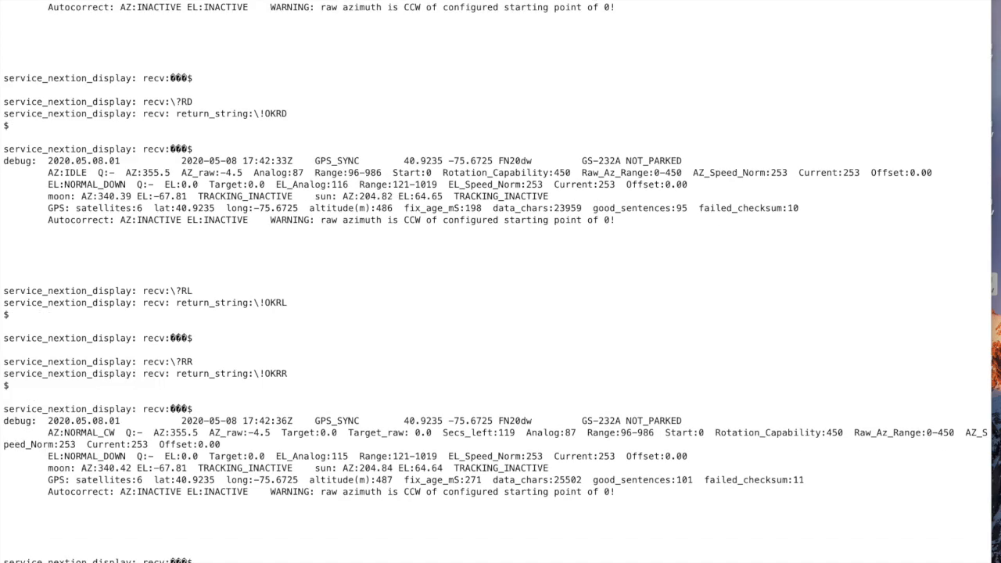
scroll("down", 3)
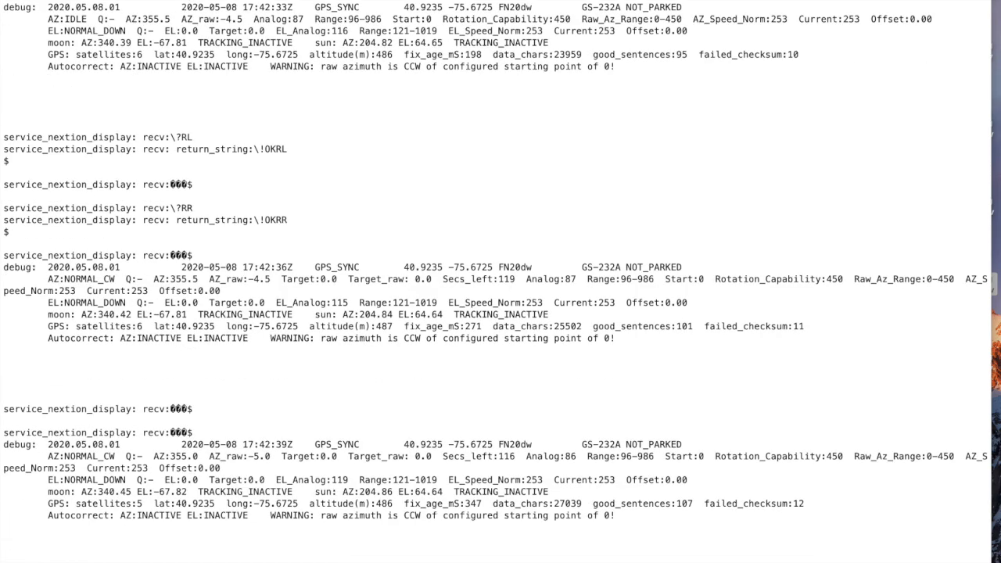
scroll("down", 3)
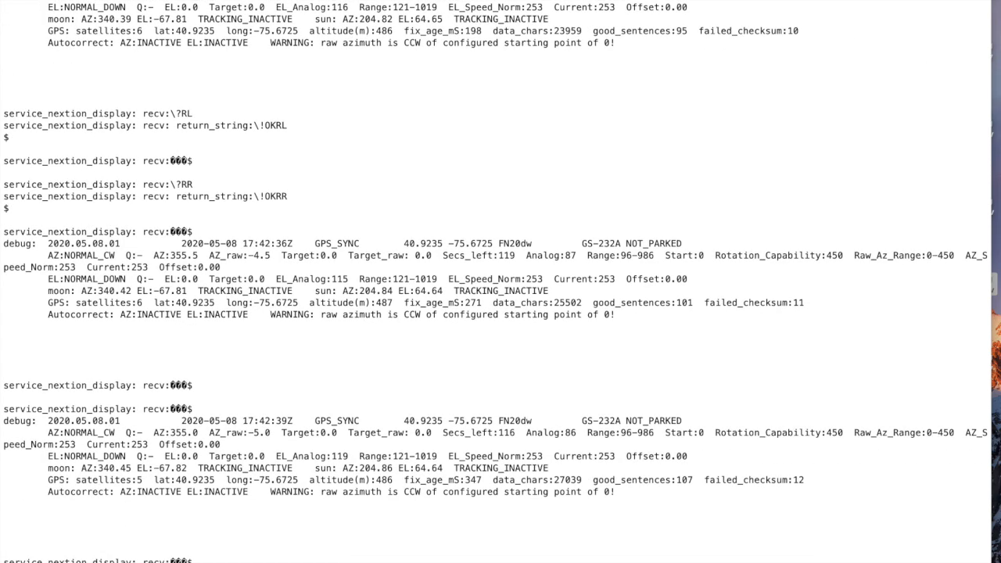
scroll("down", 3)
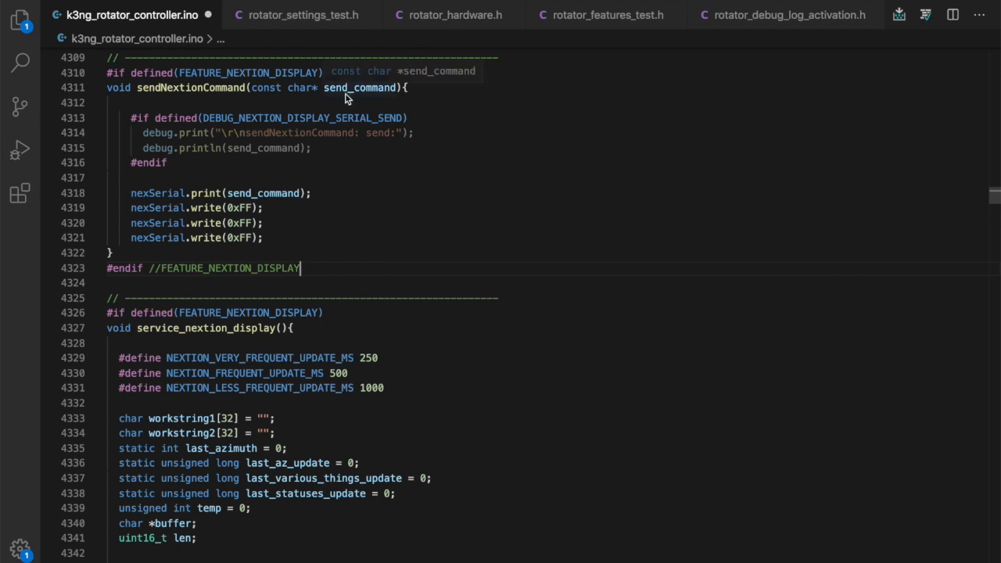
mouse_move(305, 92)
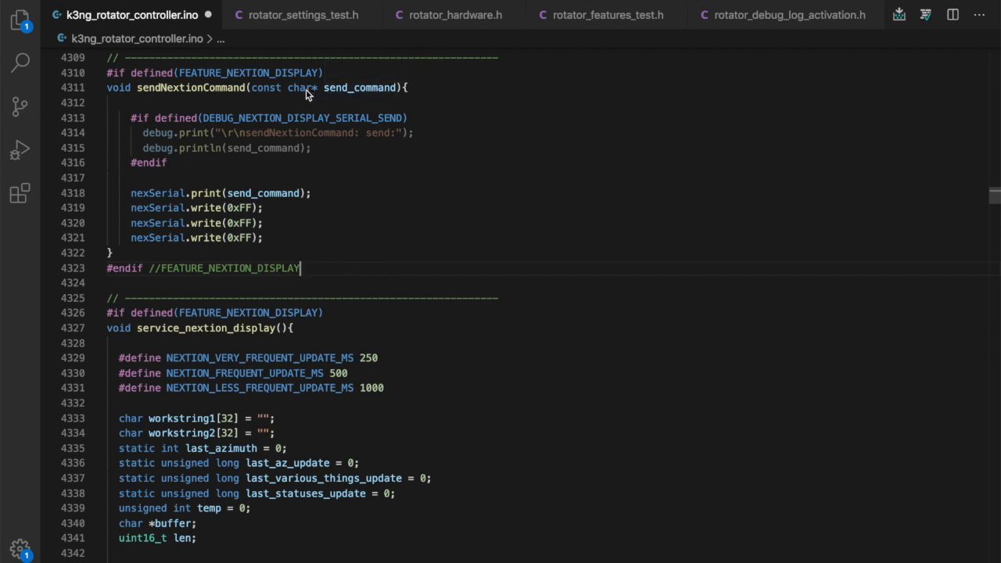
mouse_move(228, 208)
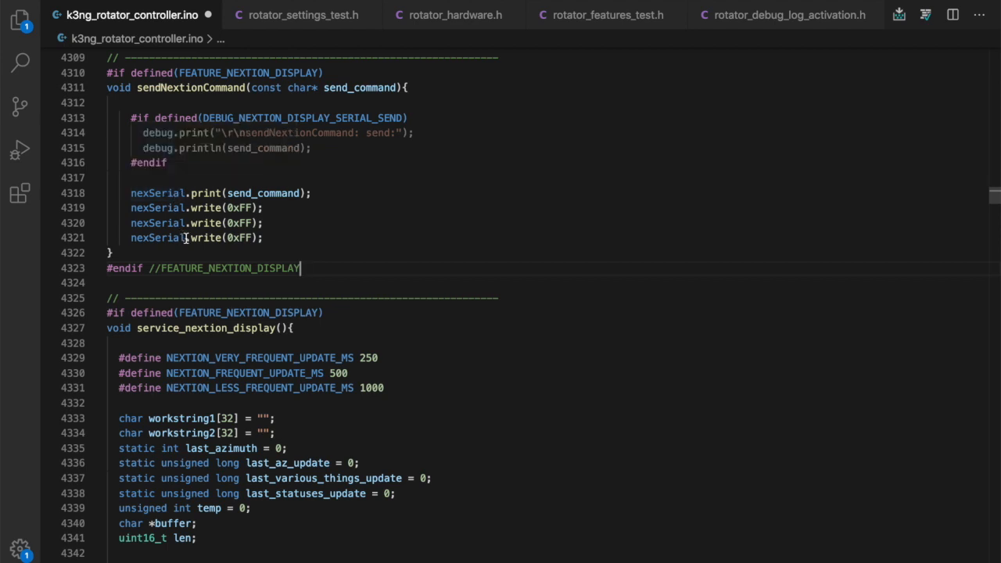
mouse_move(316, 234)
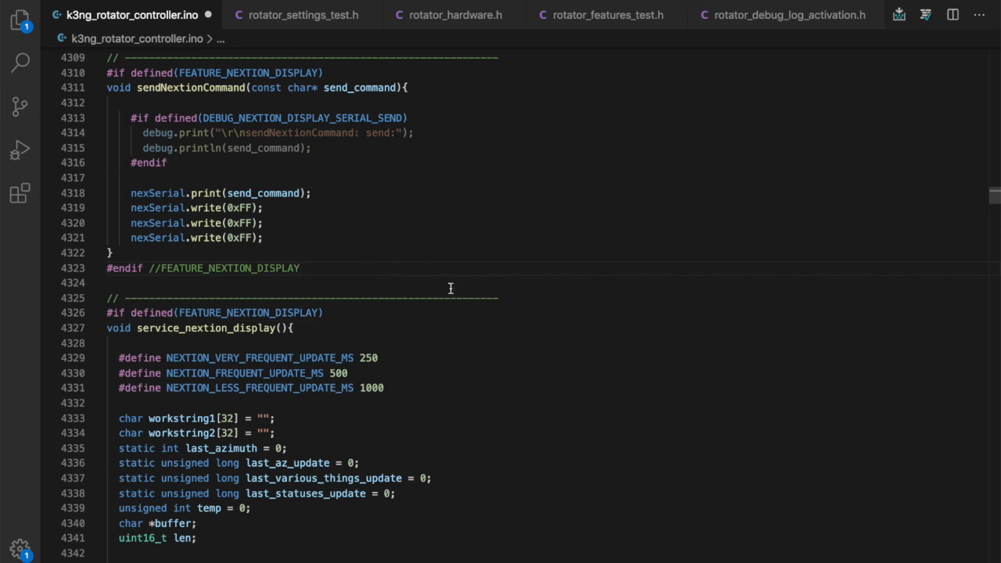
scroll("down", 3)
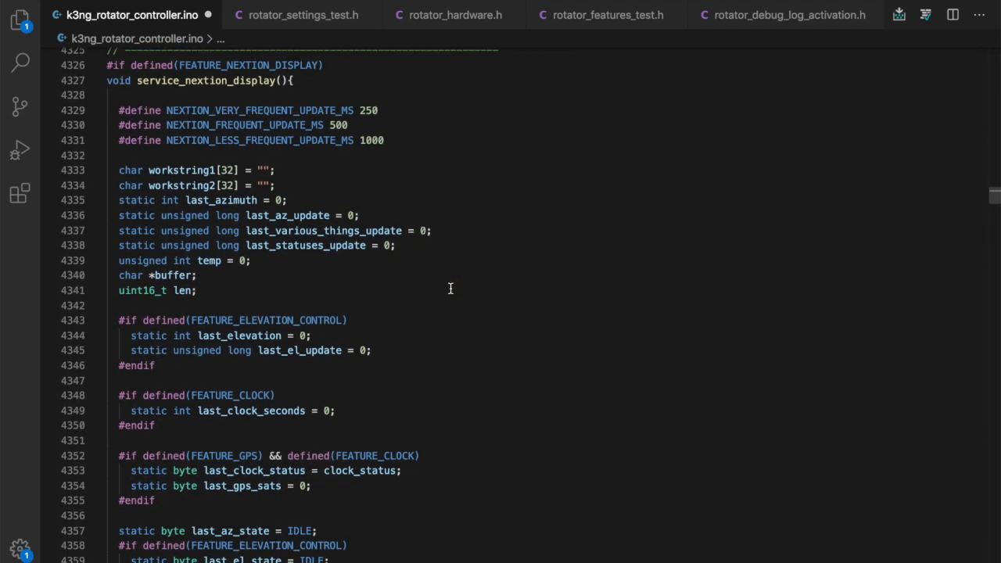
mouse_move(165, 88)
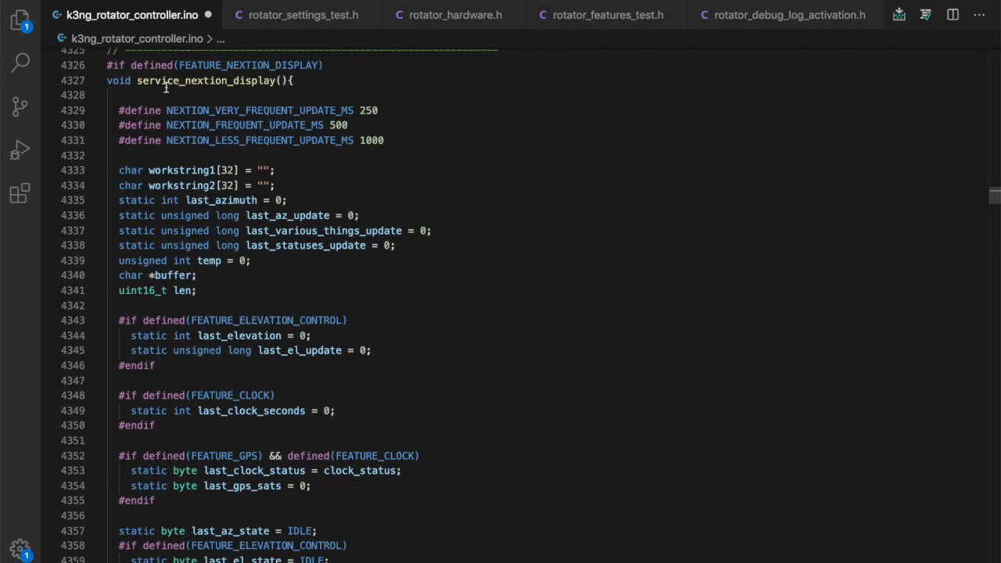
mouse_move(391, 168)
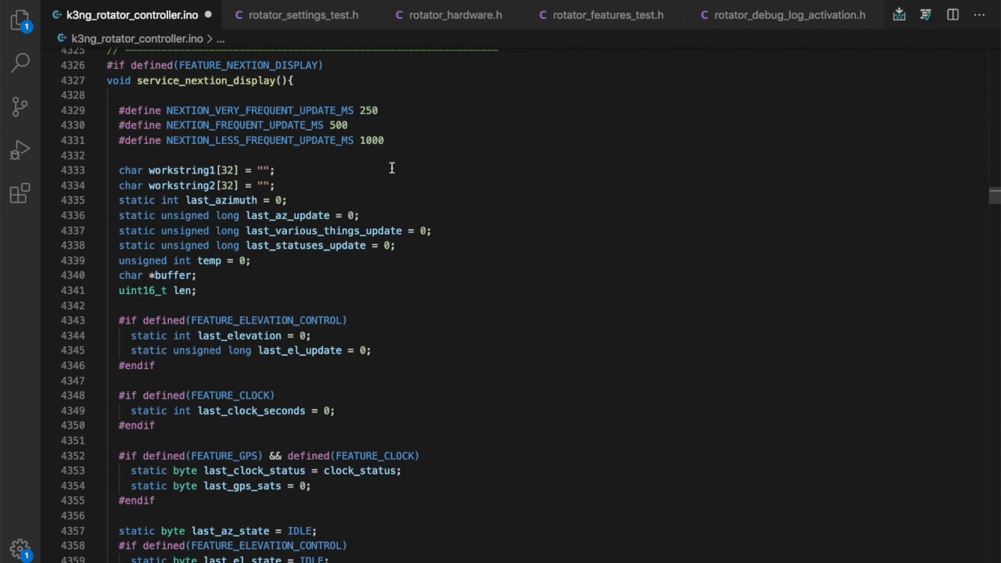
mouse_move(445, 203)
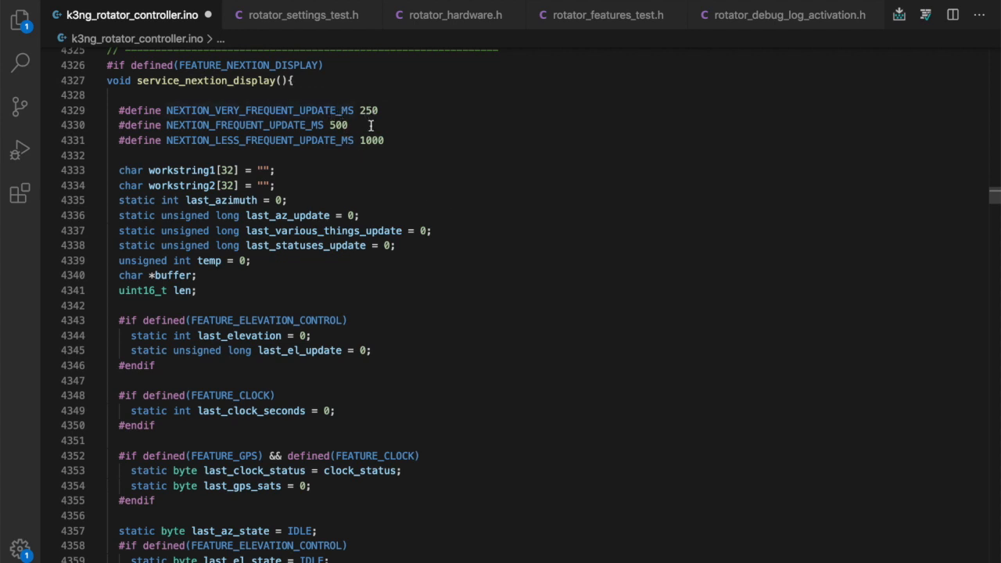
mouse_move(400, 158)
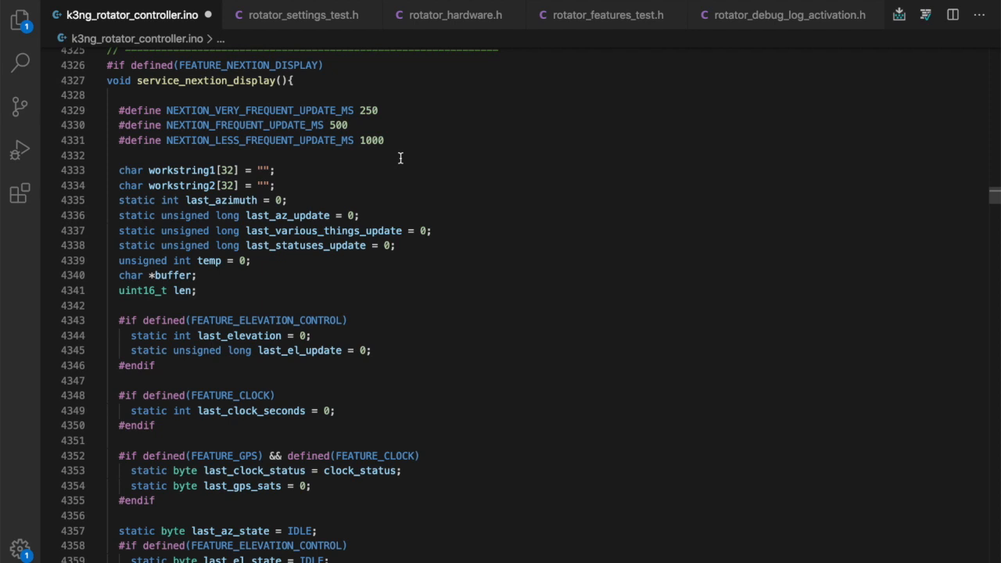
mouse_move(397, 106)
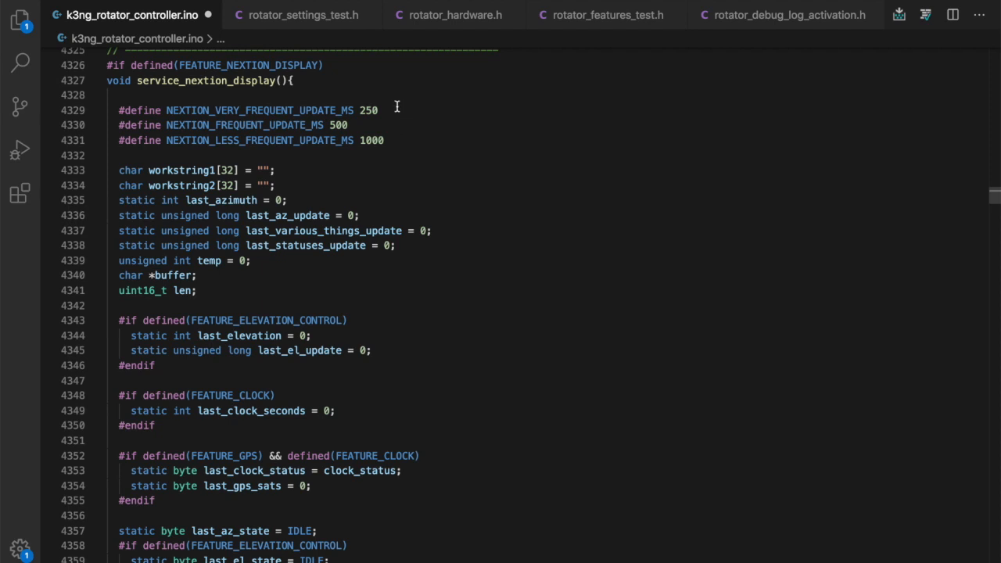
mouse_move(386, 110)
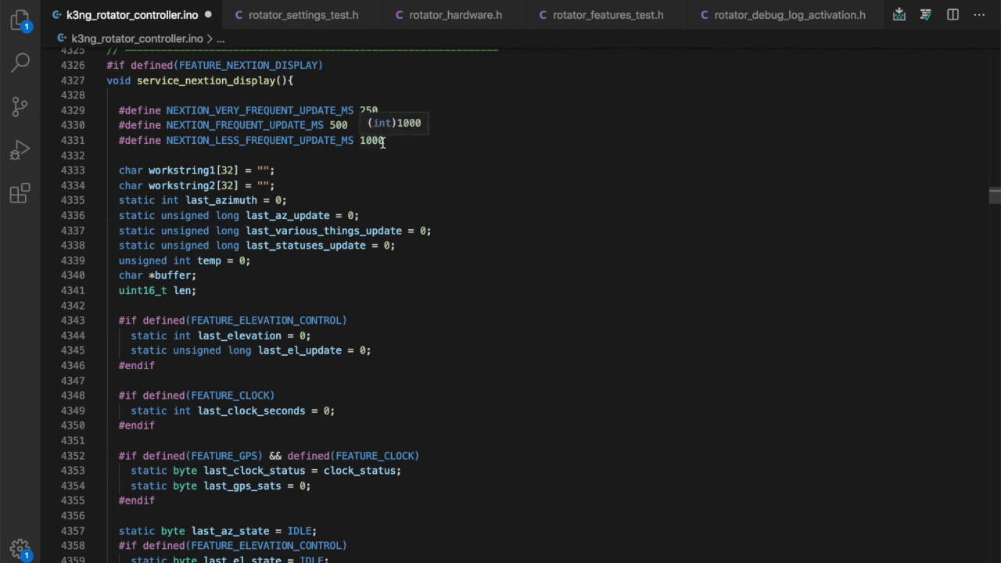
mouse_move(383, 144)
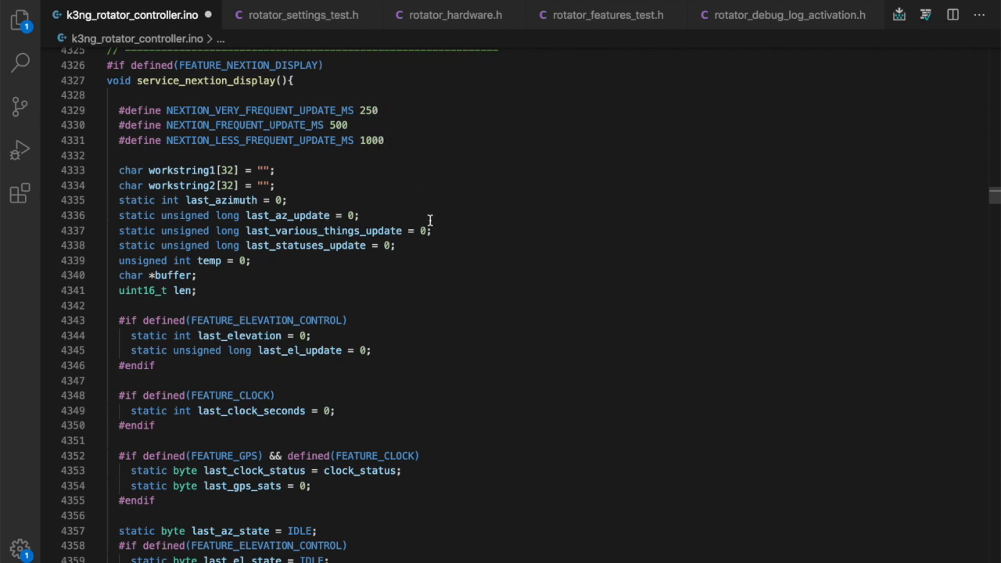
mouse_move(432, 226)
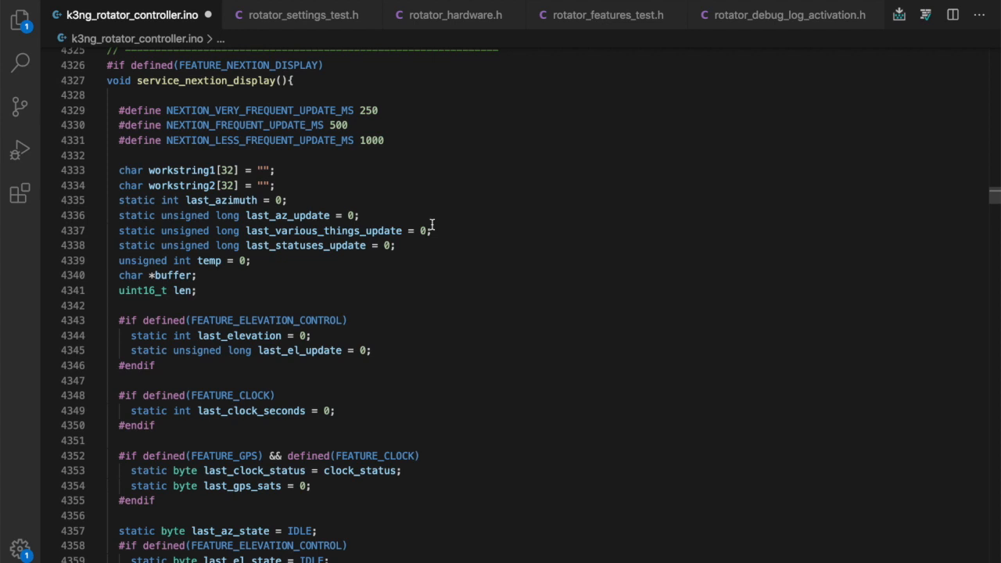
Scroll past the 'Get incoming commands' block to the '// Update Statuses' section with gADS, gEDS, gAOS and gEOS.
scroll("down", 3)
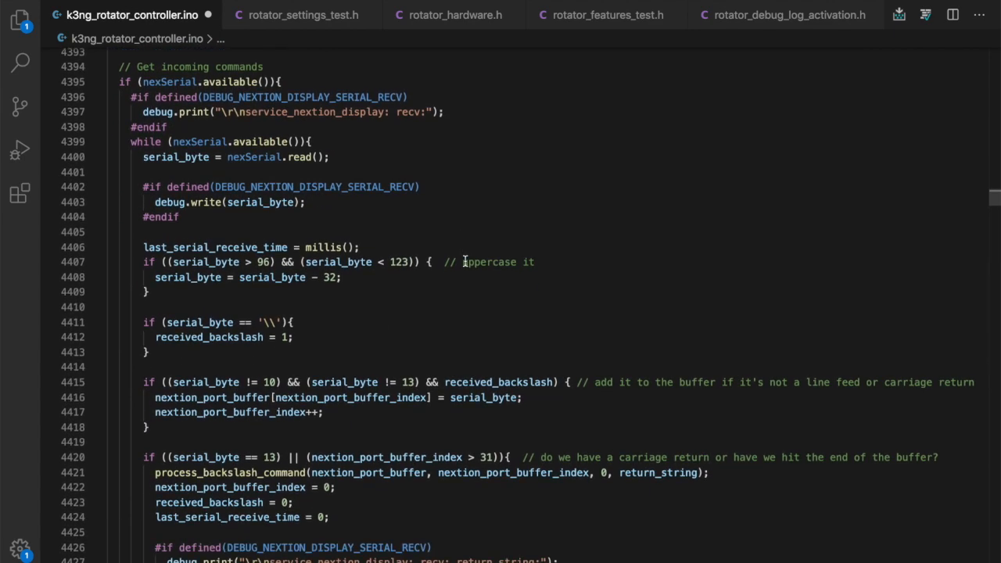
mouse_move(231, 81)
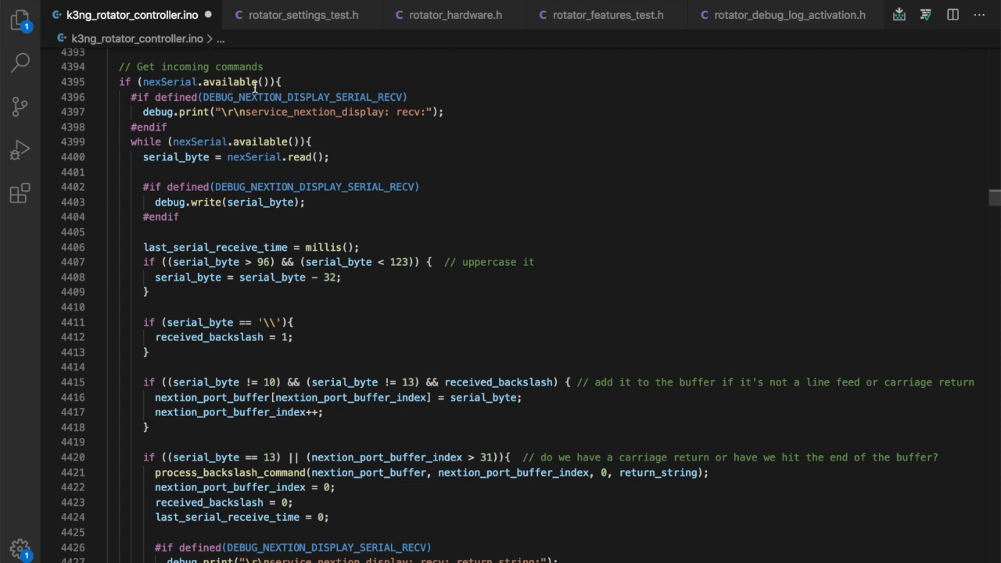
mouse_move(634, 266)
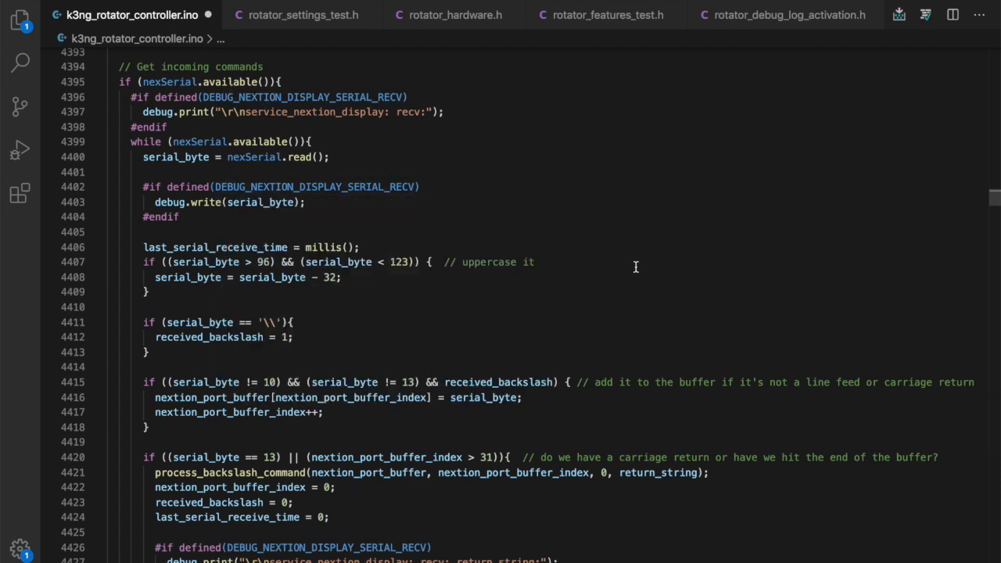
scroll("down", 3)
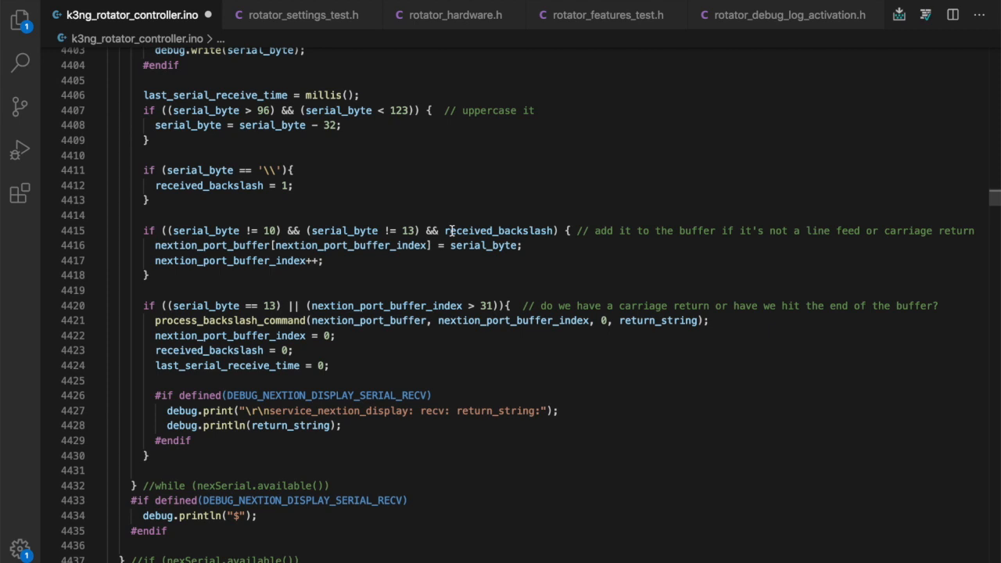
mouse_move(364, 215)
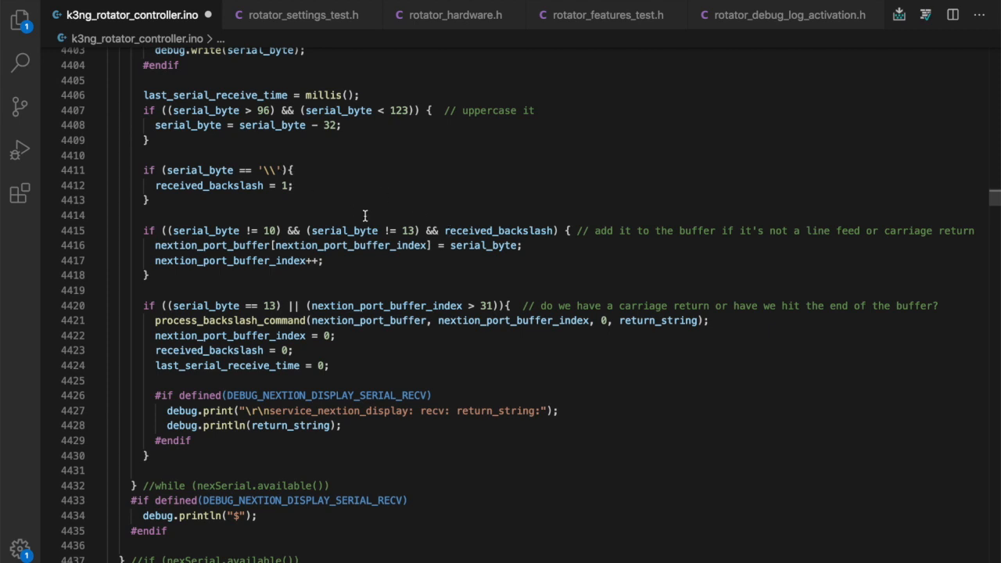
mouse_move(421, 274)
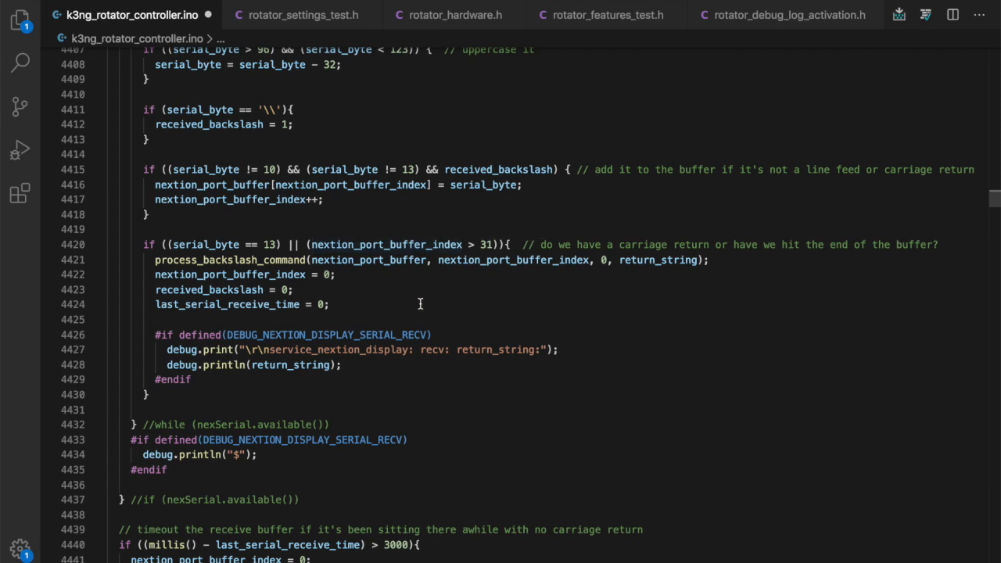
mouse_move(579, 295)
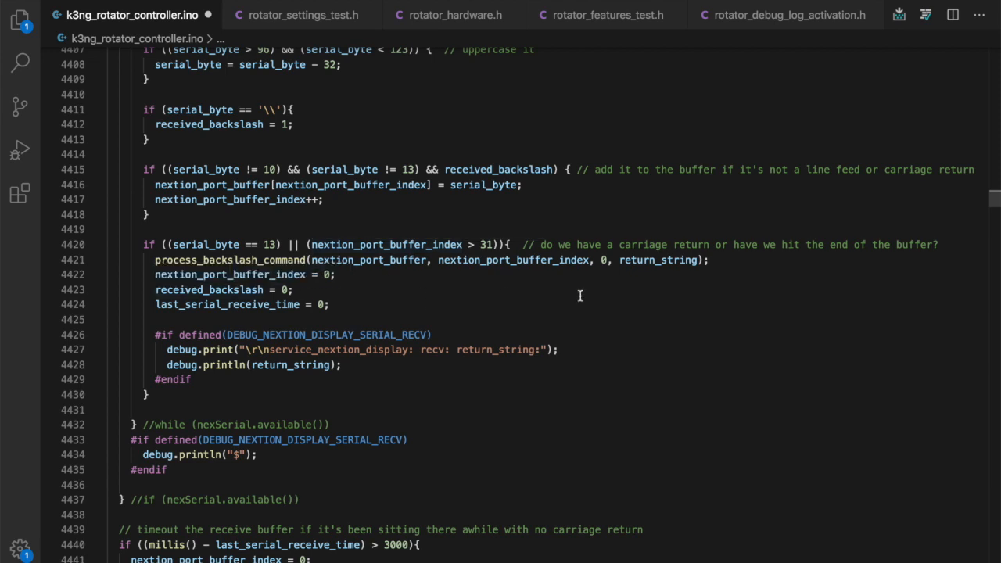
mouse_move(718, 260)
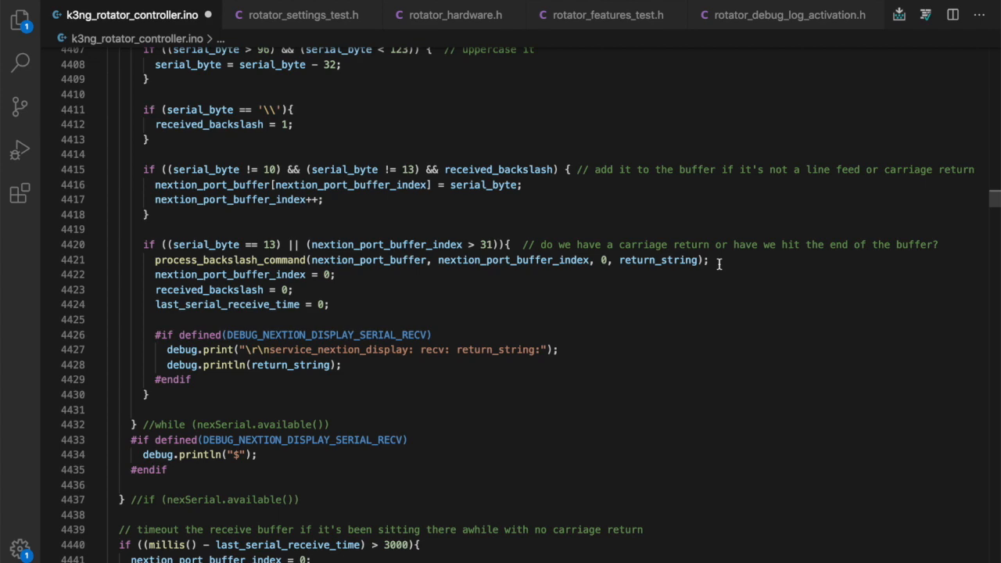
scroll("down", 3)
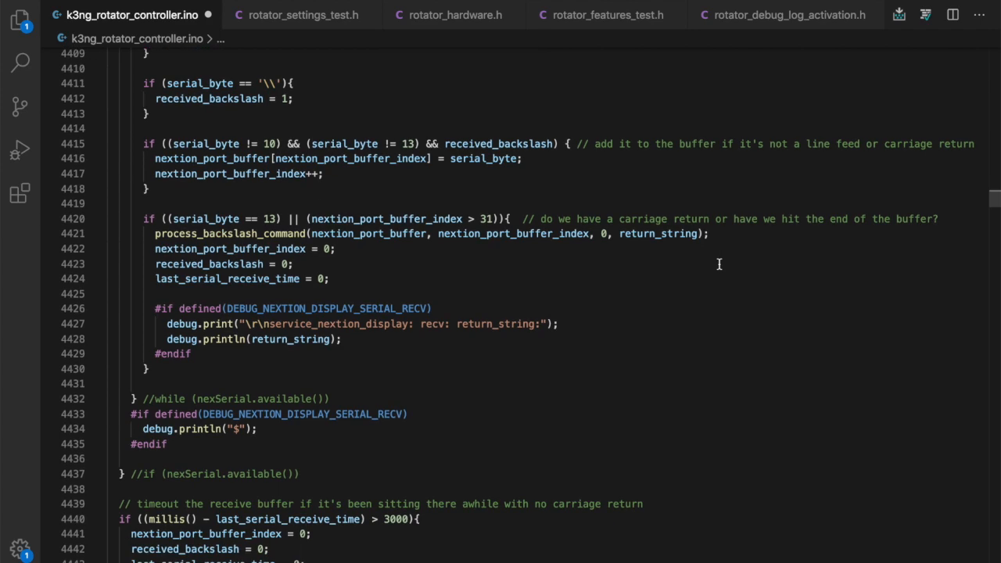
scroll("down", 3)
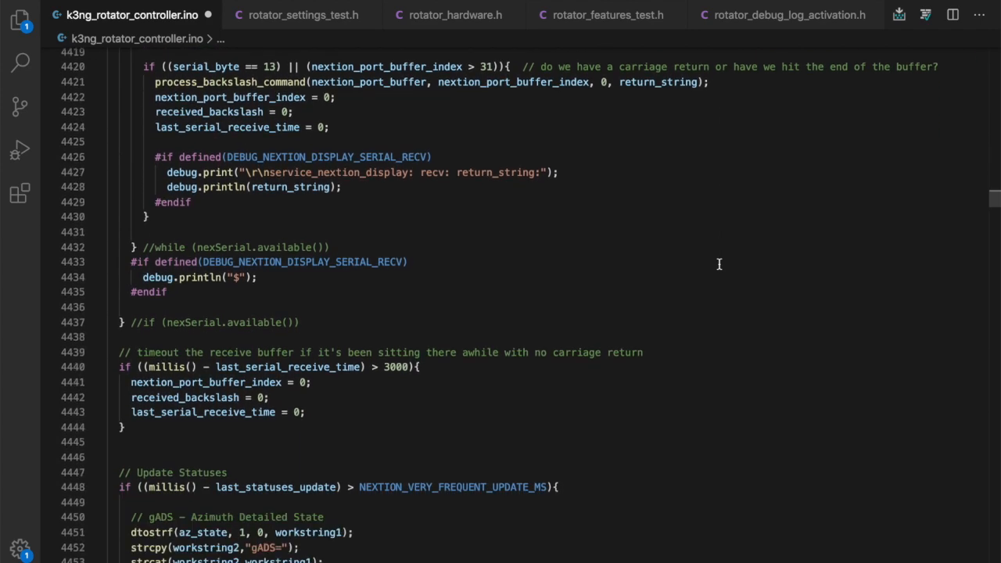
scroll("down", 3)
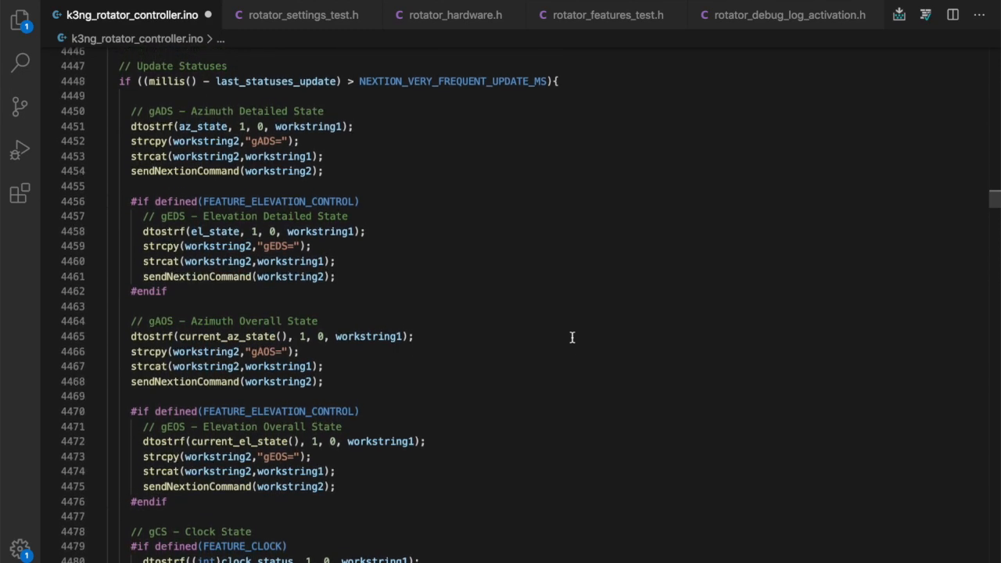
Save the sketch and move down to the gCS clock state and gVS various-states bitmask code.
key("Ctrl+S")
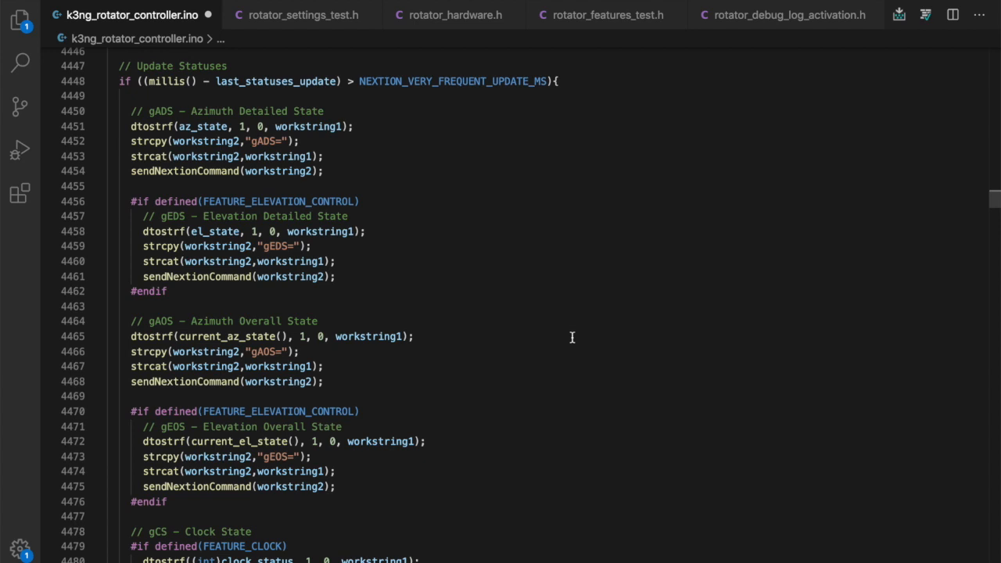
mouse_move(341, 181)
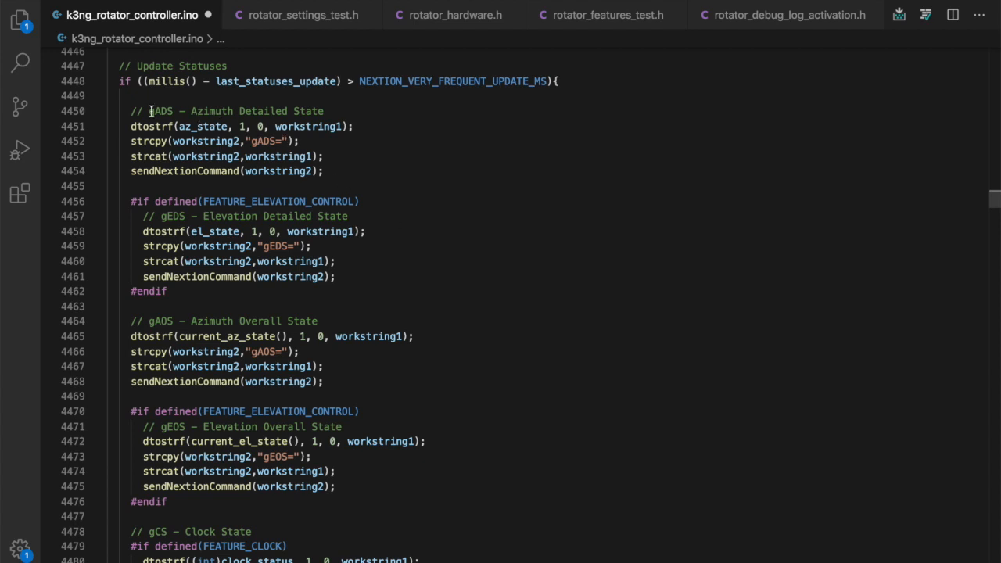
mouse_move(368, 255)
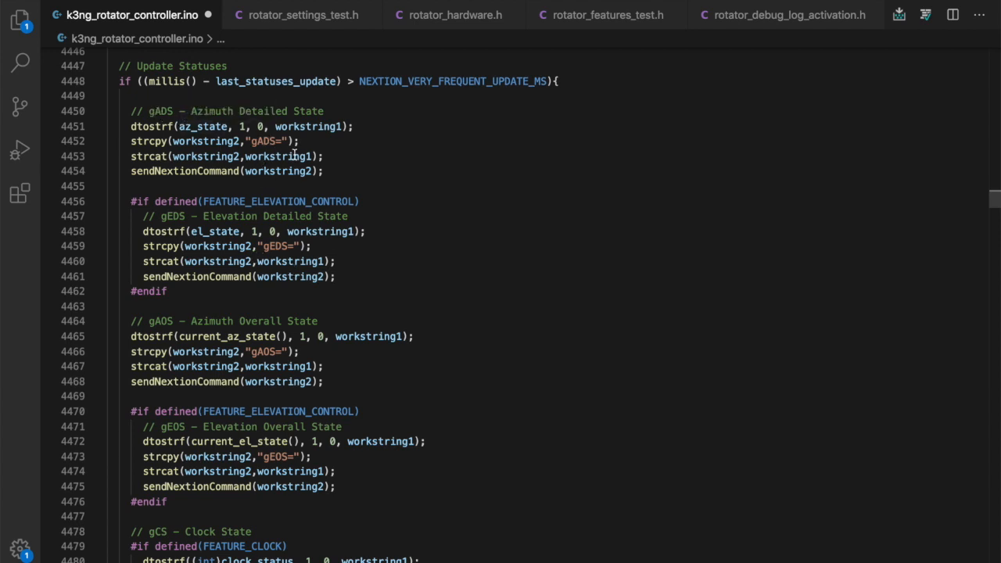
mouse_move(373, 252)
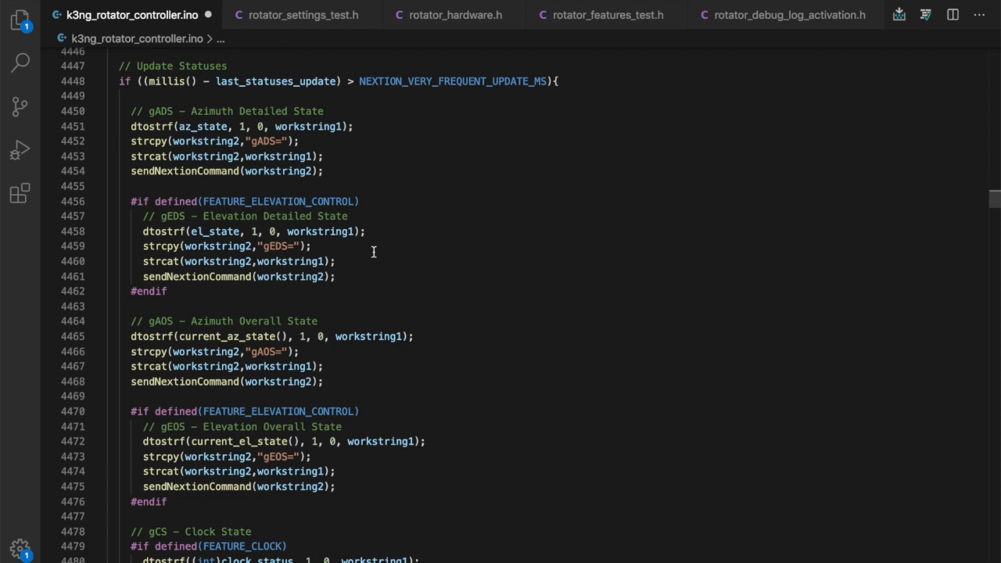
scroll("down", 3)
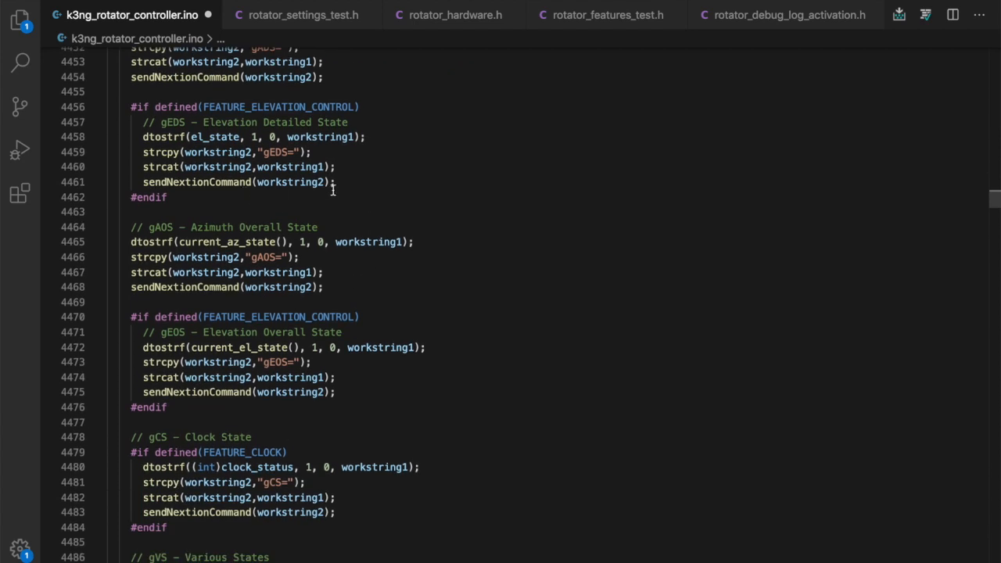
double_click(207, 182)
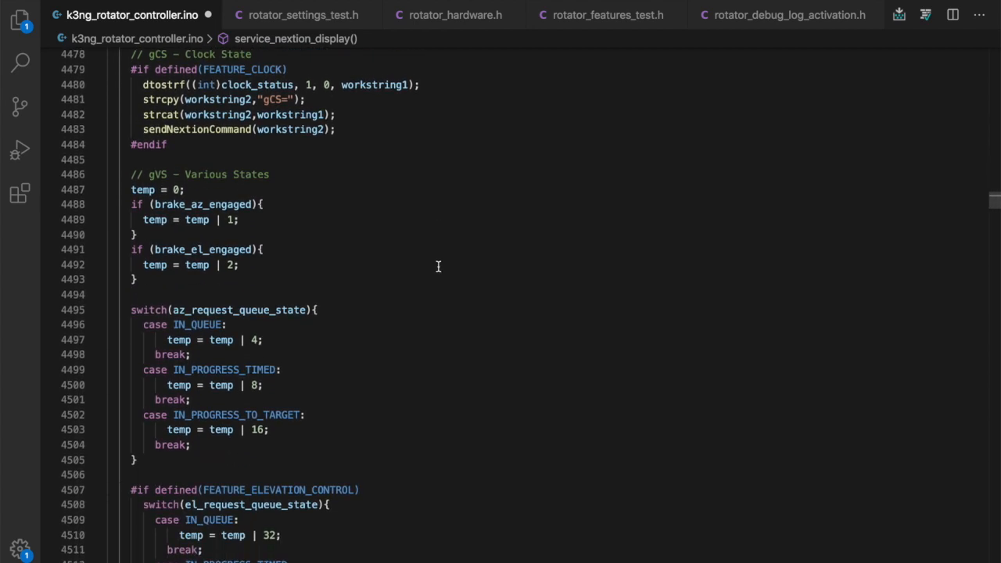
Scroll through the vSS status strings and vRCAPIv/gSC capabilities to the azimuth vAz, gAz and gAzR commands.
scroll("down", 3)
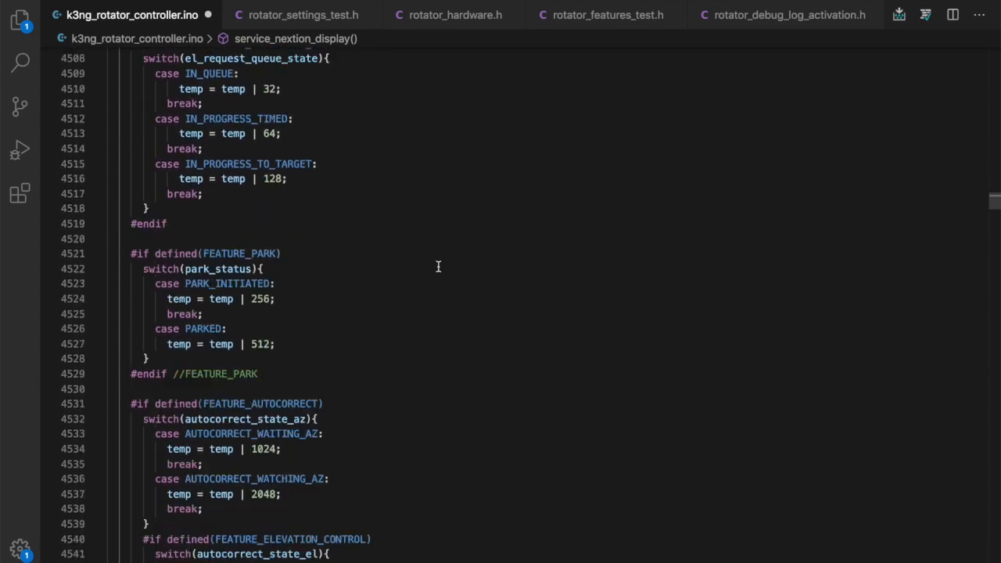
scroll("down", 3)
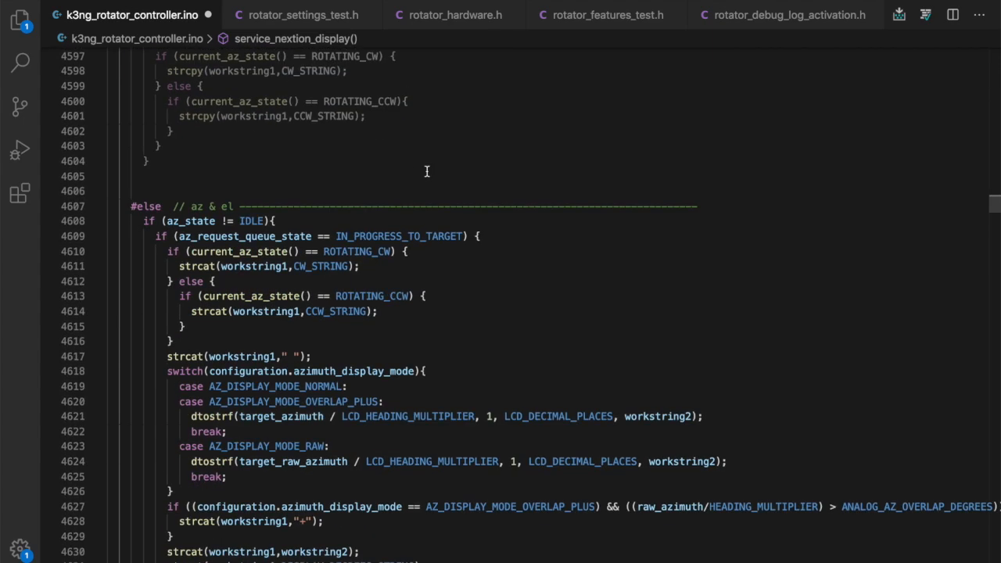
scroll("down", 3)
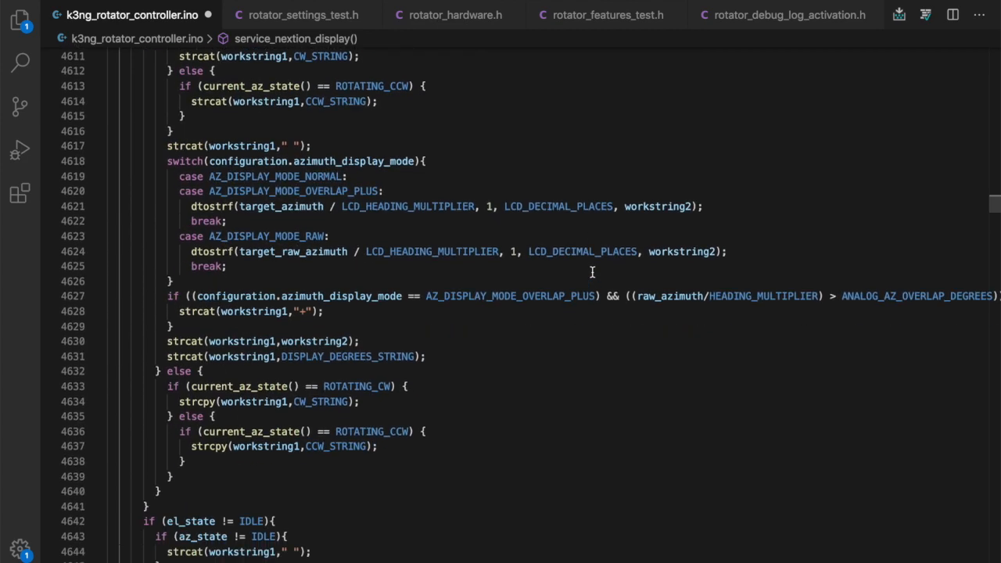
scroll("down", 3)
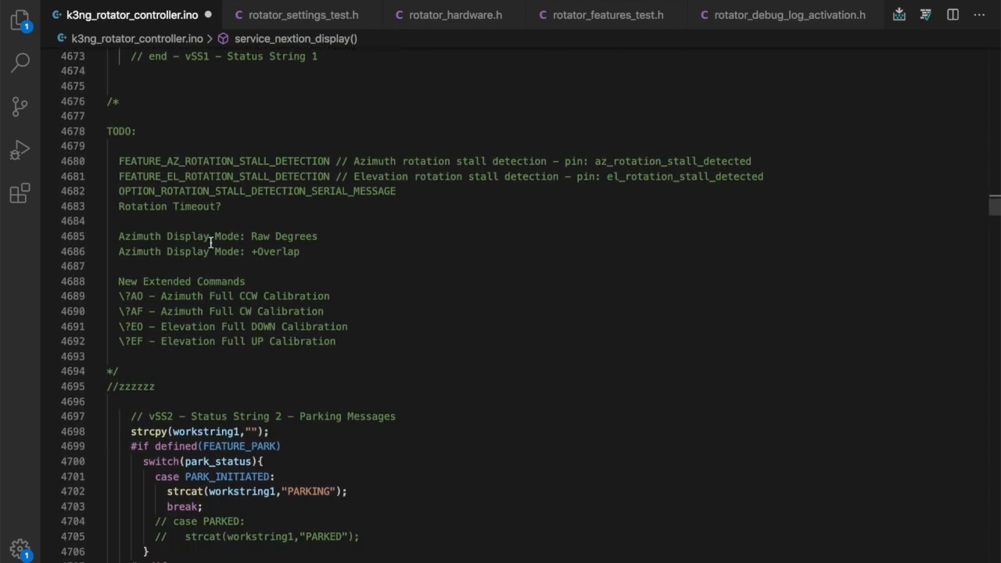
mouse_move(258, 327)
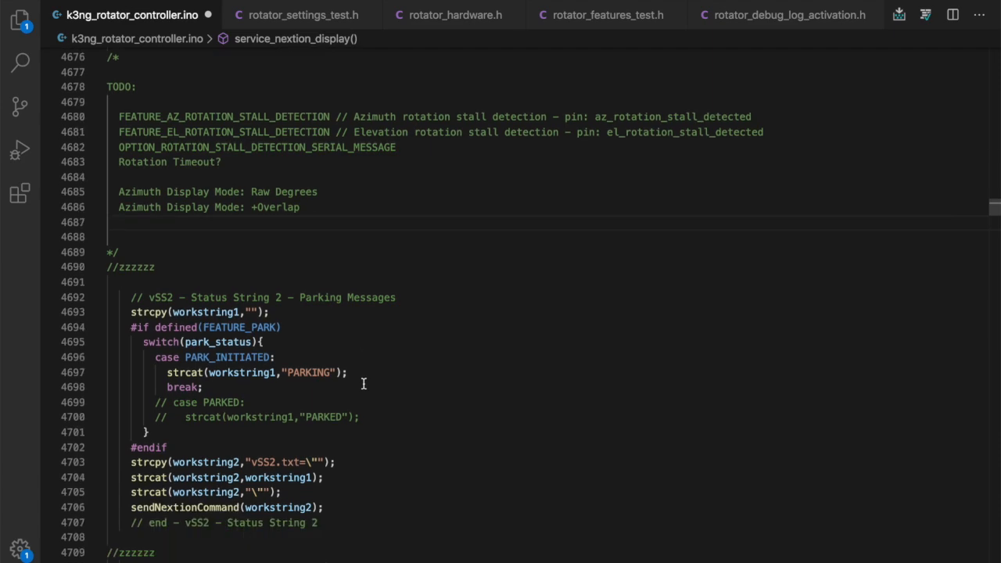
scroll("down", 3)
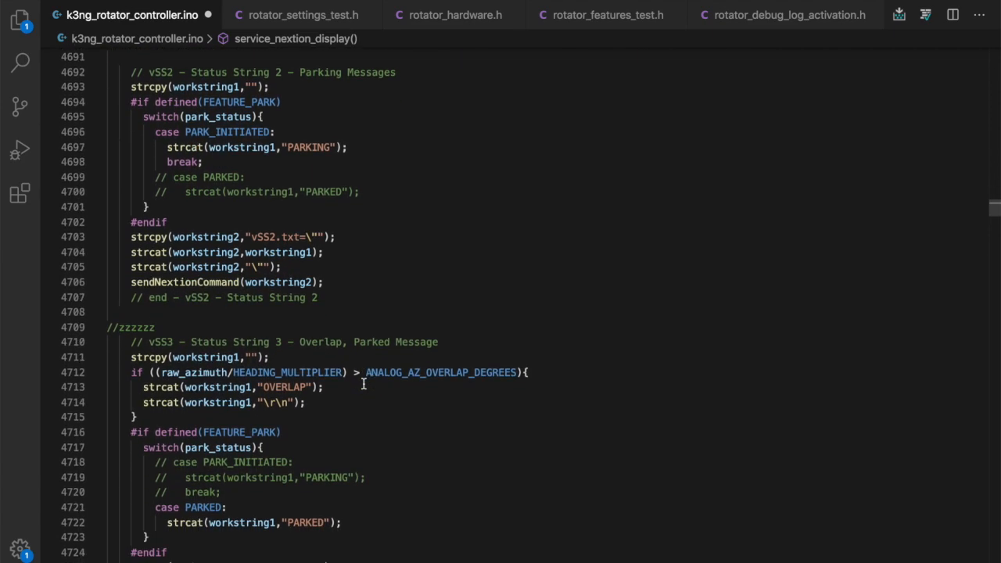
scroll("down", 3)
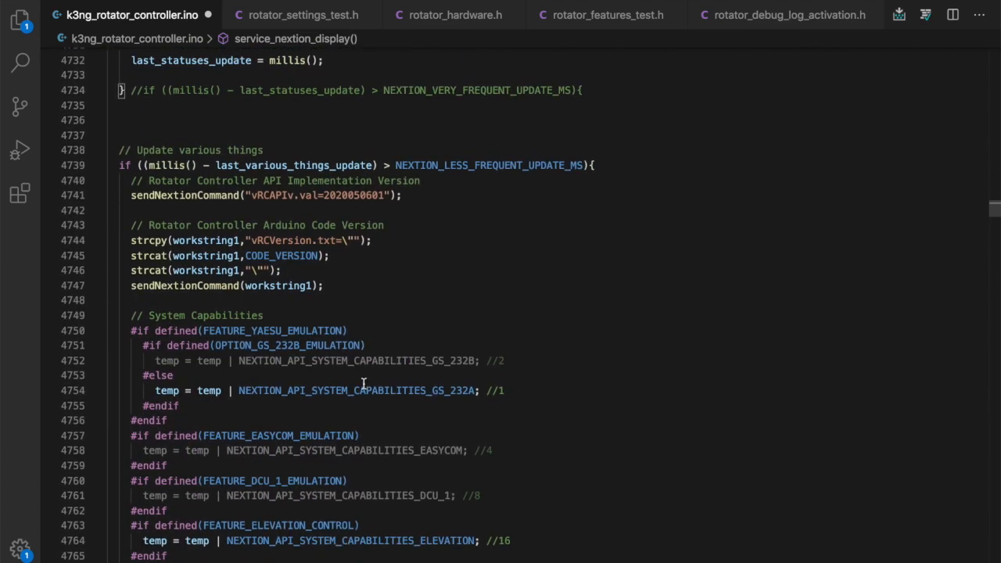
scroll("down", 3)
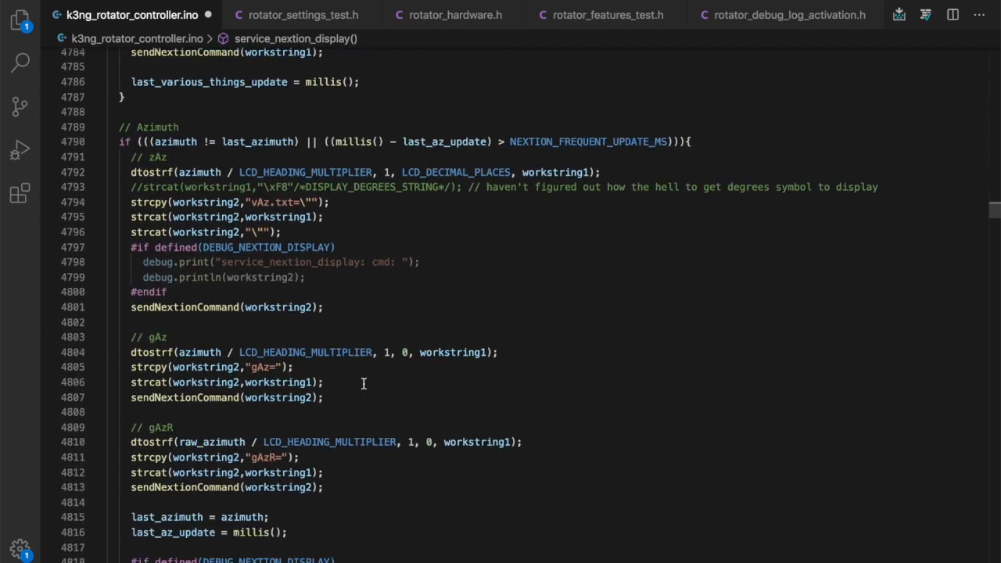